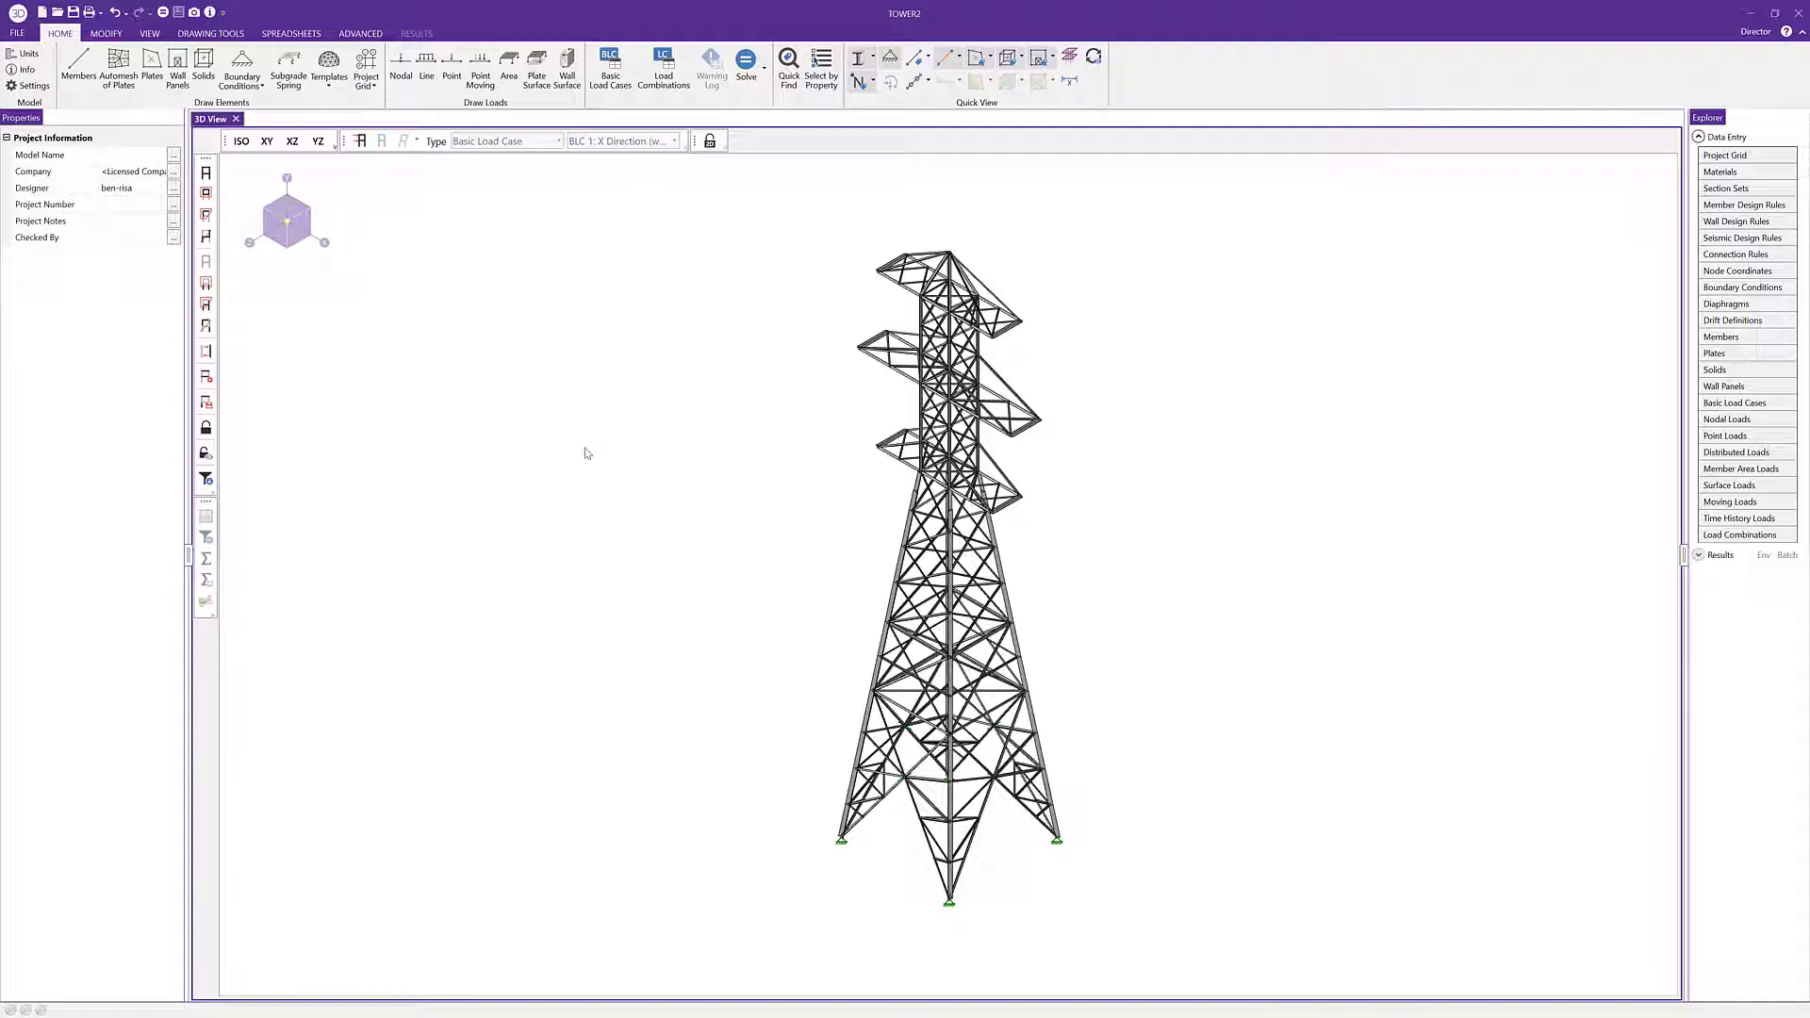
Step: Browse the load combination codes in RISA-3D's generator without generating anything
left_click(1742, 534)
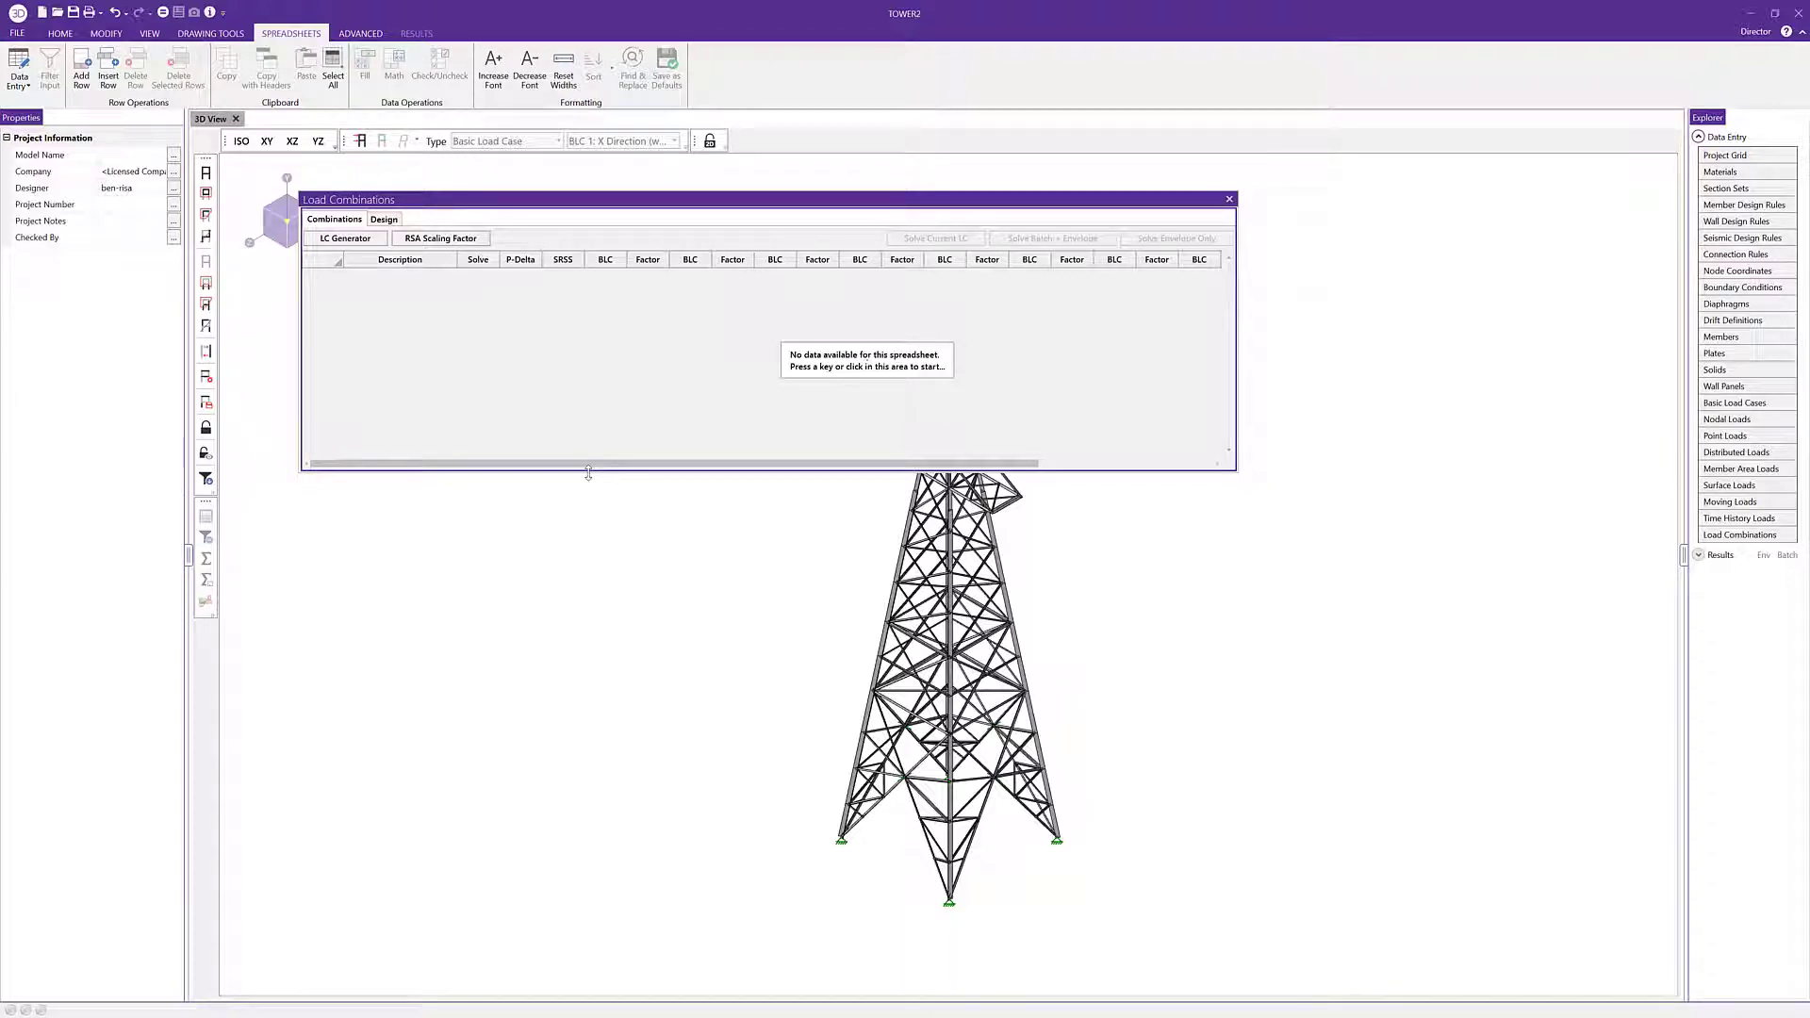
mouse_move(490, 442)
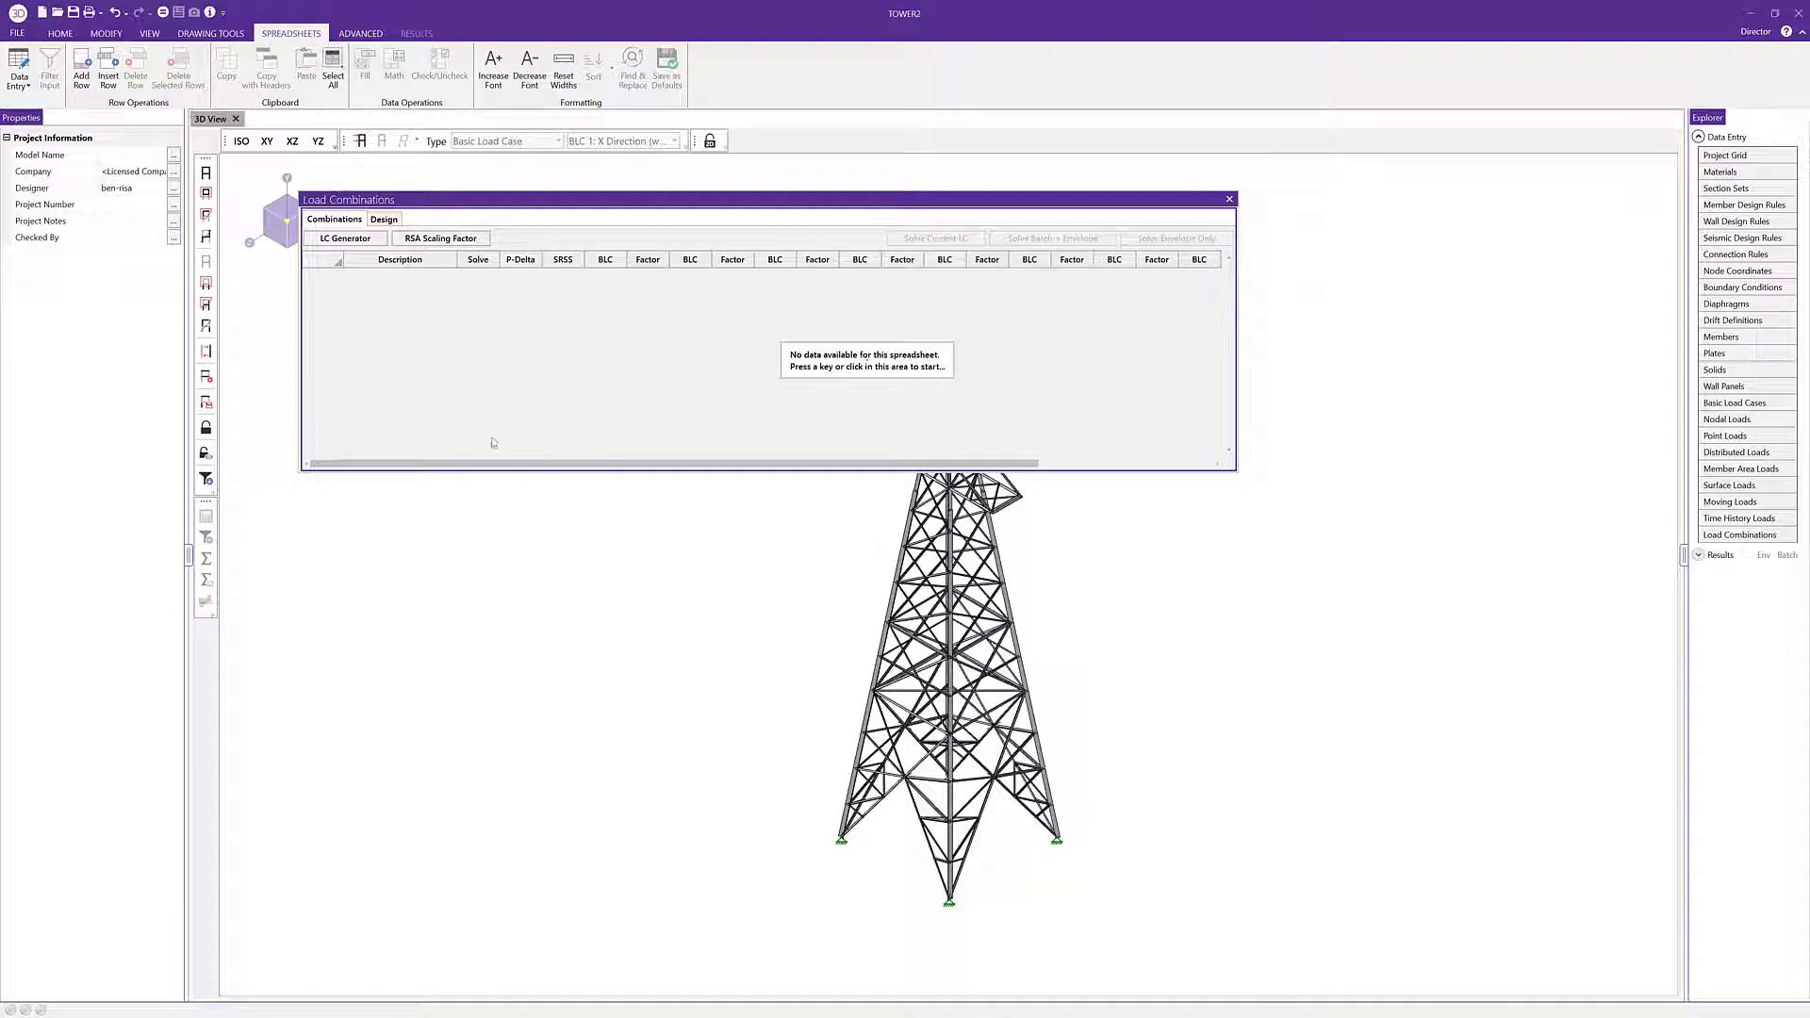
left_click(344, 238)
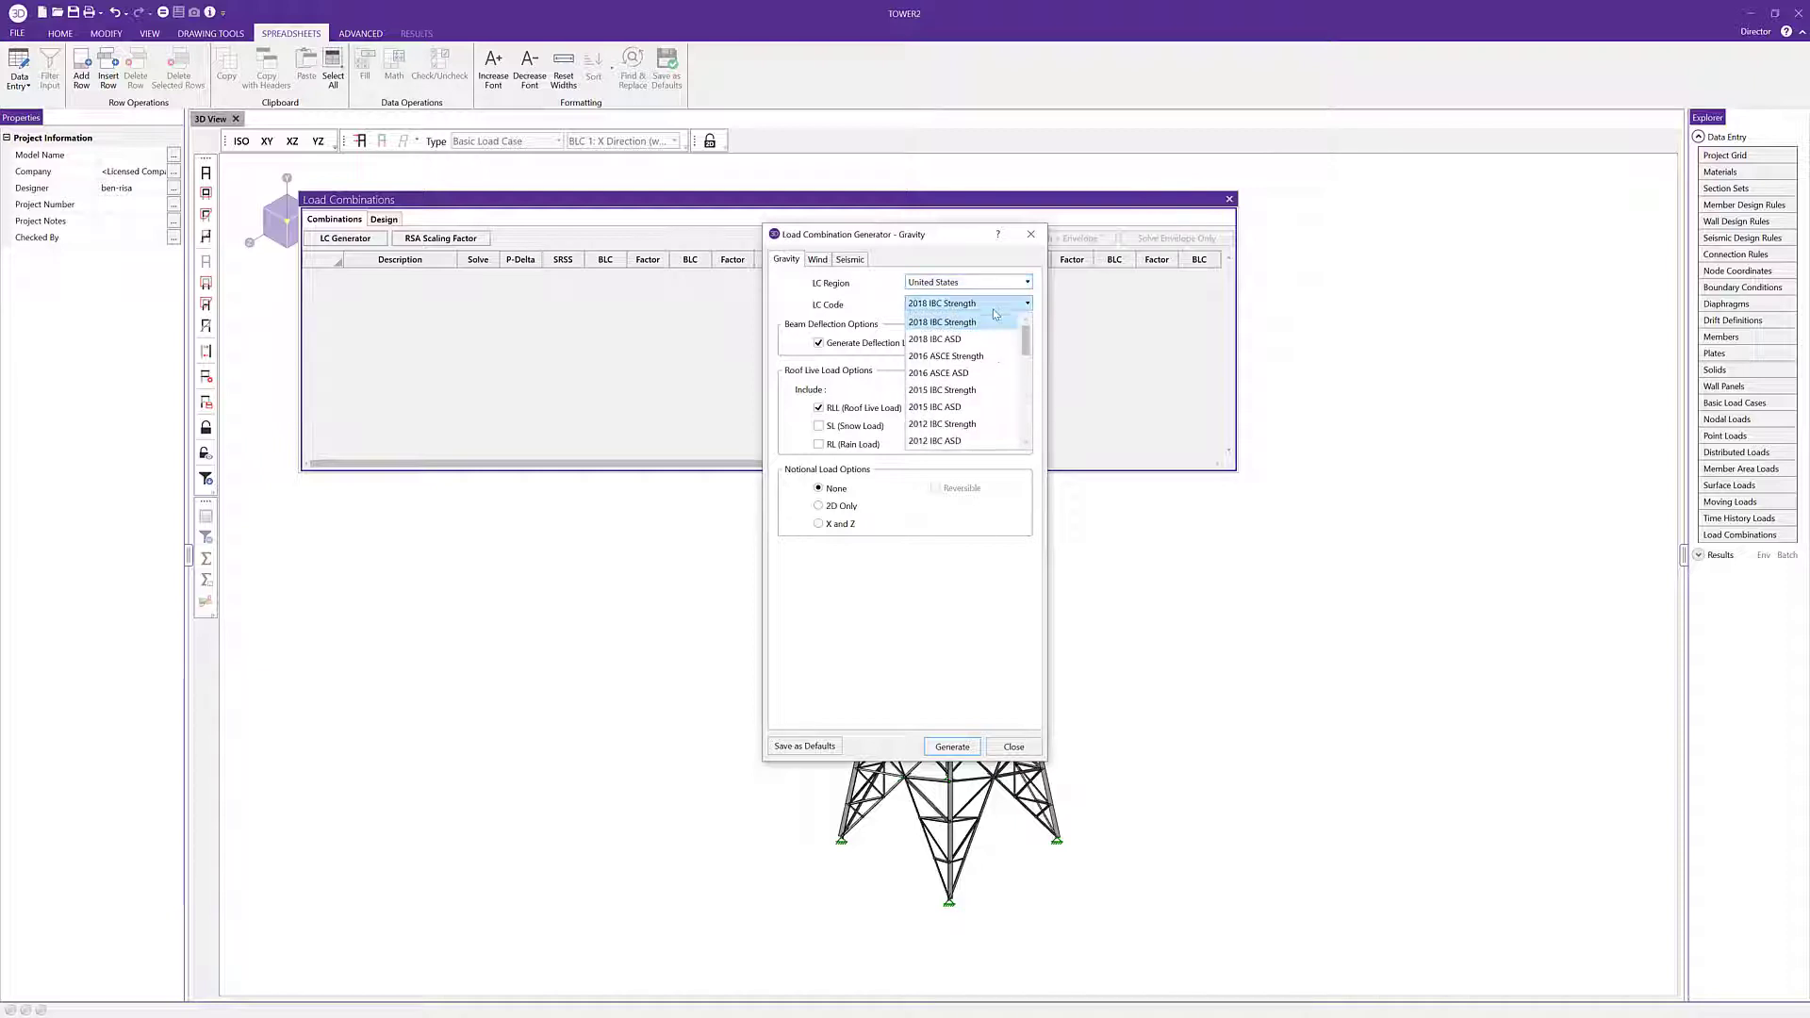
left_click(941, 321)
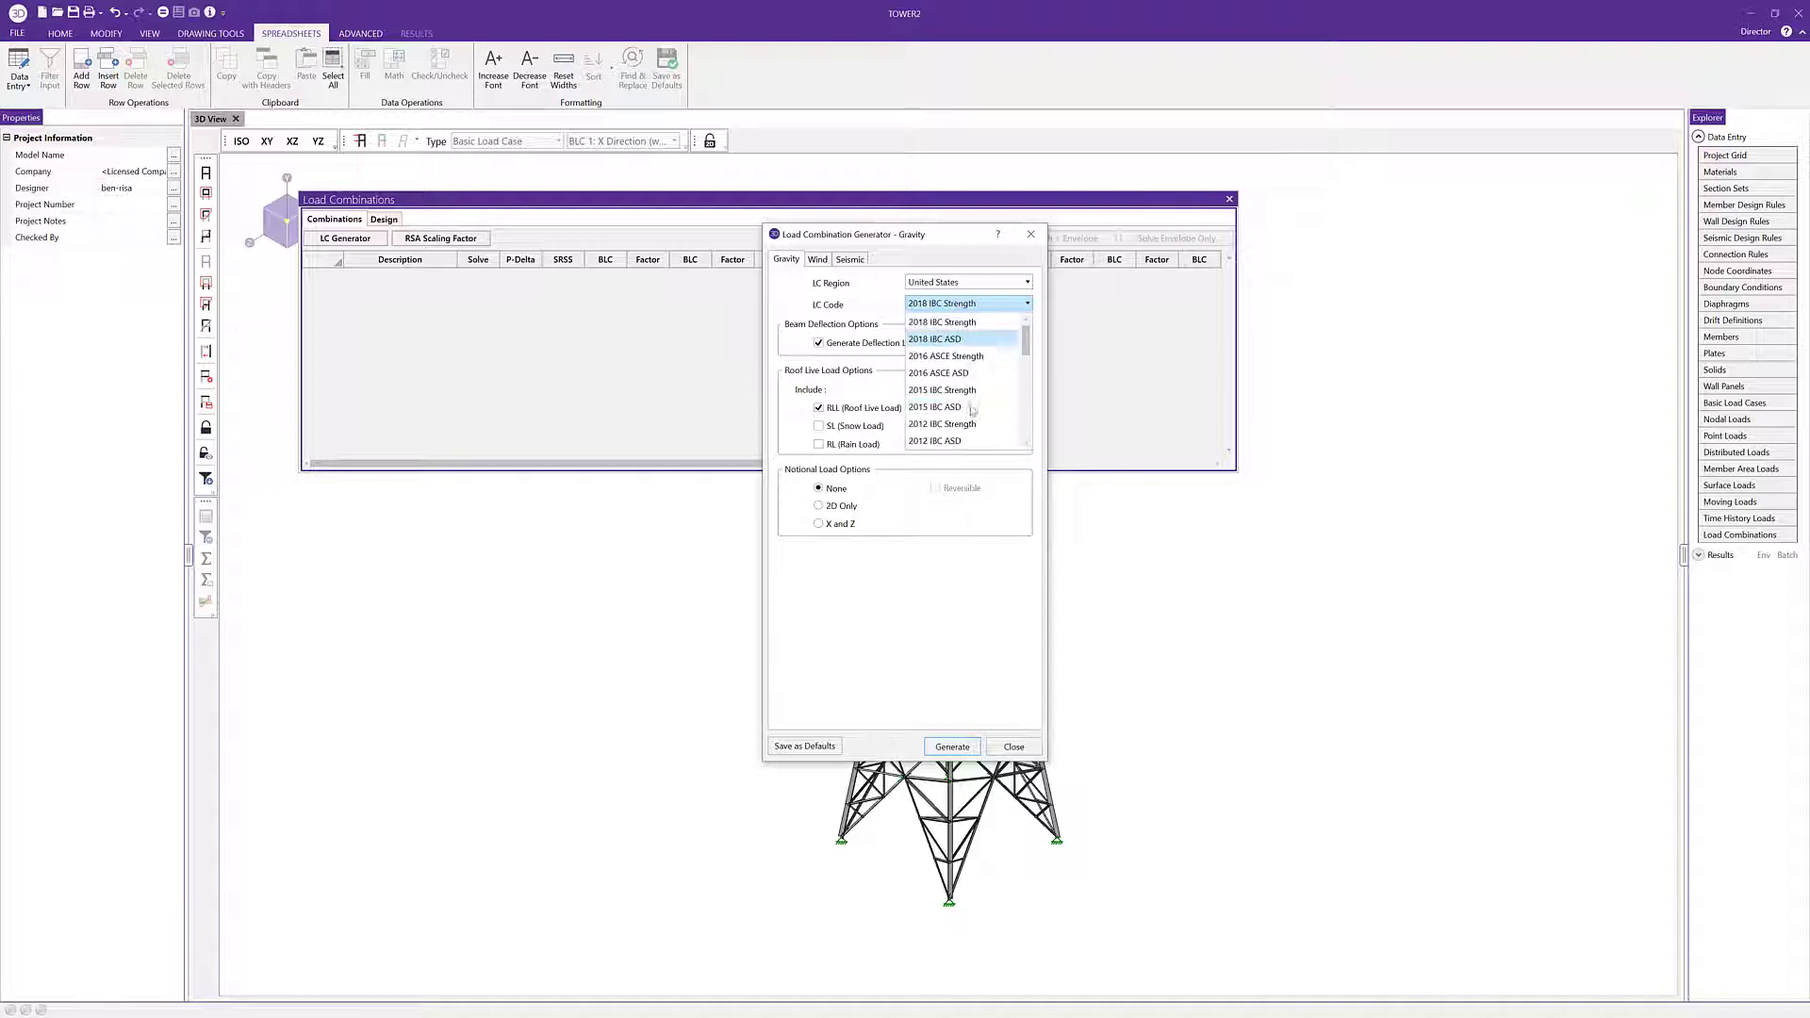
left_click(940, 303)
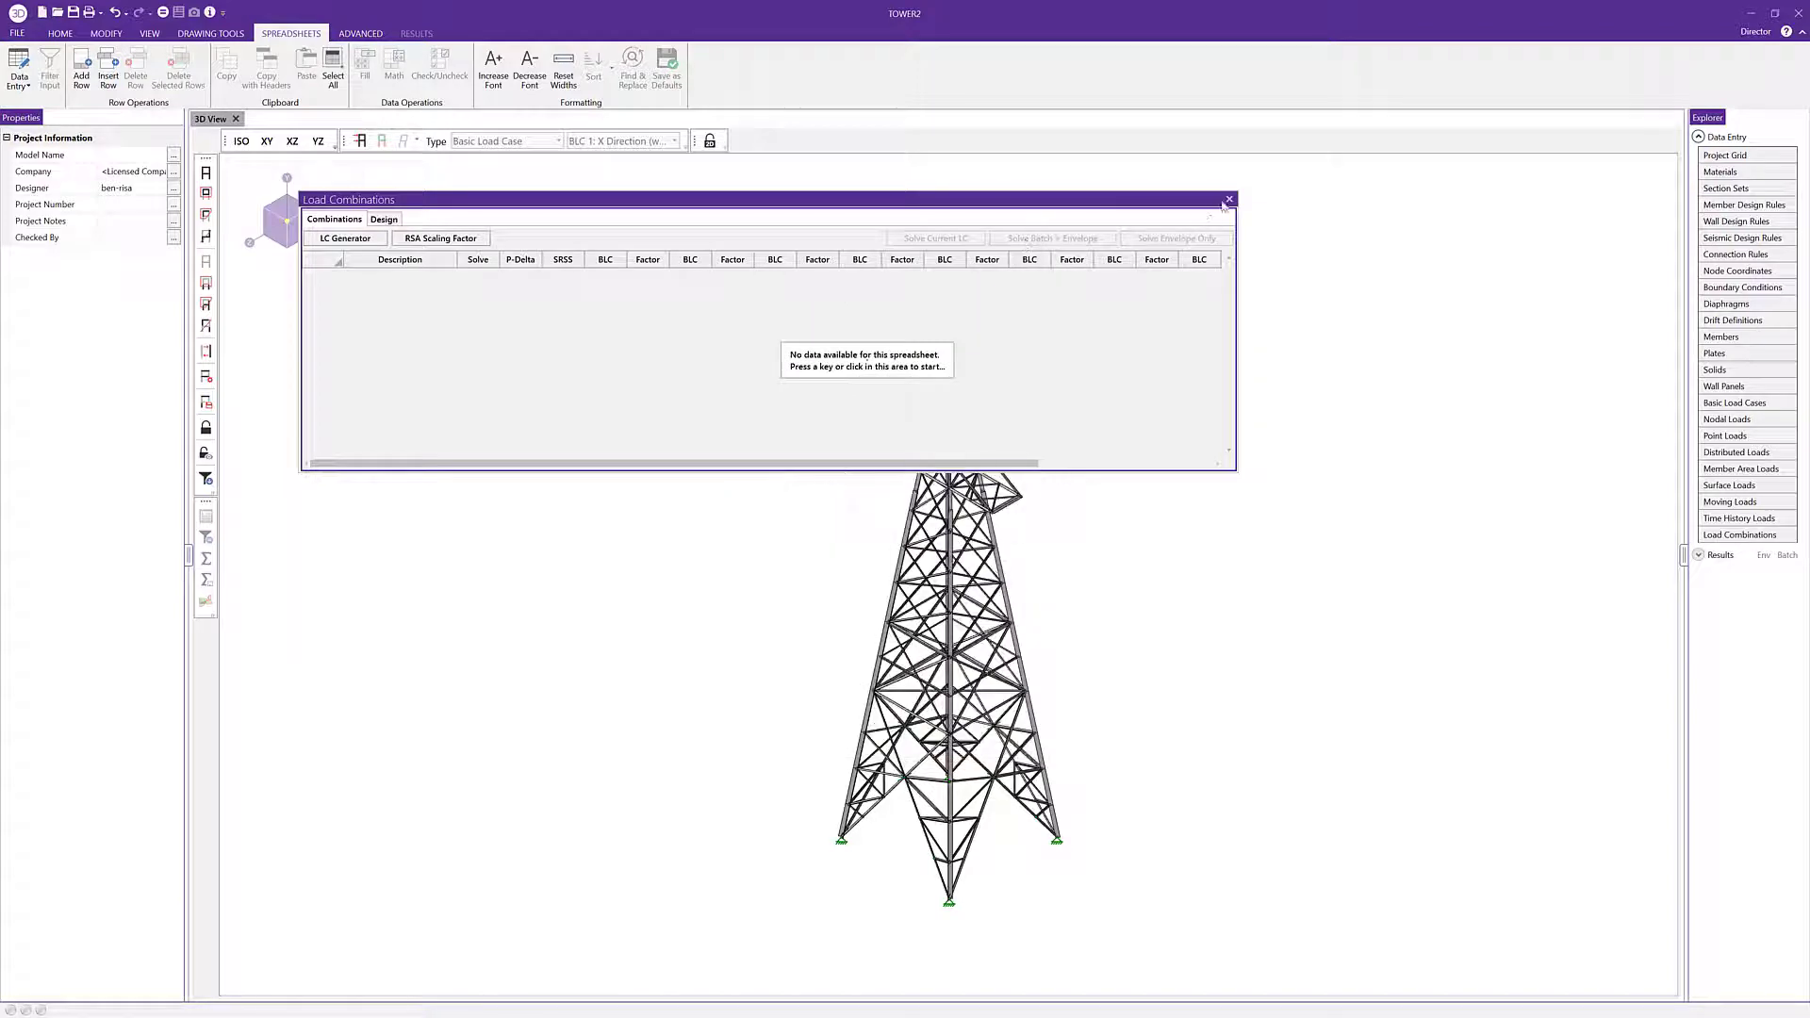
Step: Close the combinations spreadsheet and open United States.xml with Excel
left_click(1228, 199)
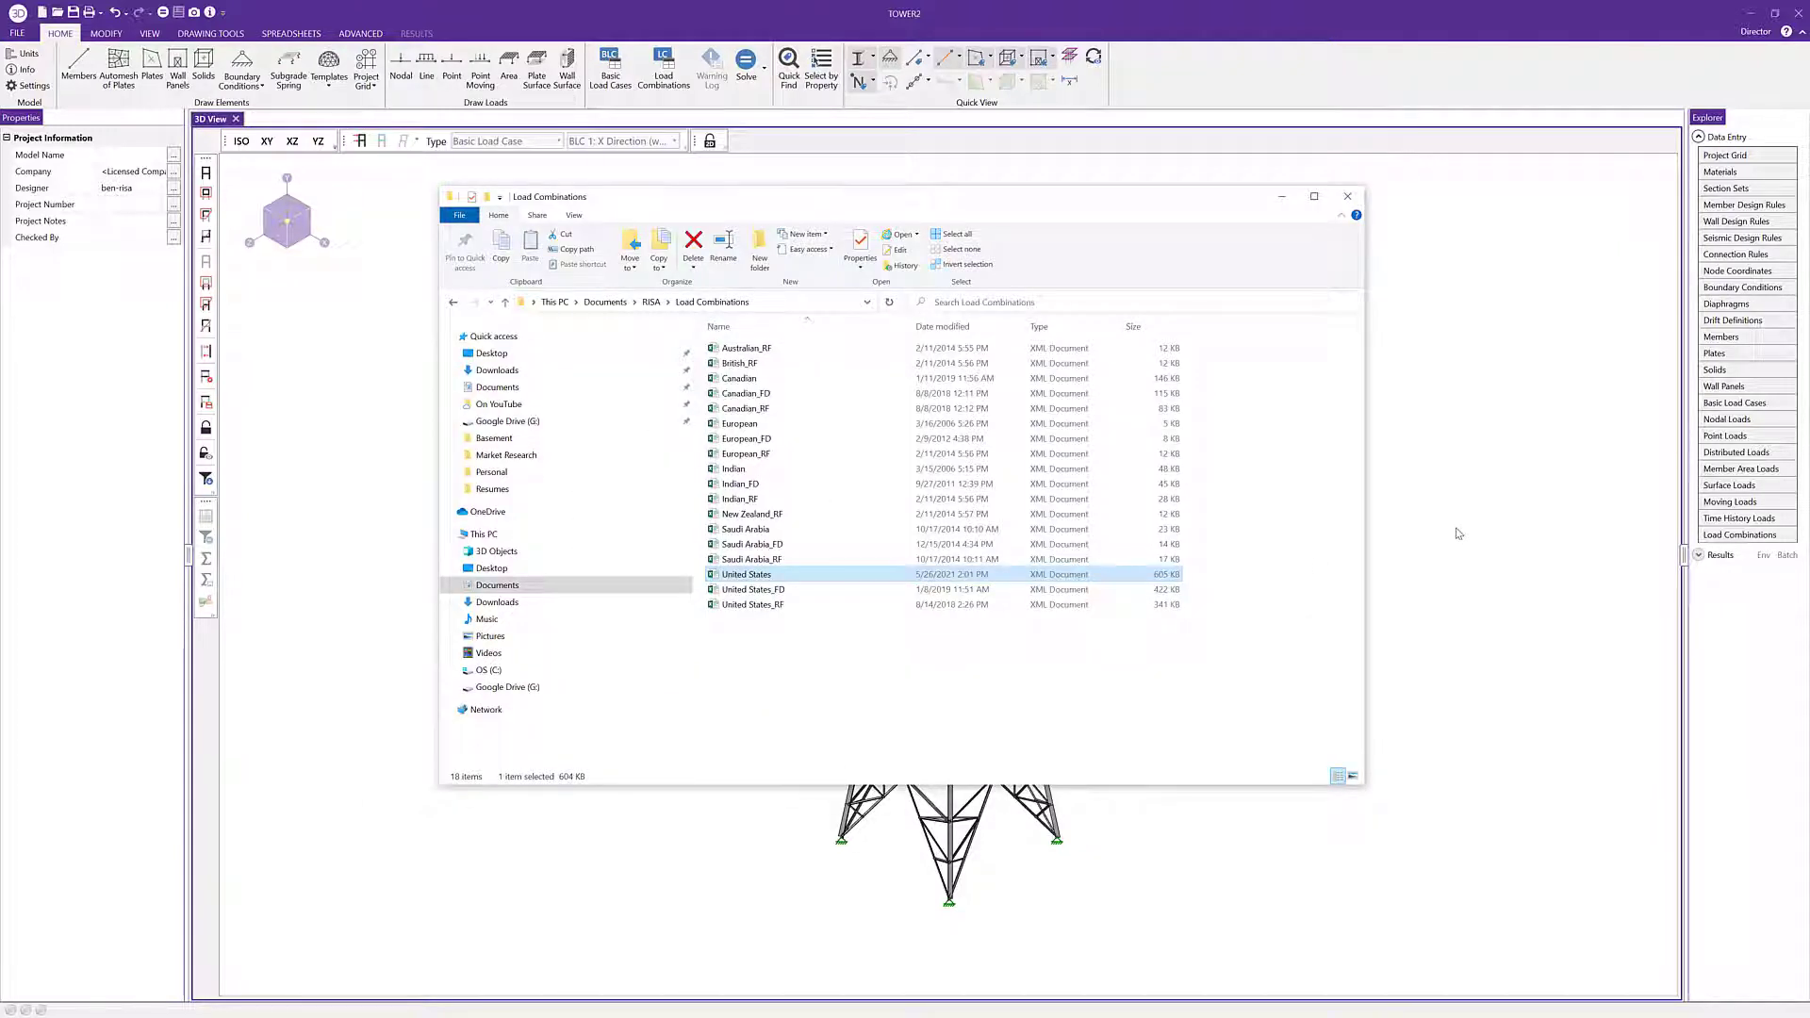
mouse_move(967, 422)
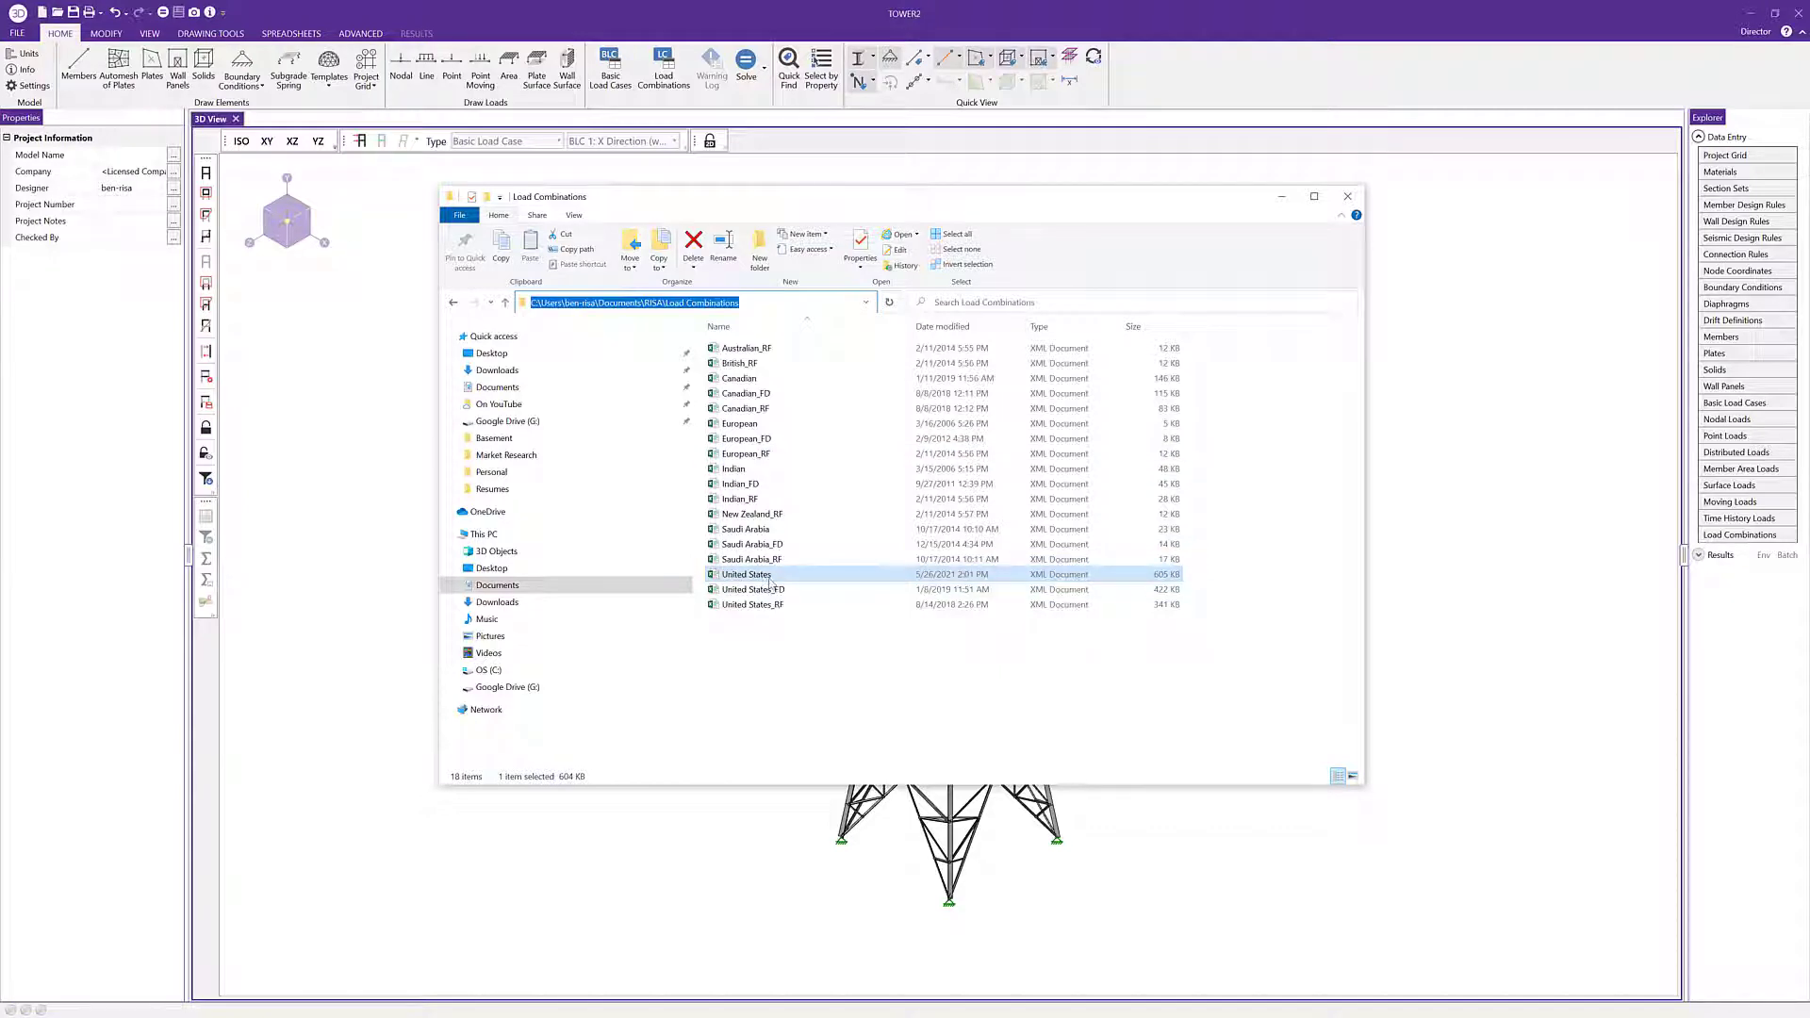
mouse_move(773, 577)
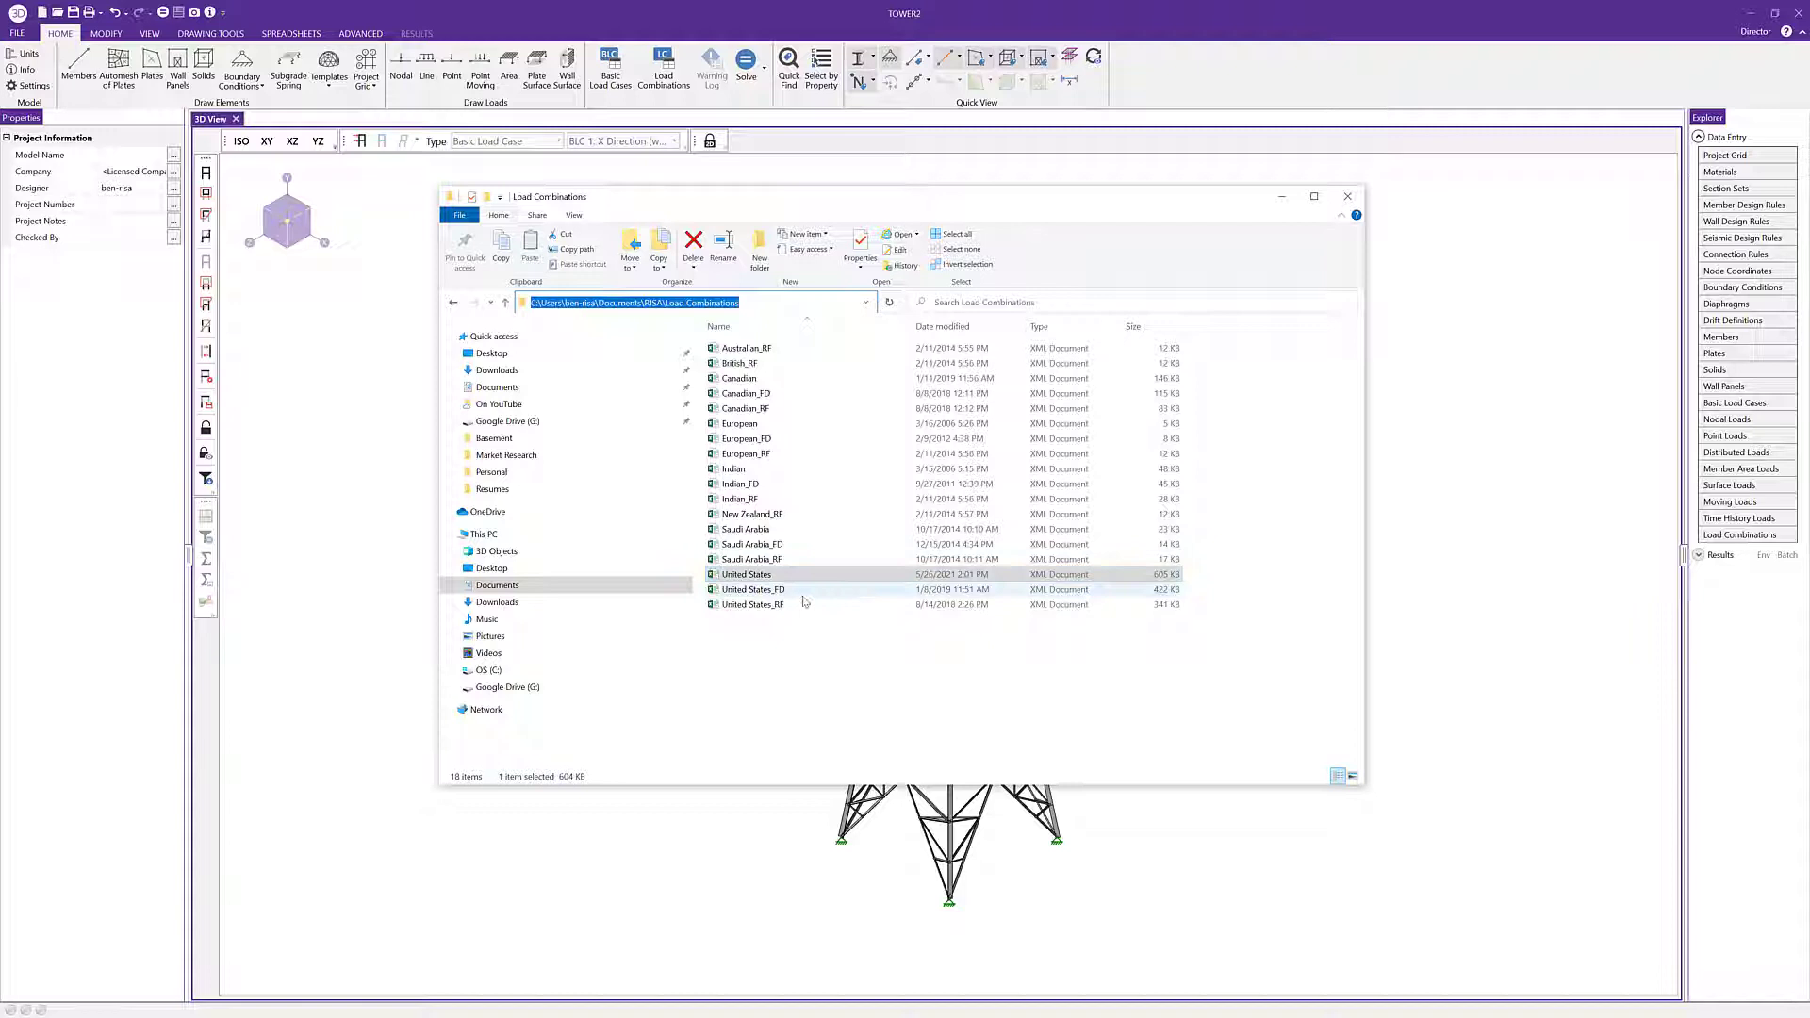
mouse_move(807, 595)
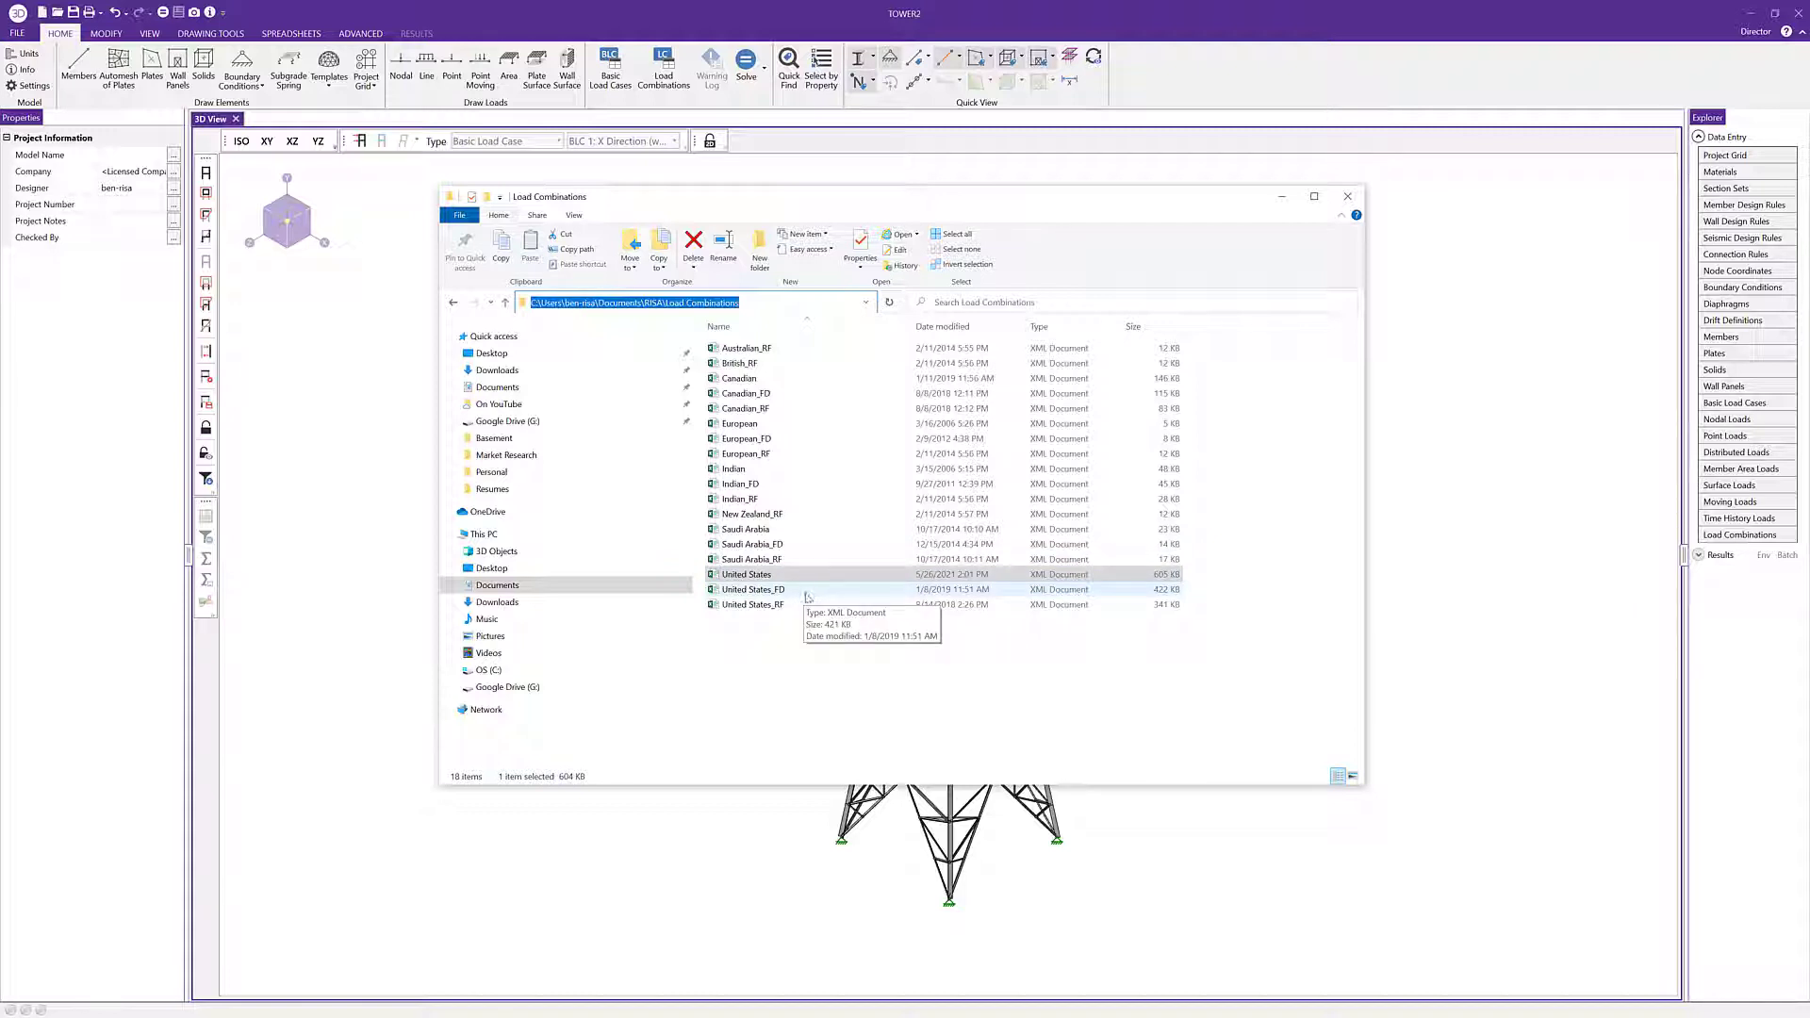
mouse_move(802, 605)
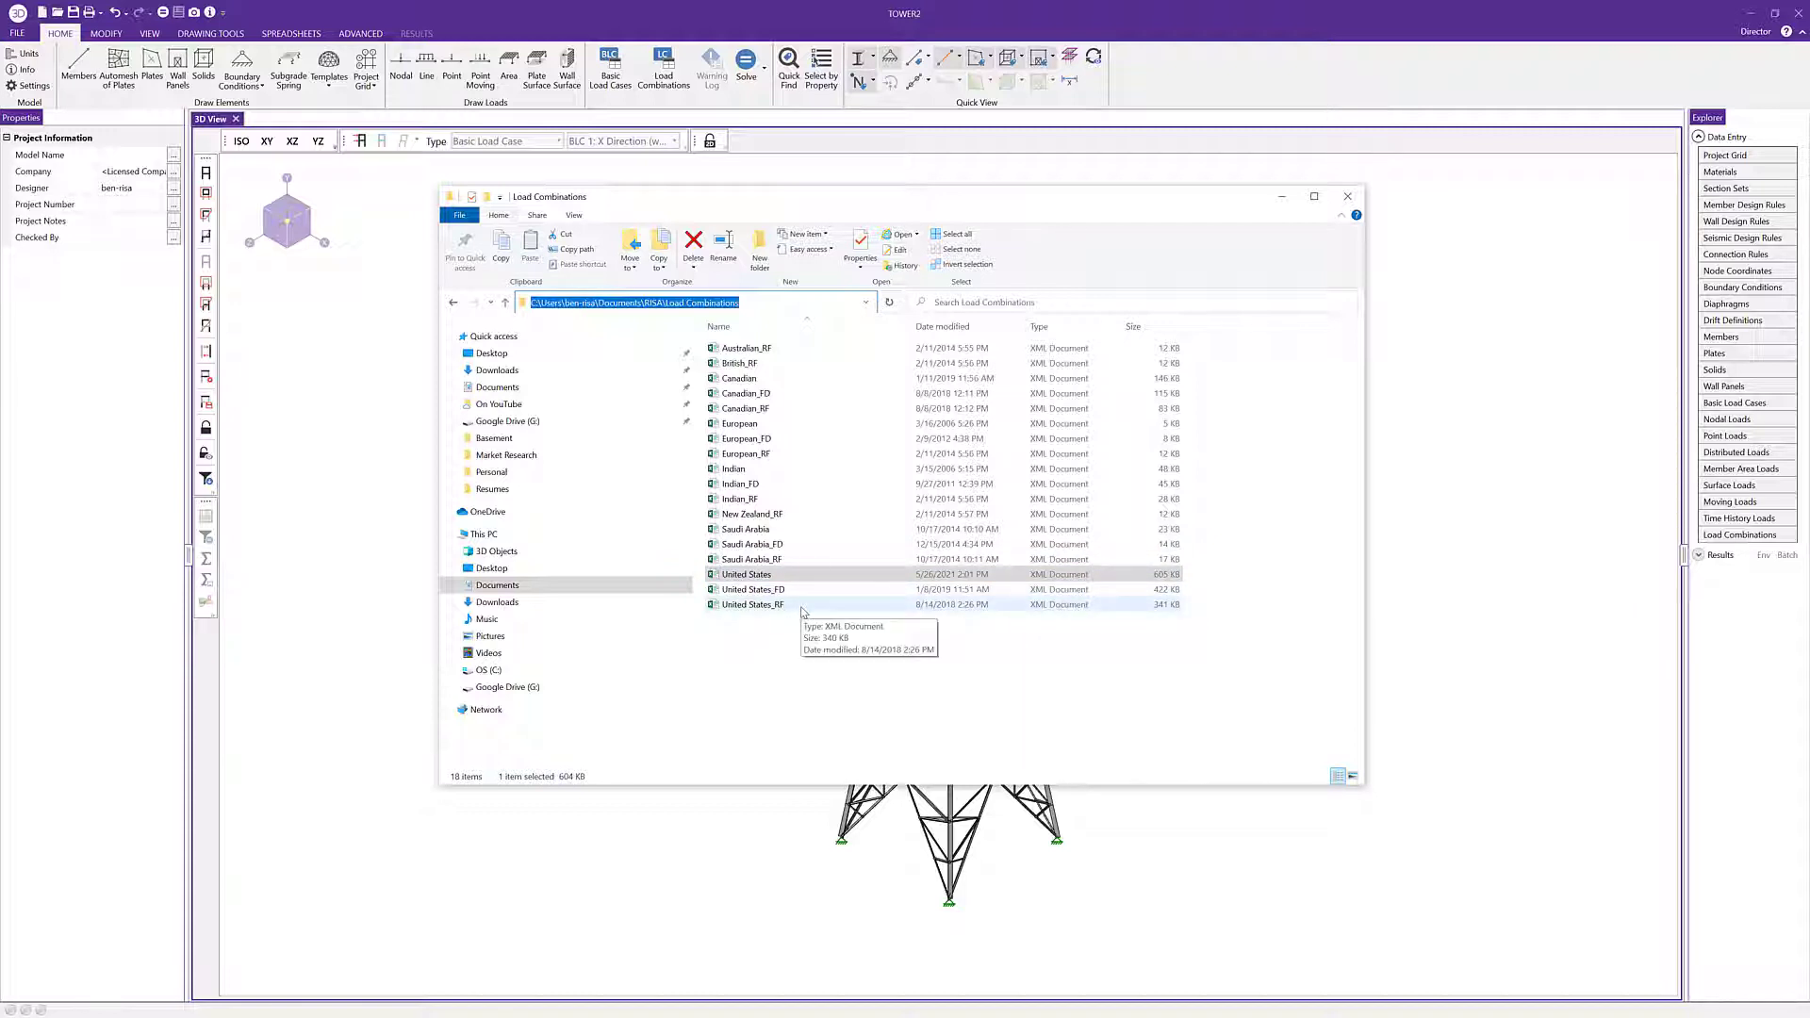
mouse_move(868, 675)
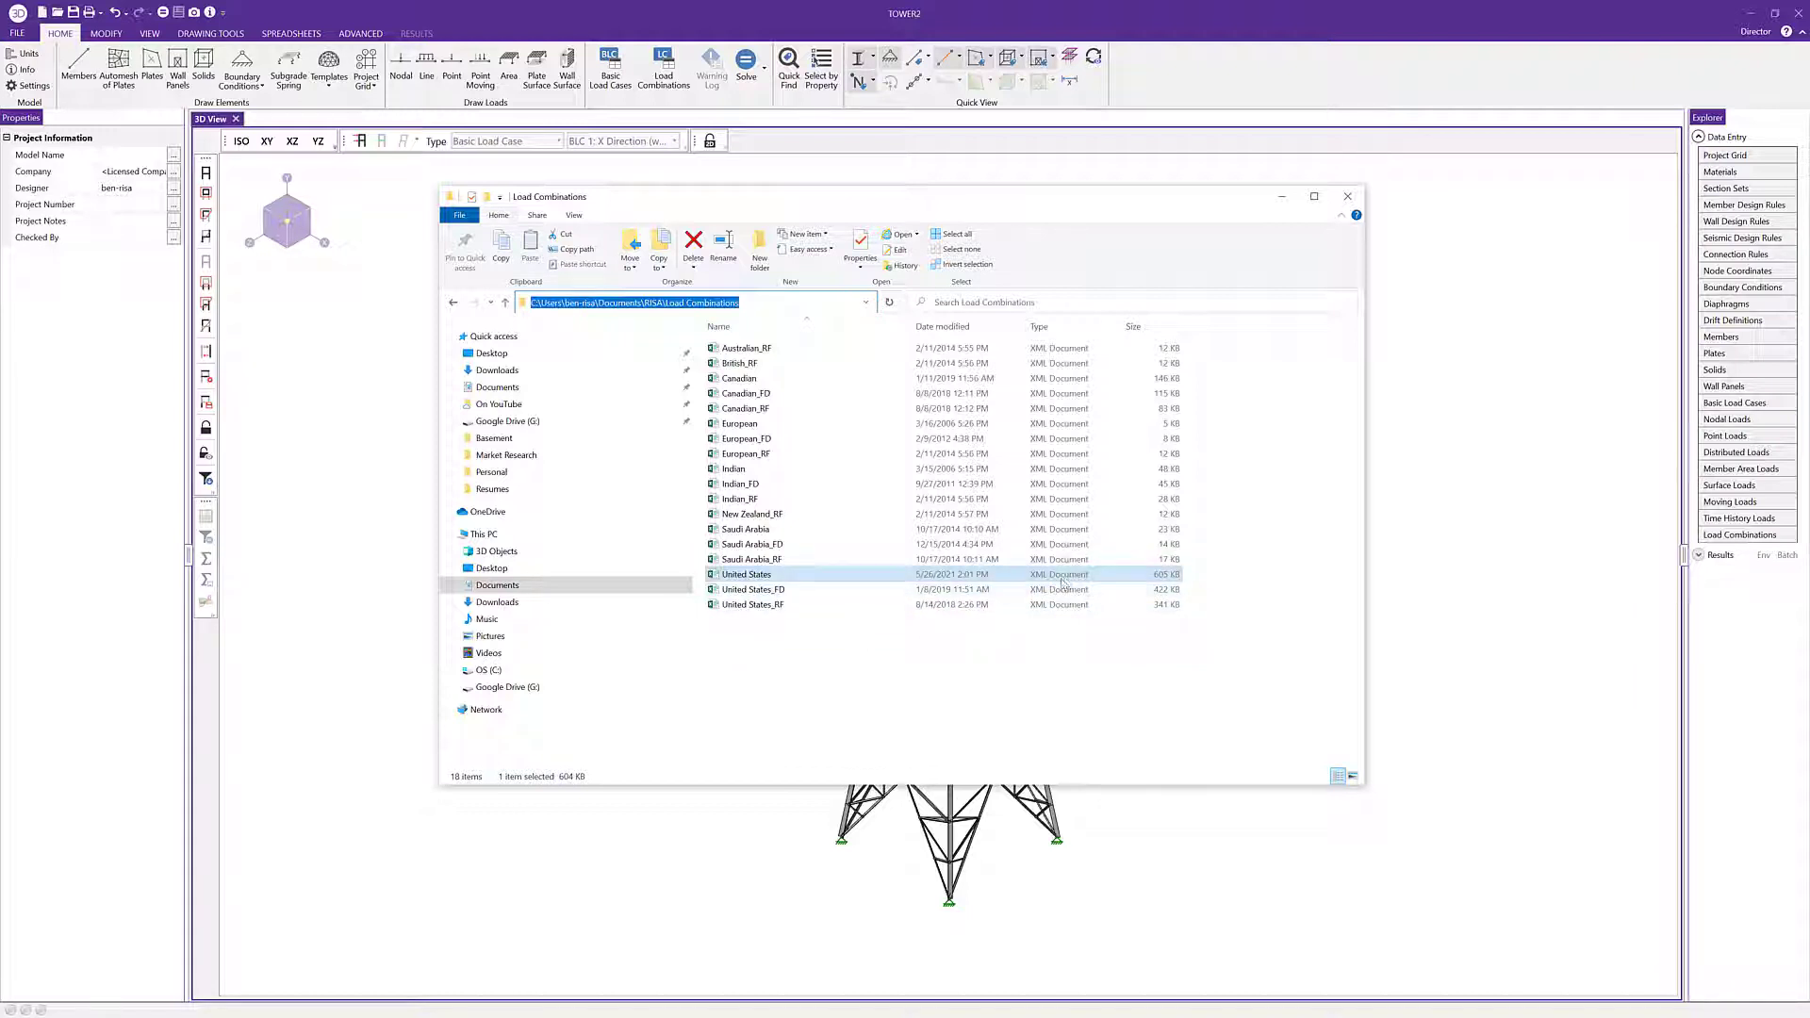
mouse_move(878, 580)
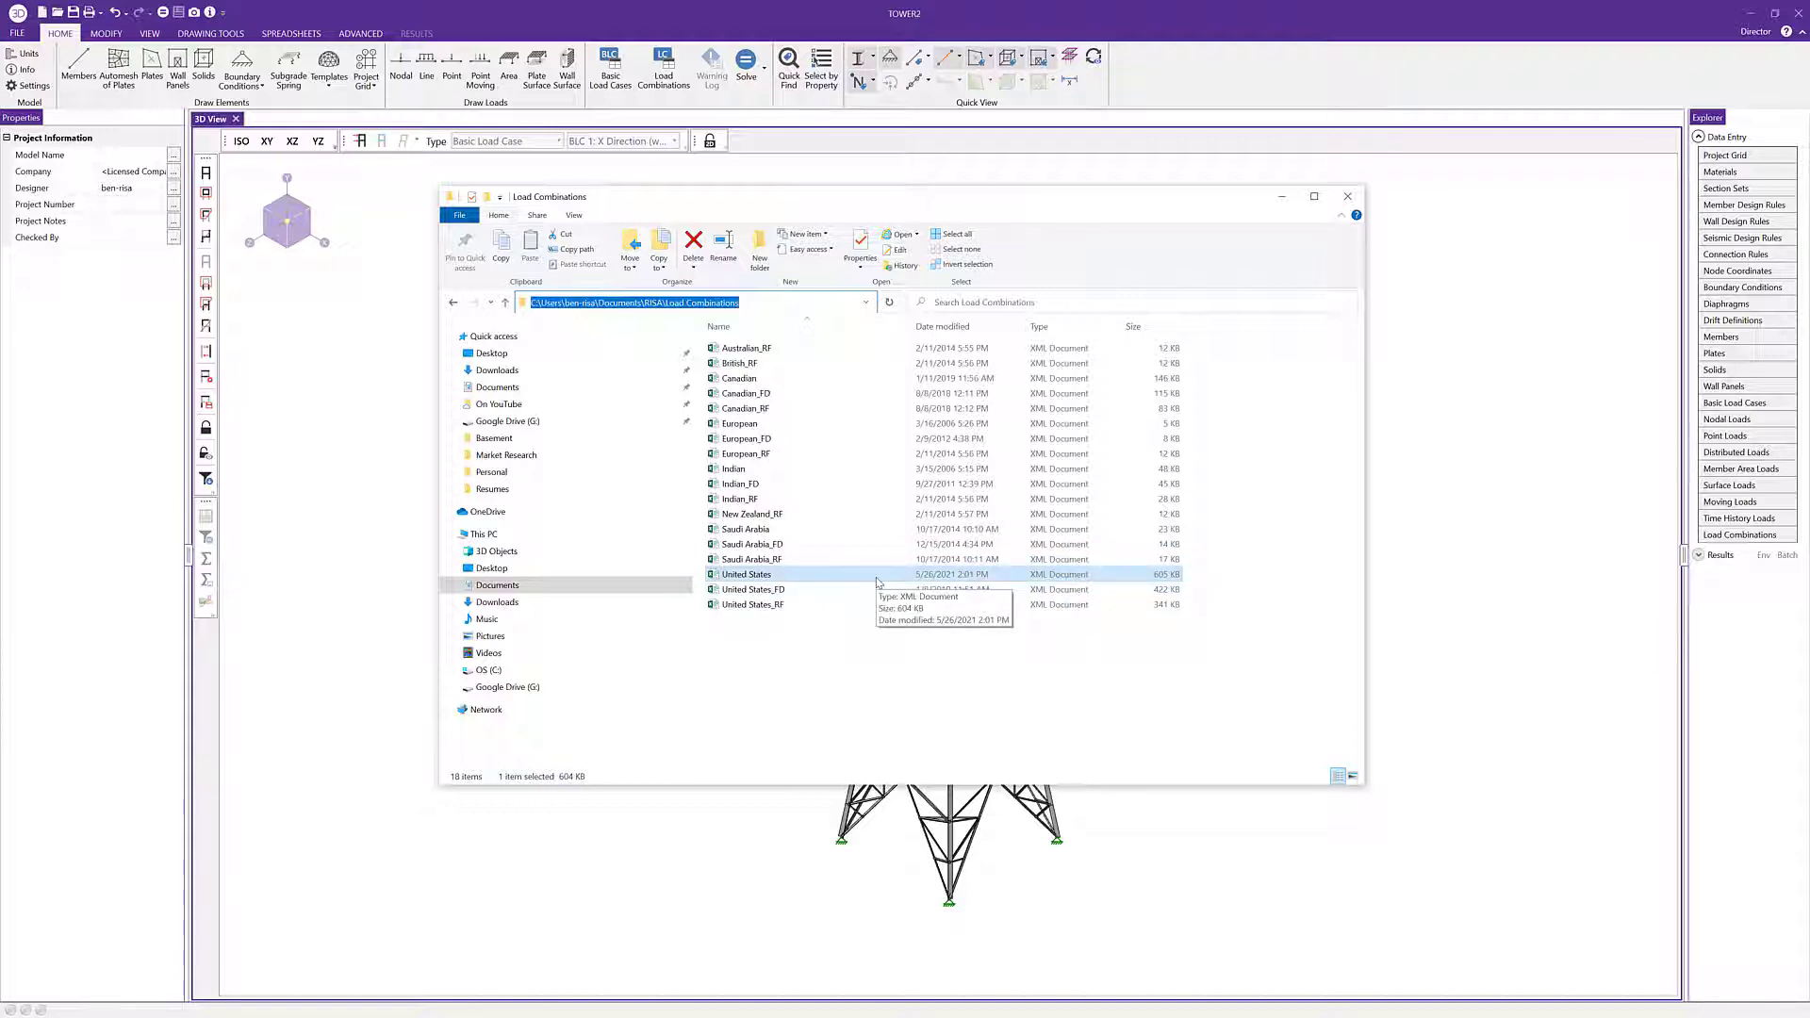
right_click(745, 574)
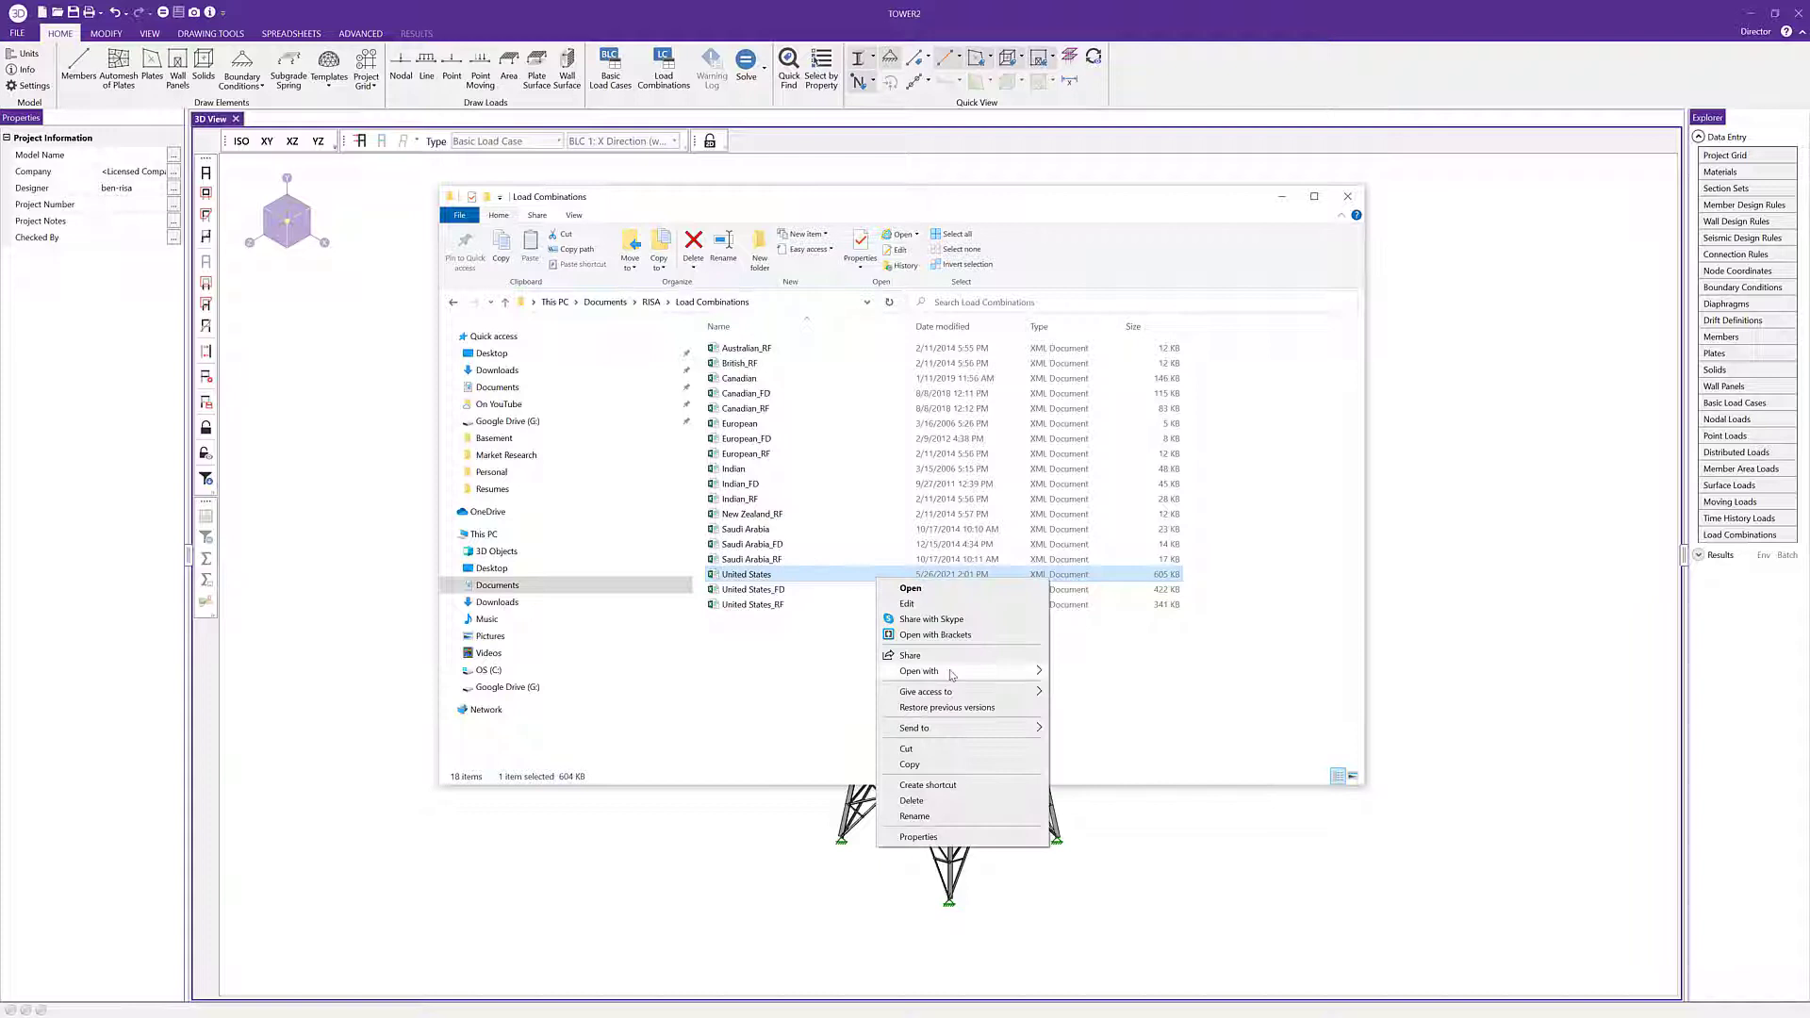
left_click(917, 670)
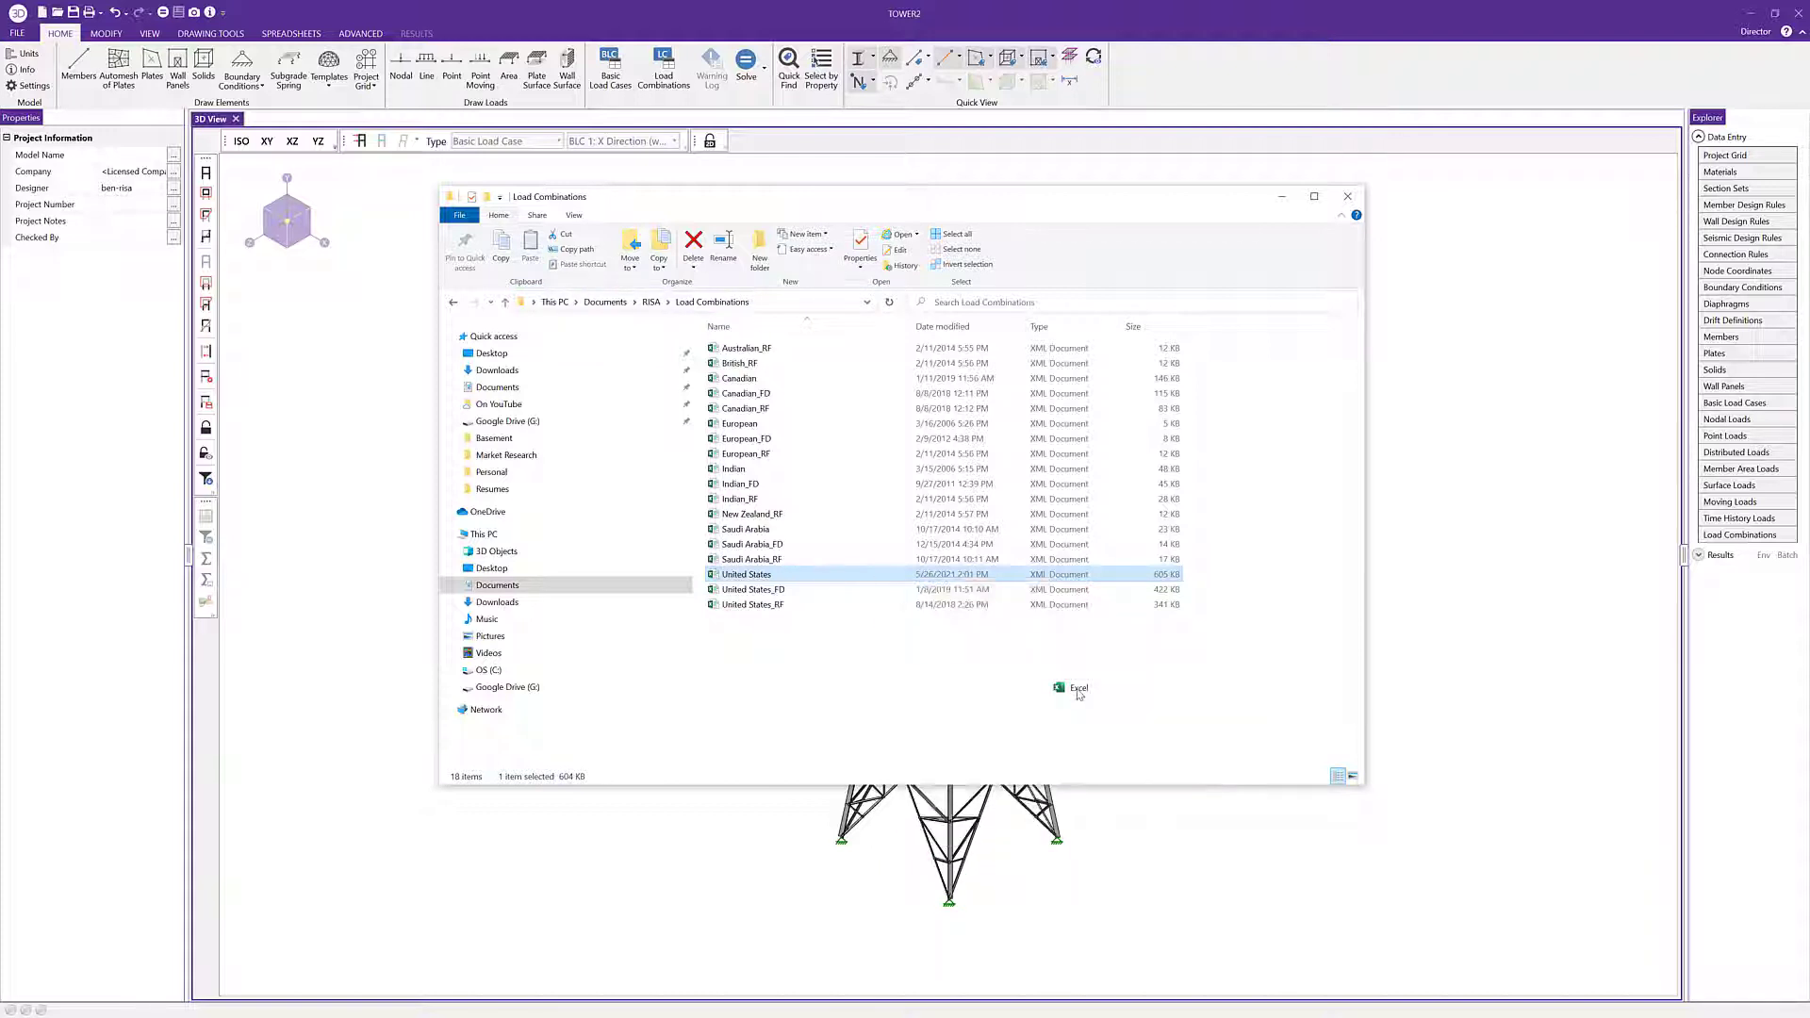
double_click(745, 574)
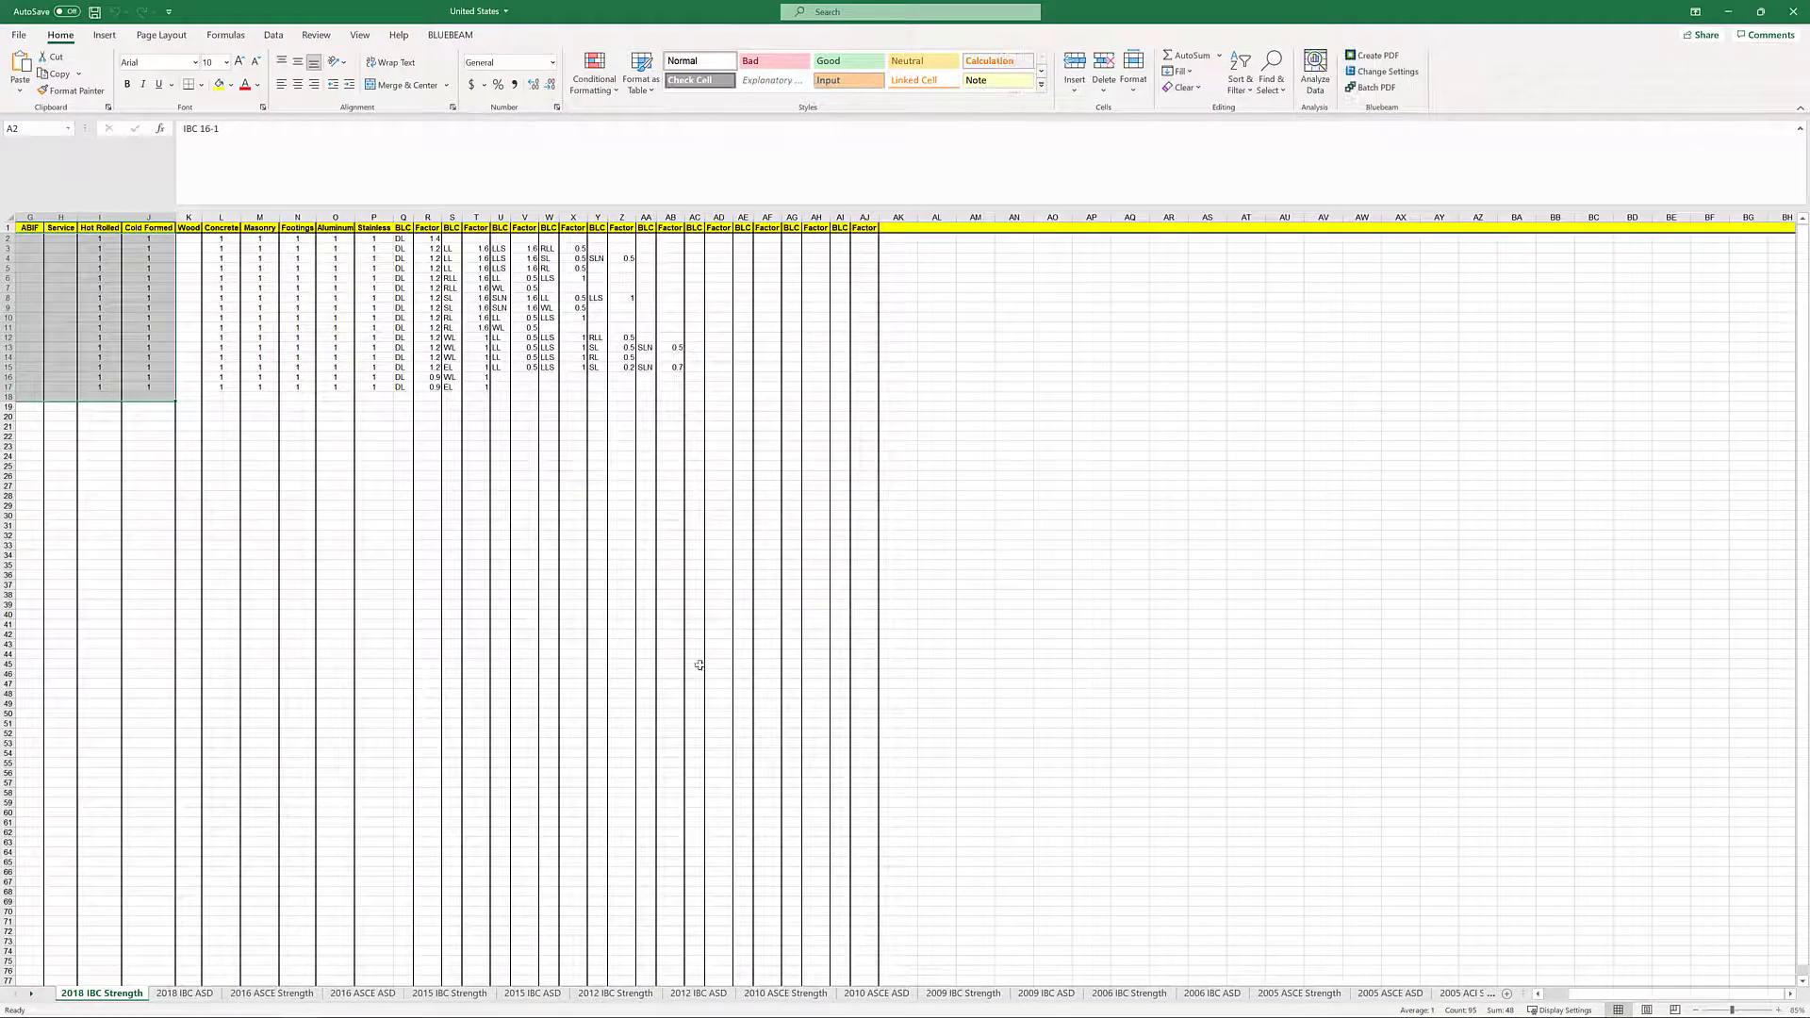
scroll("left", 3)
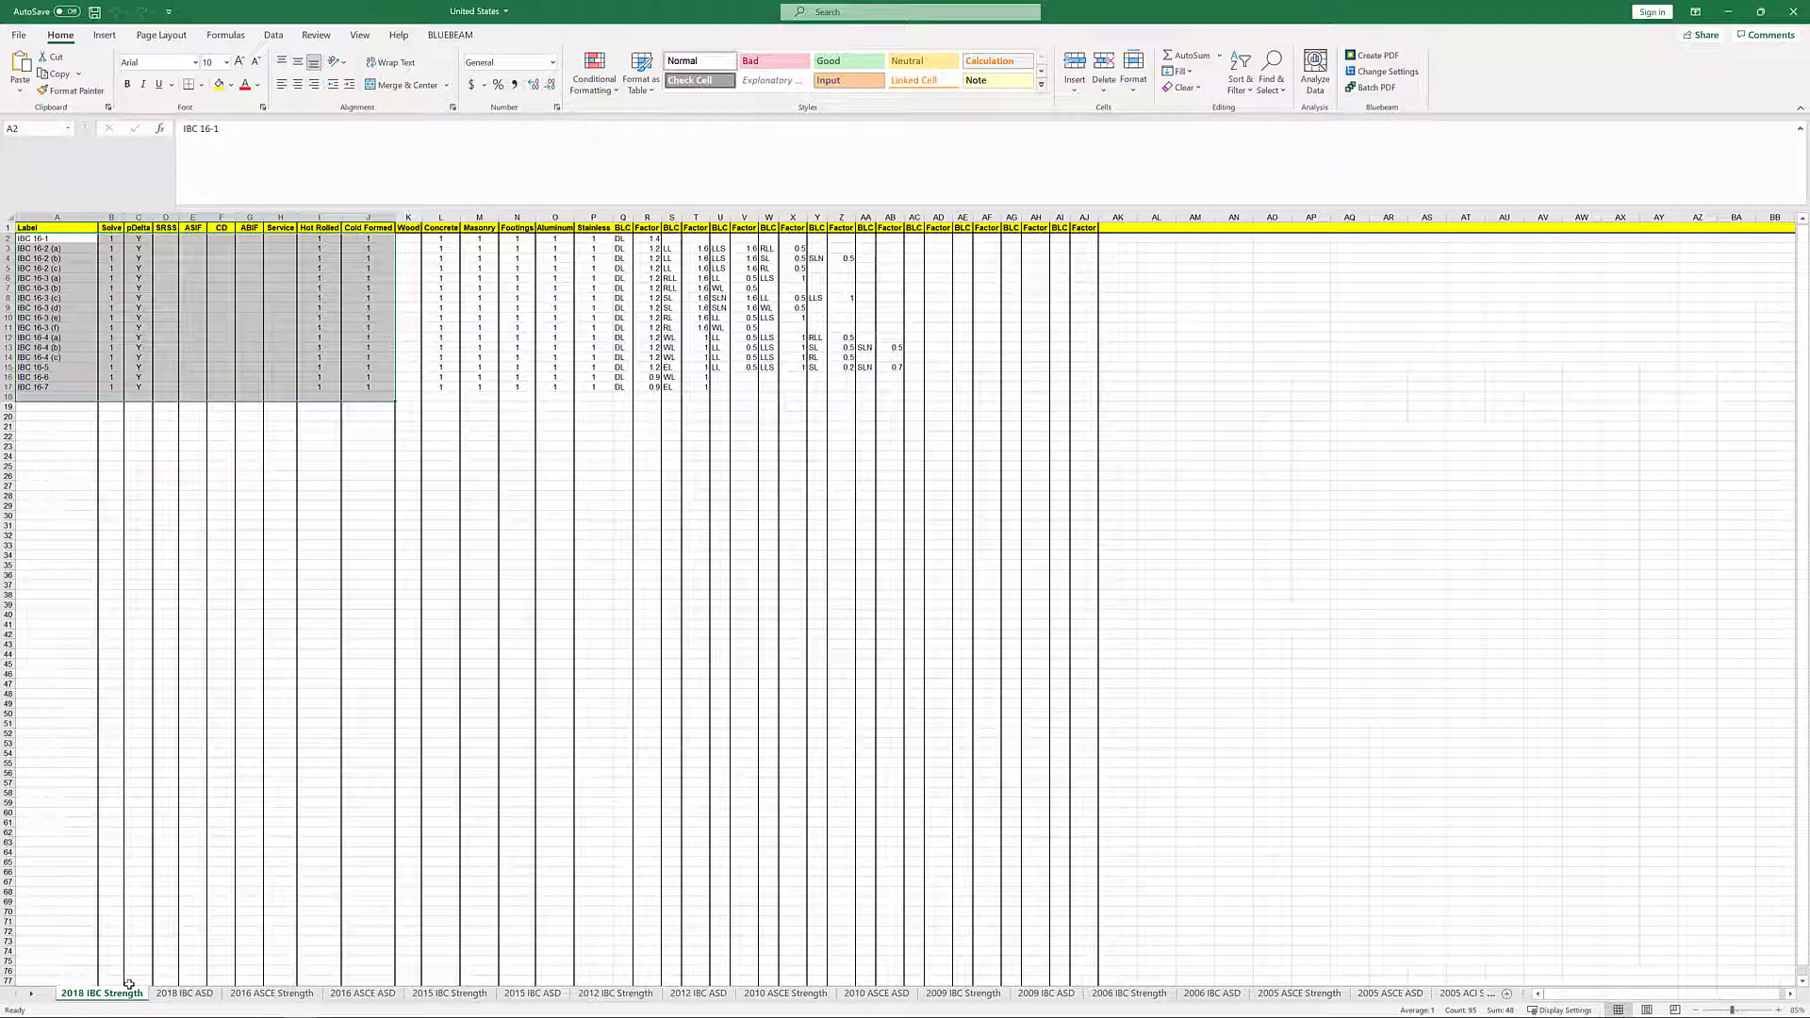
mouse_move(154, 806)
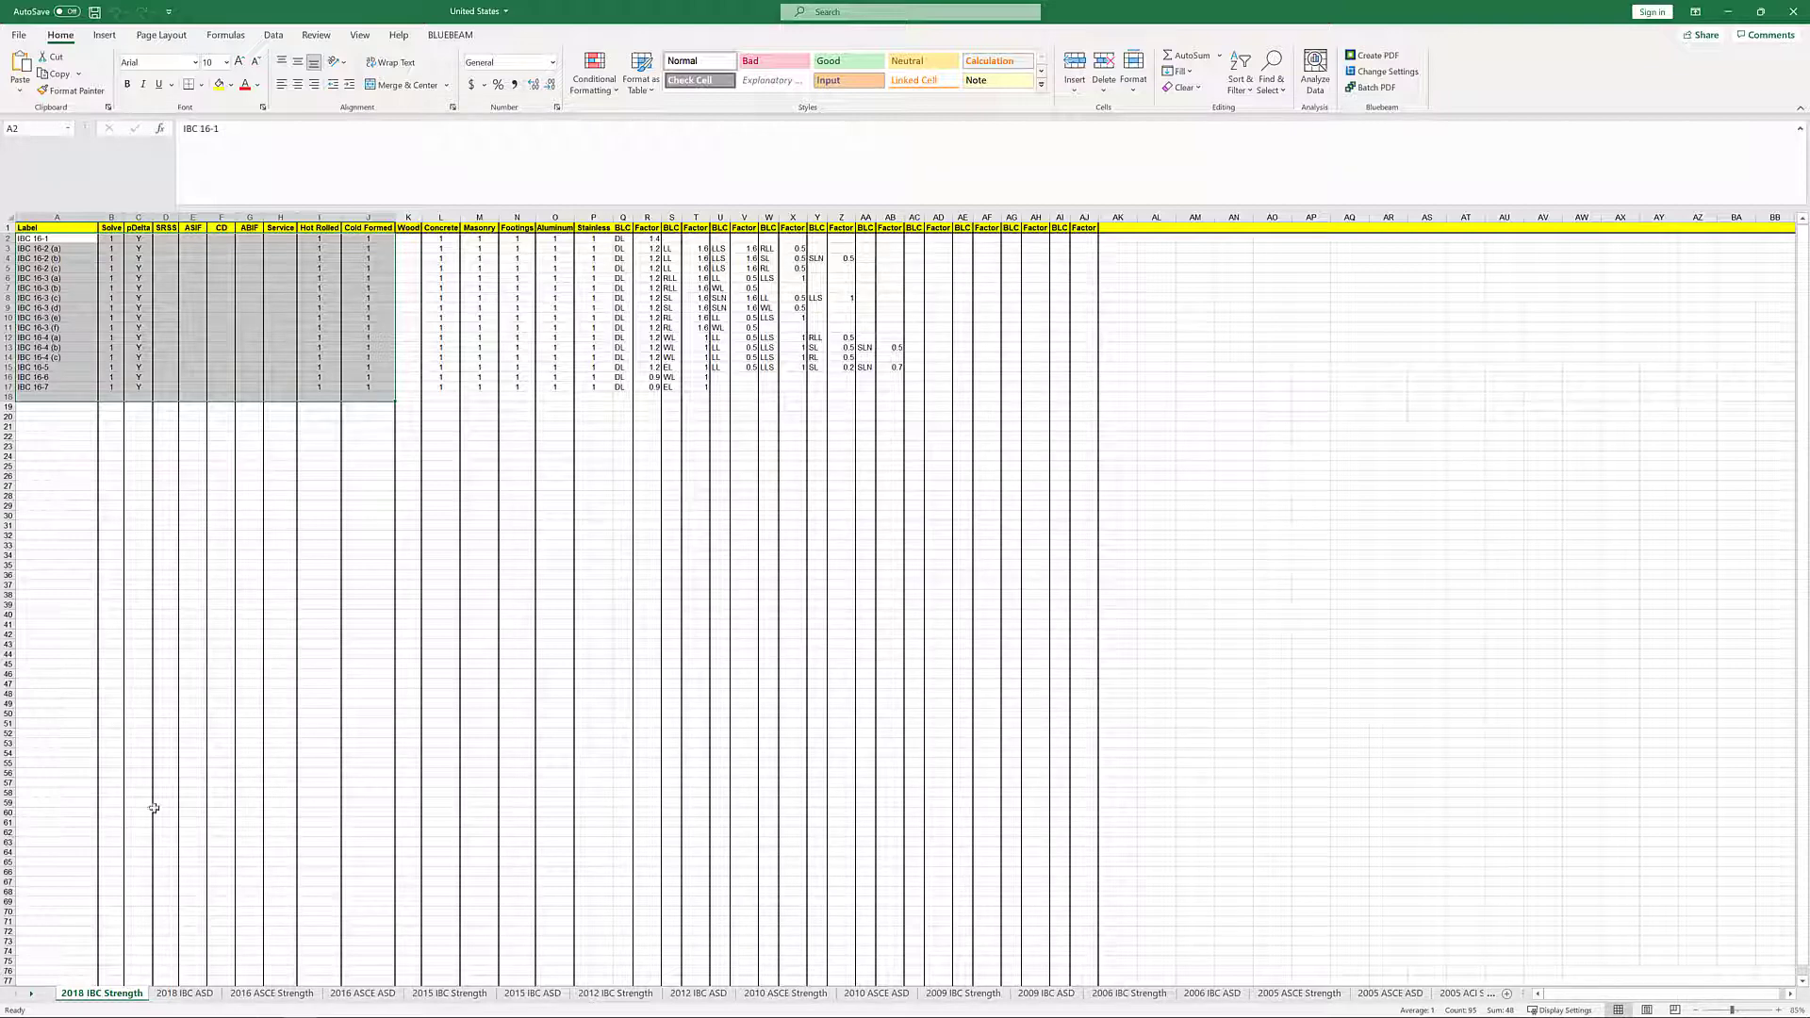
left_click(138, 603)
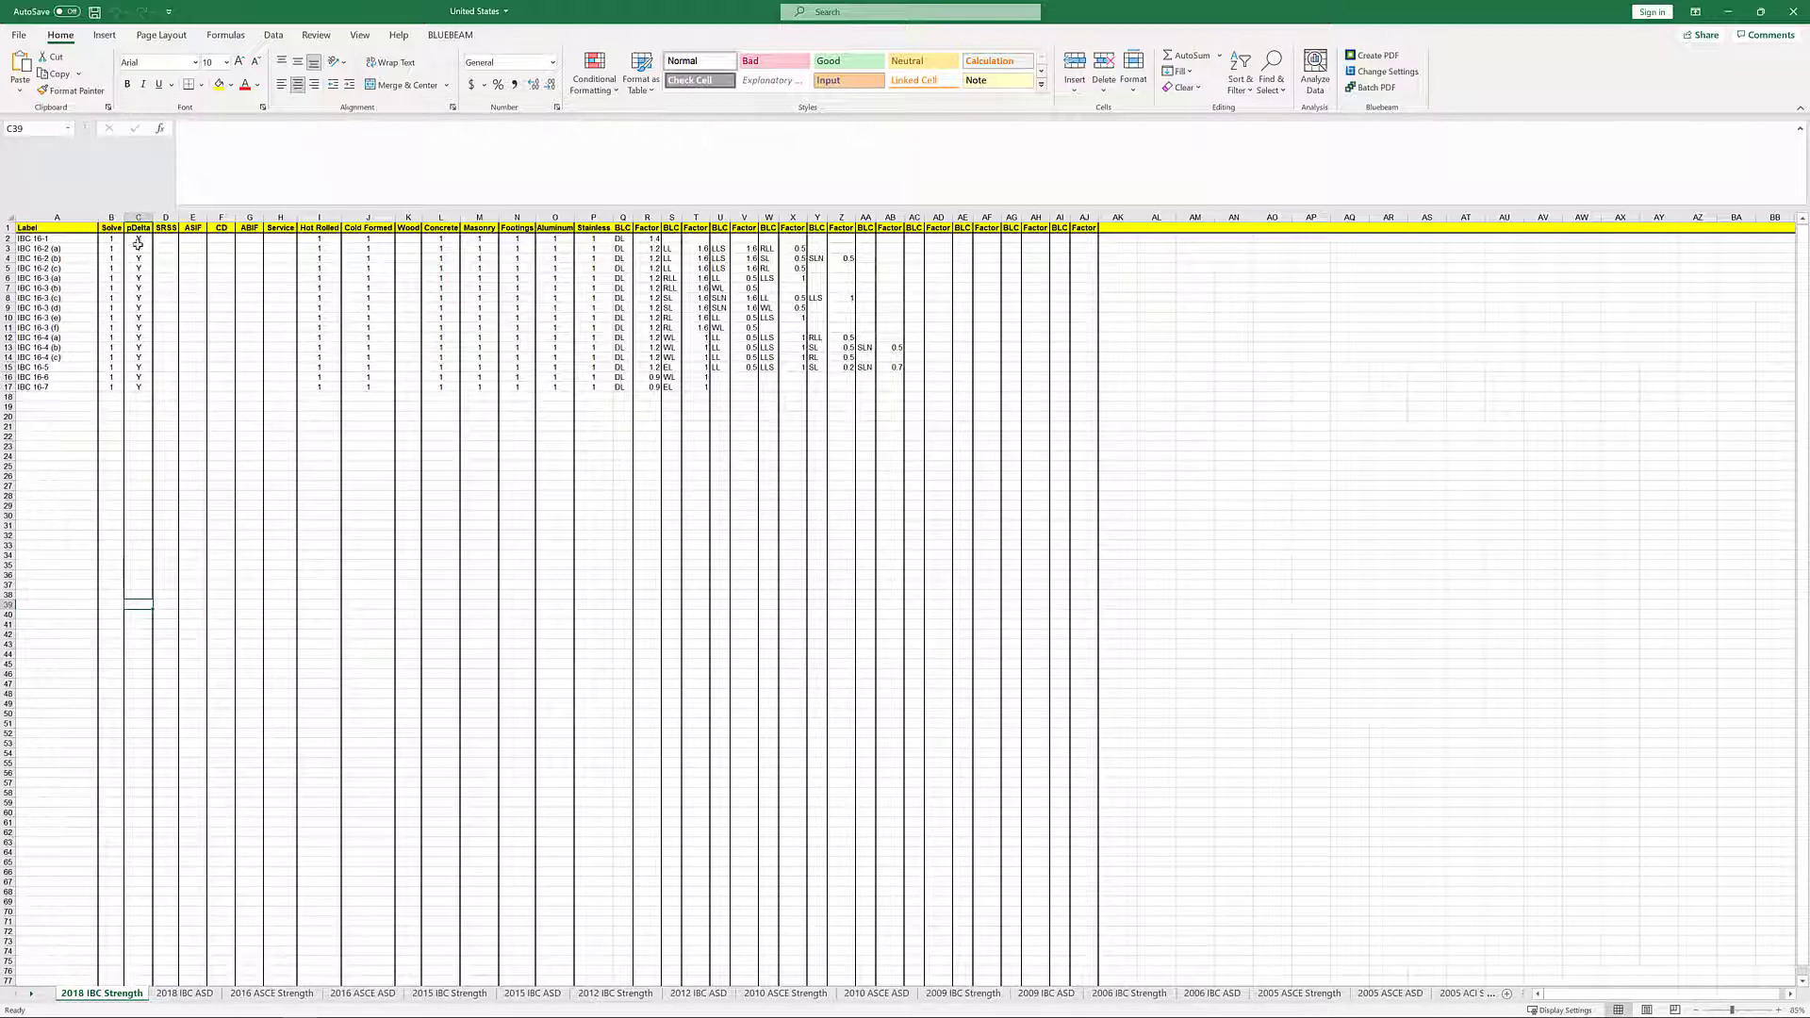
mouse_move(566, 289)
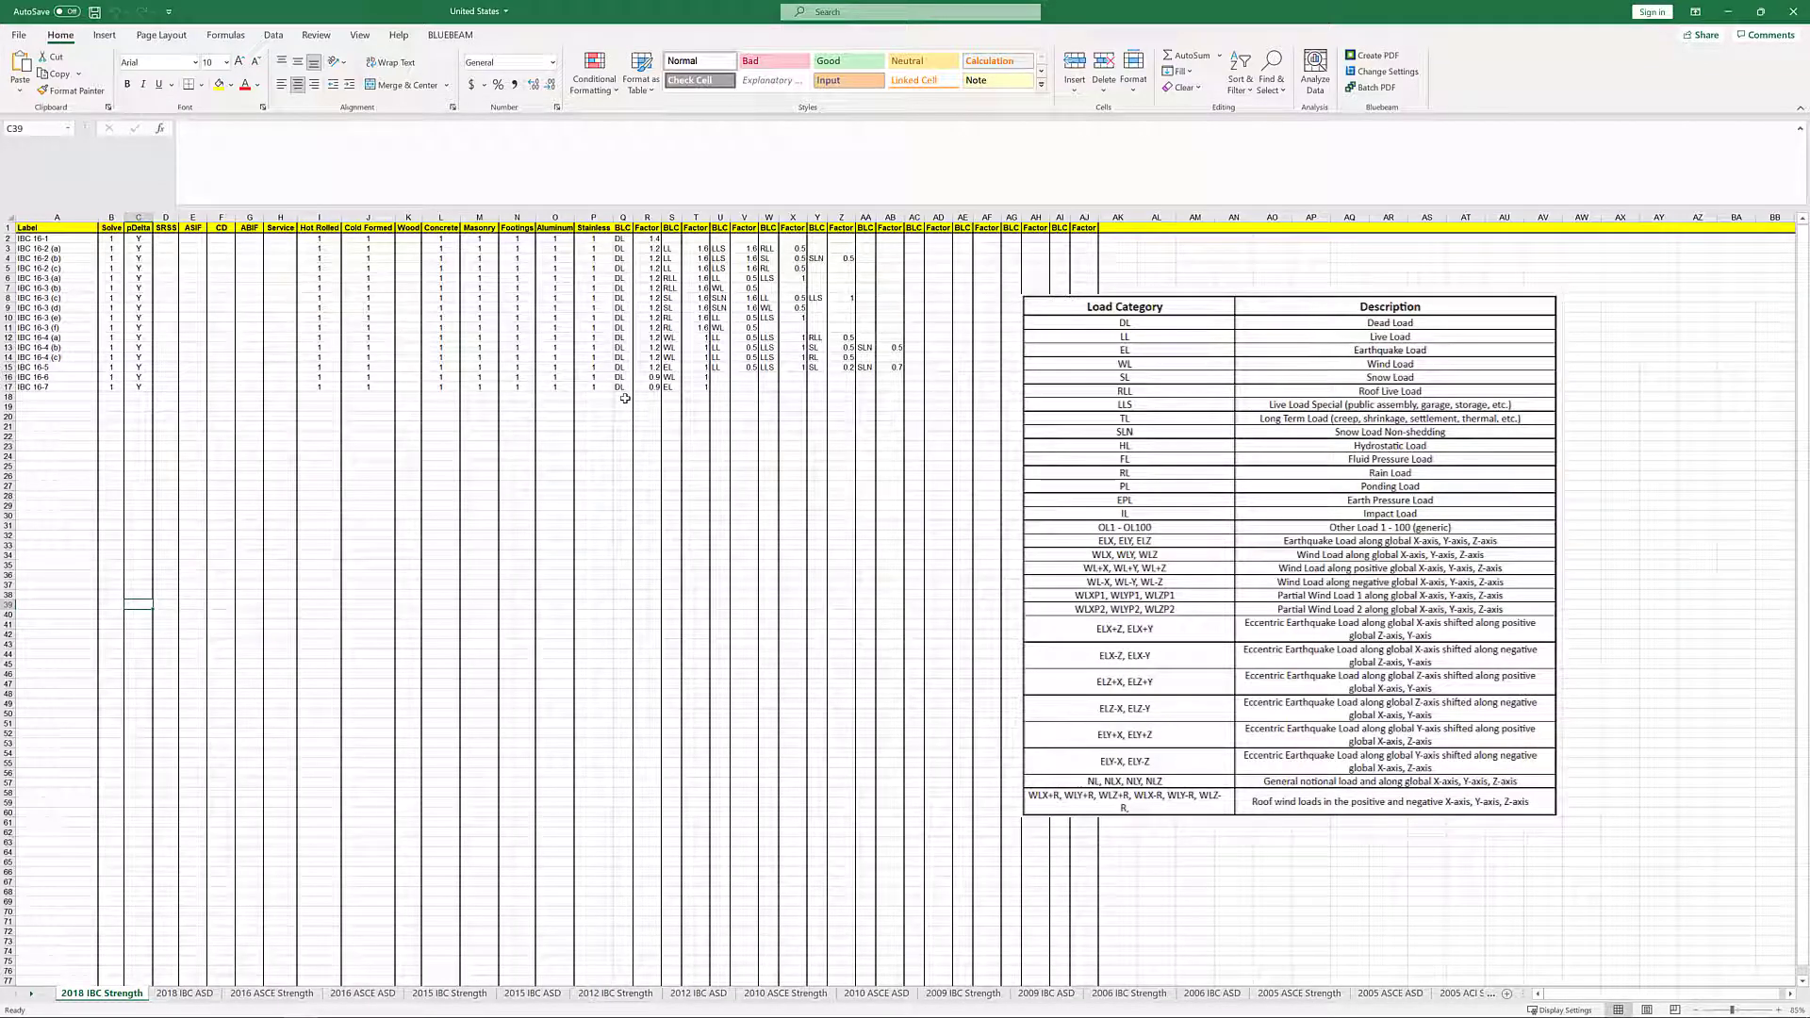
mouse_move(978, 299)
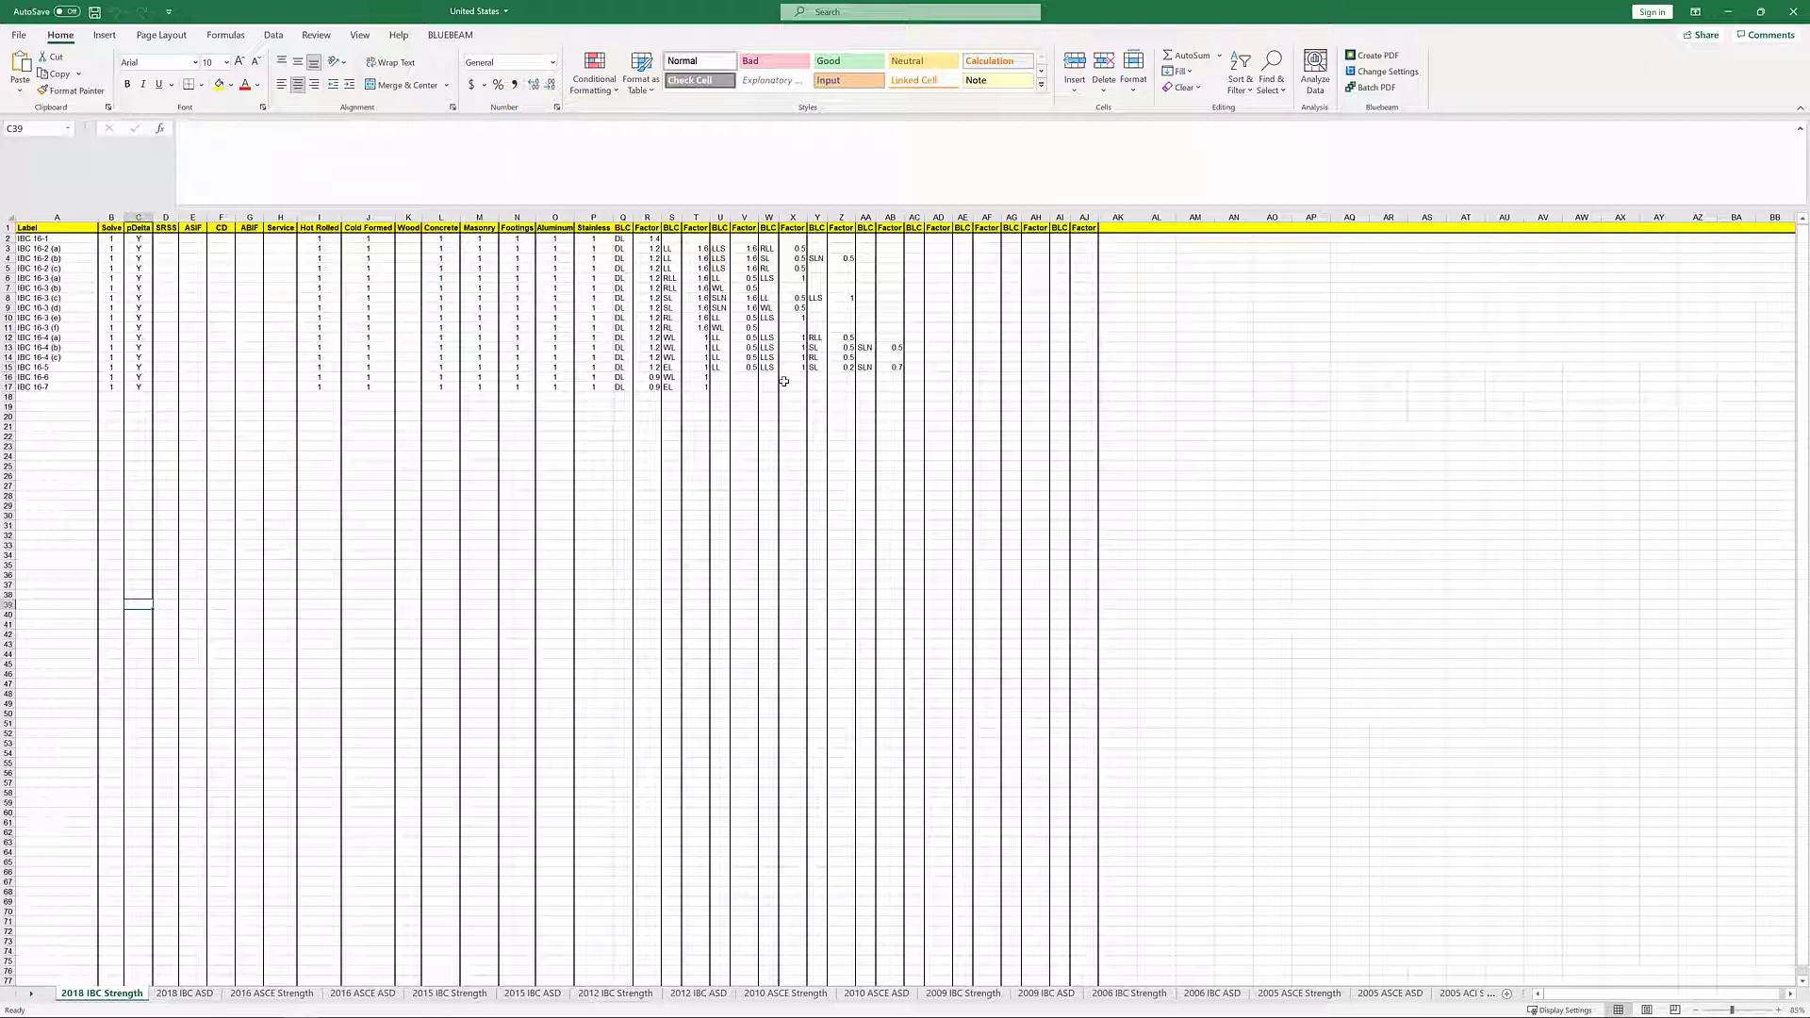
mouse_move(324, 777)
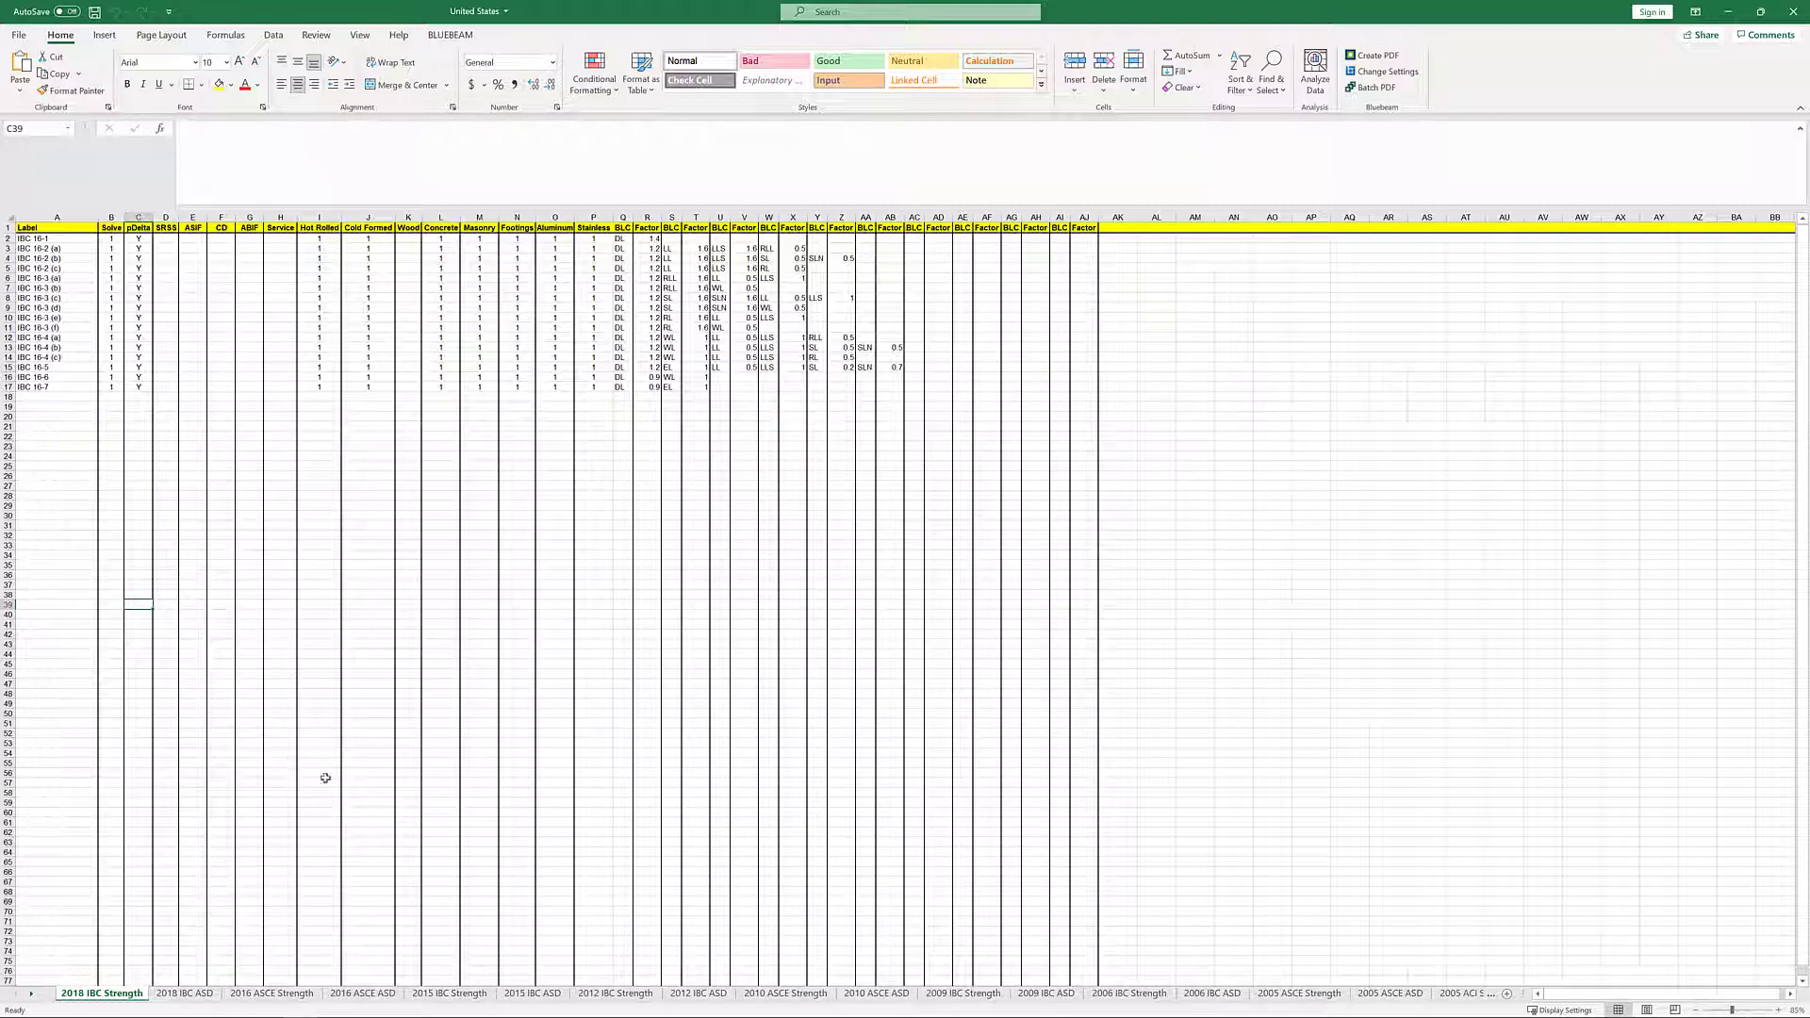
Step: Copy the 2018 IBC Strength sheet to the front and rename it TIA-222-H Strength
right_click(102, 993)
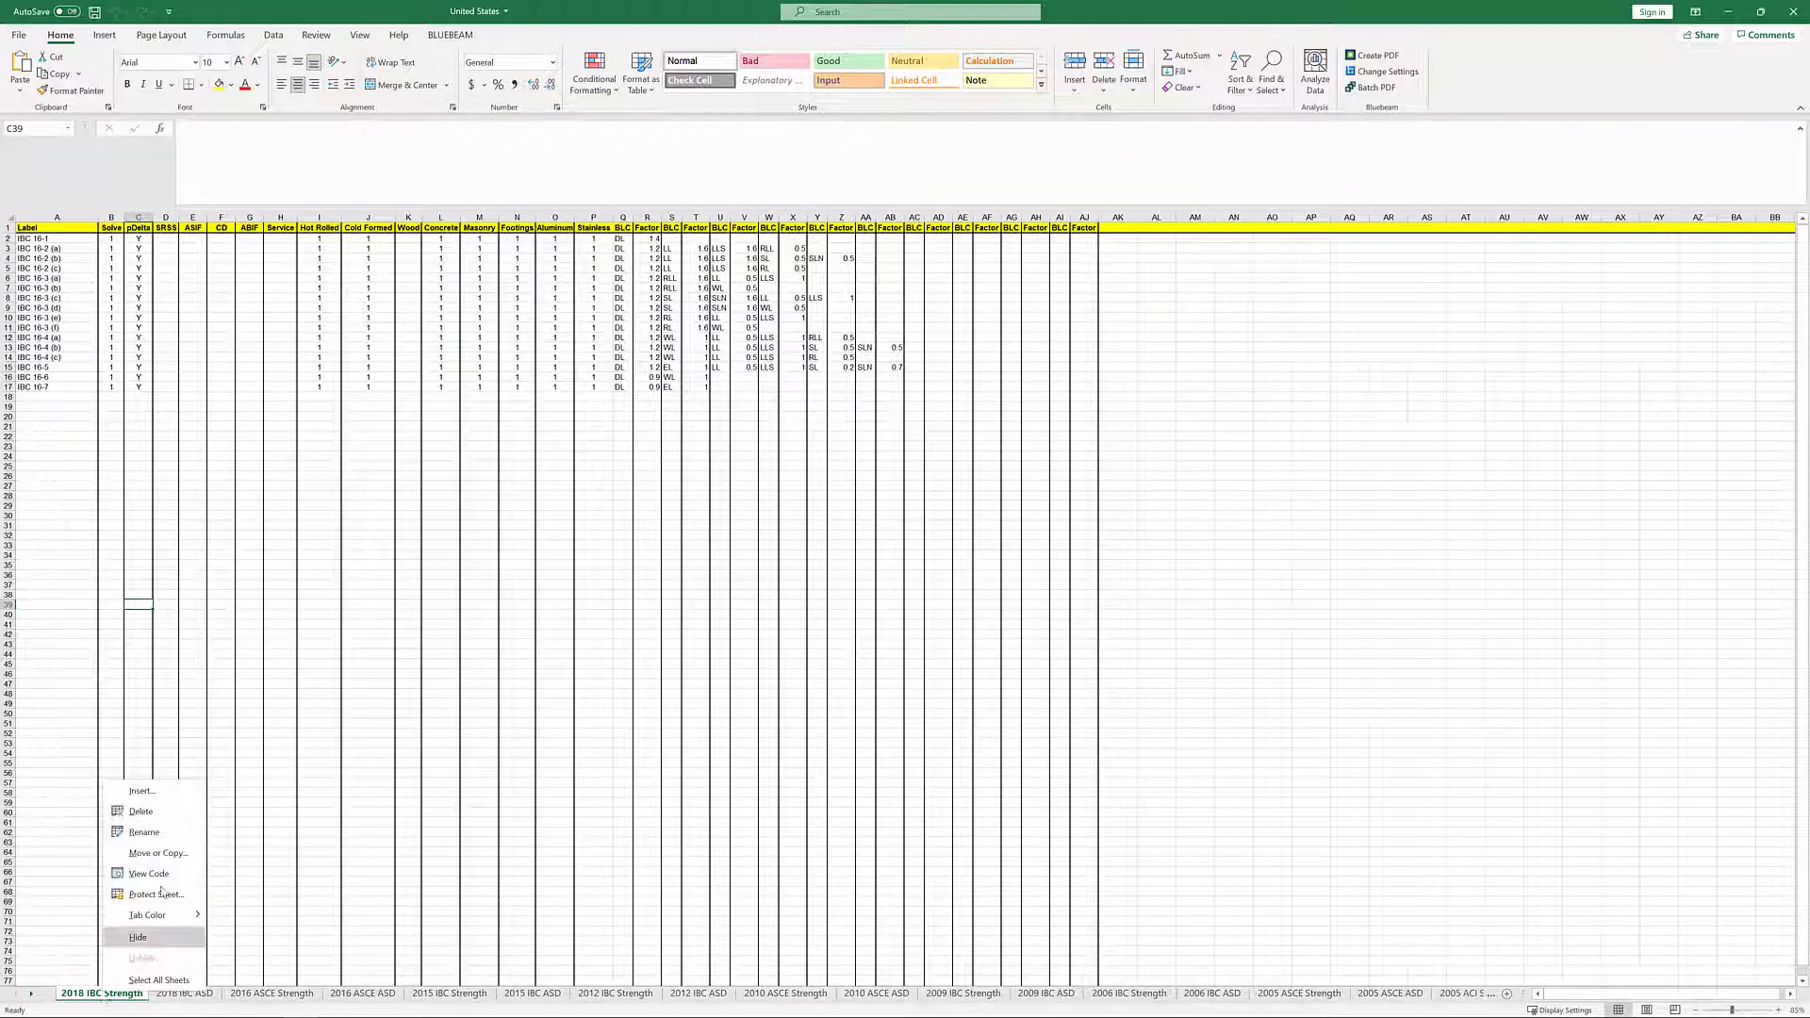
left_click(157, 853)
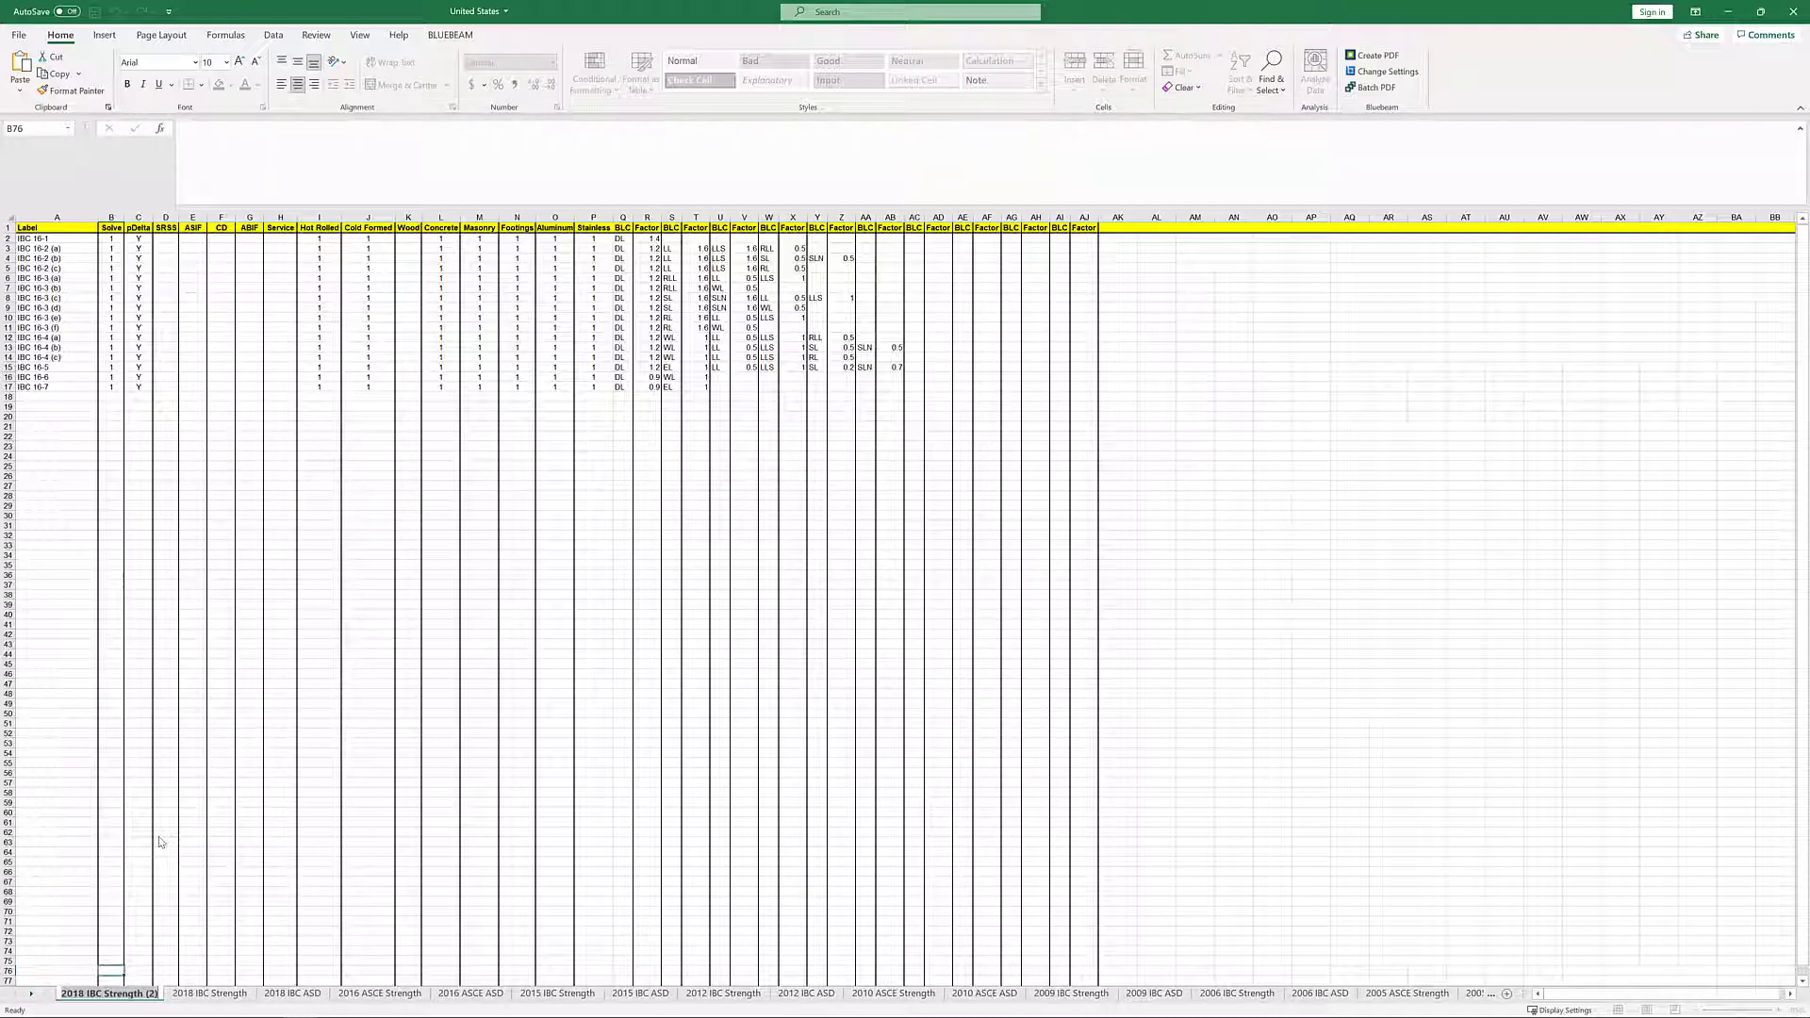
left_click(77, 993)
type("TIA-222-H Stren")
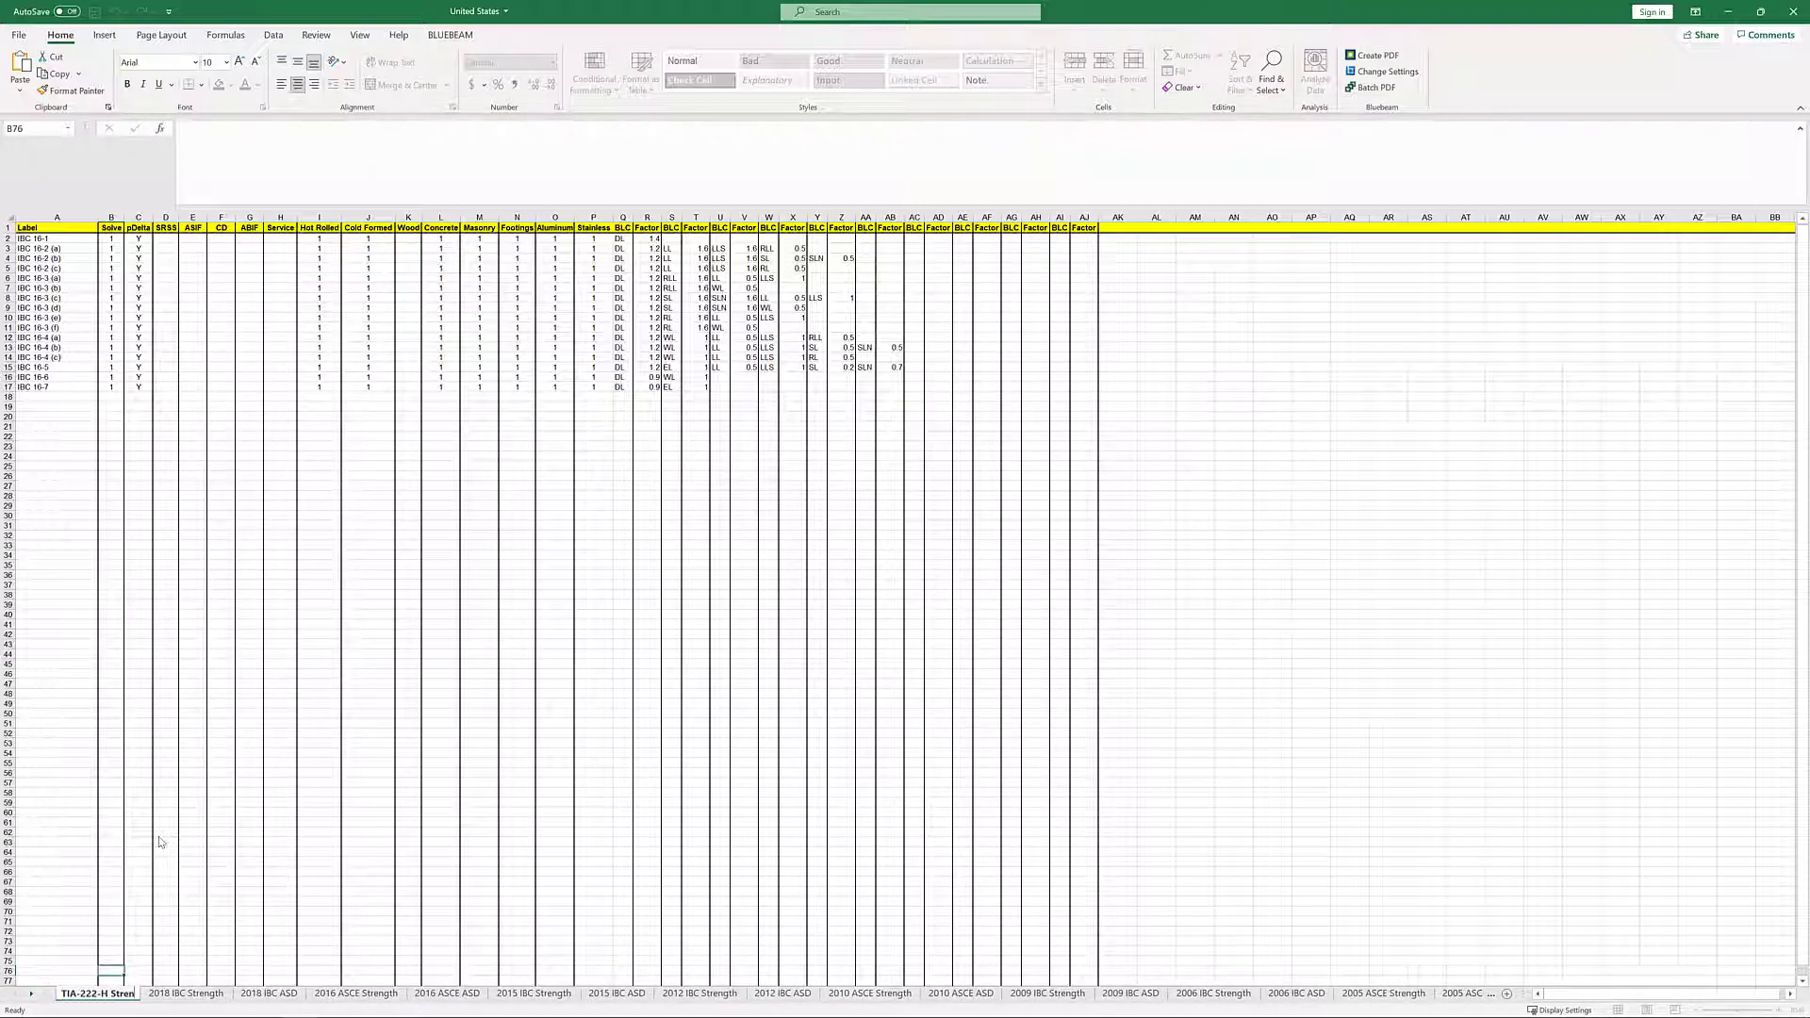
left_click(192, 740)
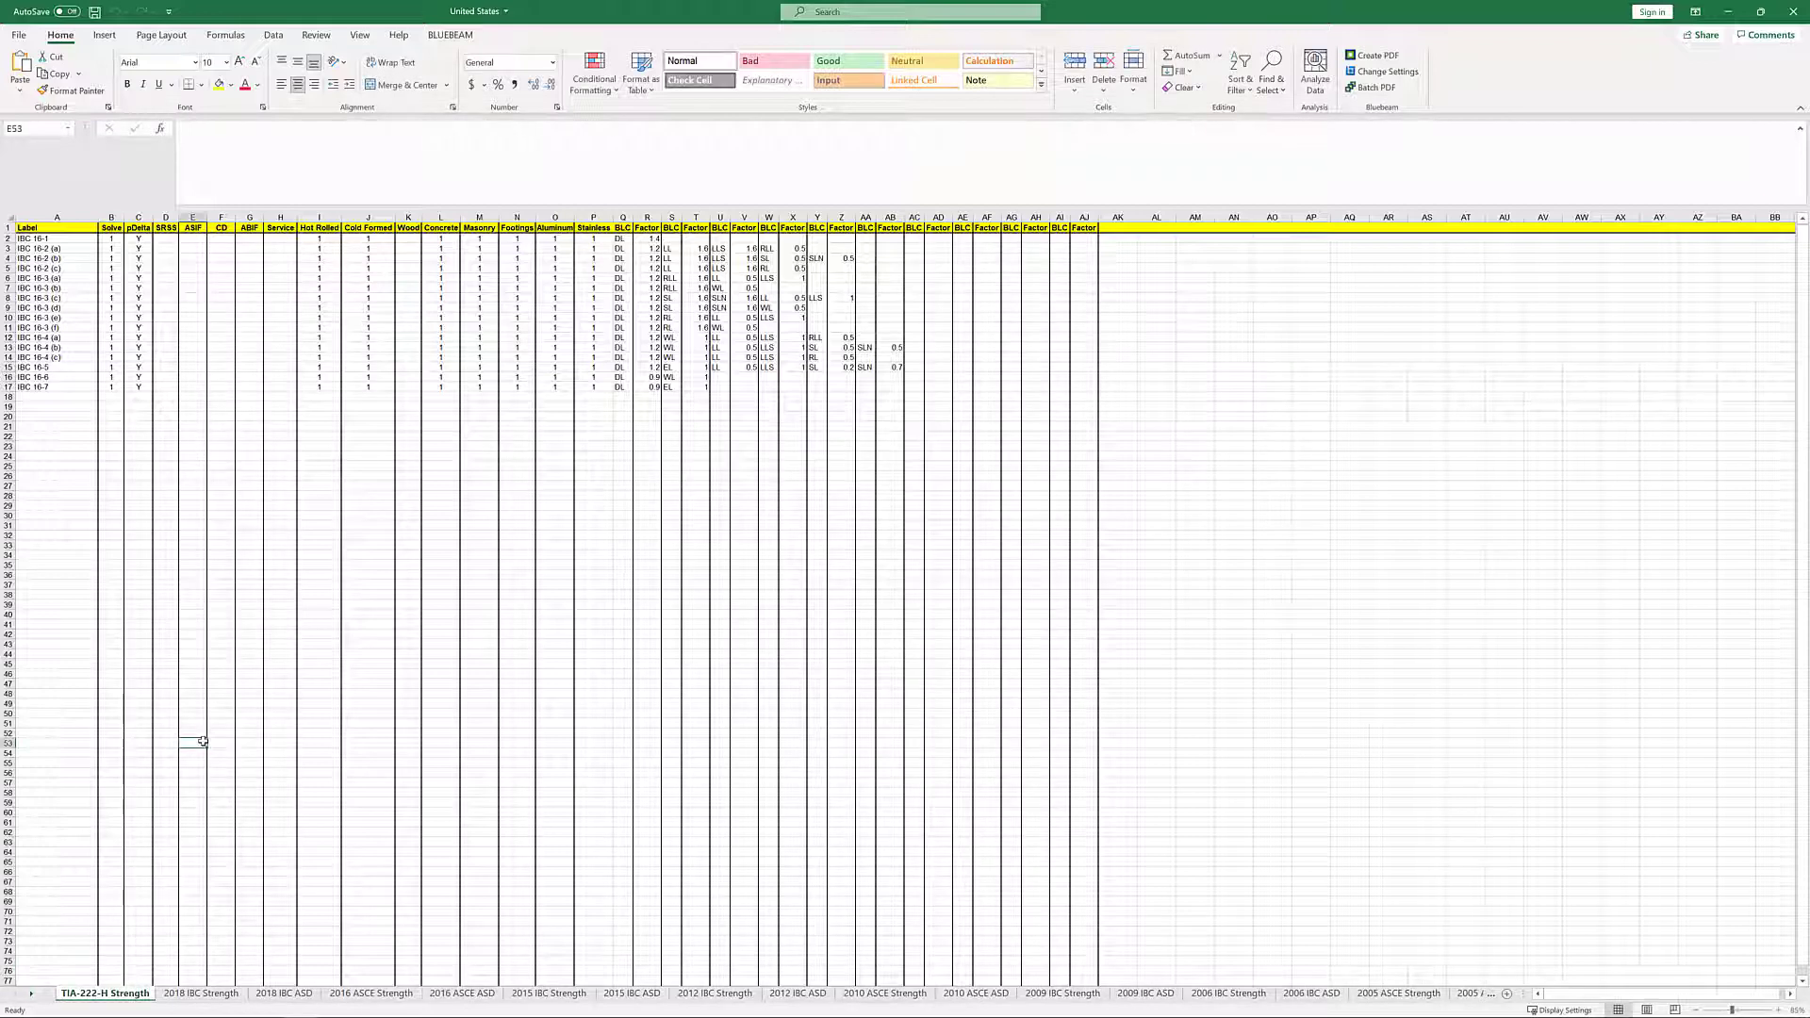
Step: Delete the copied IBC labels and the BLC/factor entries in Q2:AB17
left_click_drag(56, 239, 56, 386)
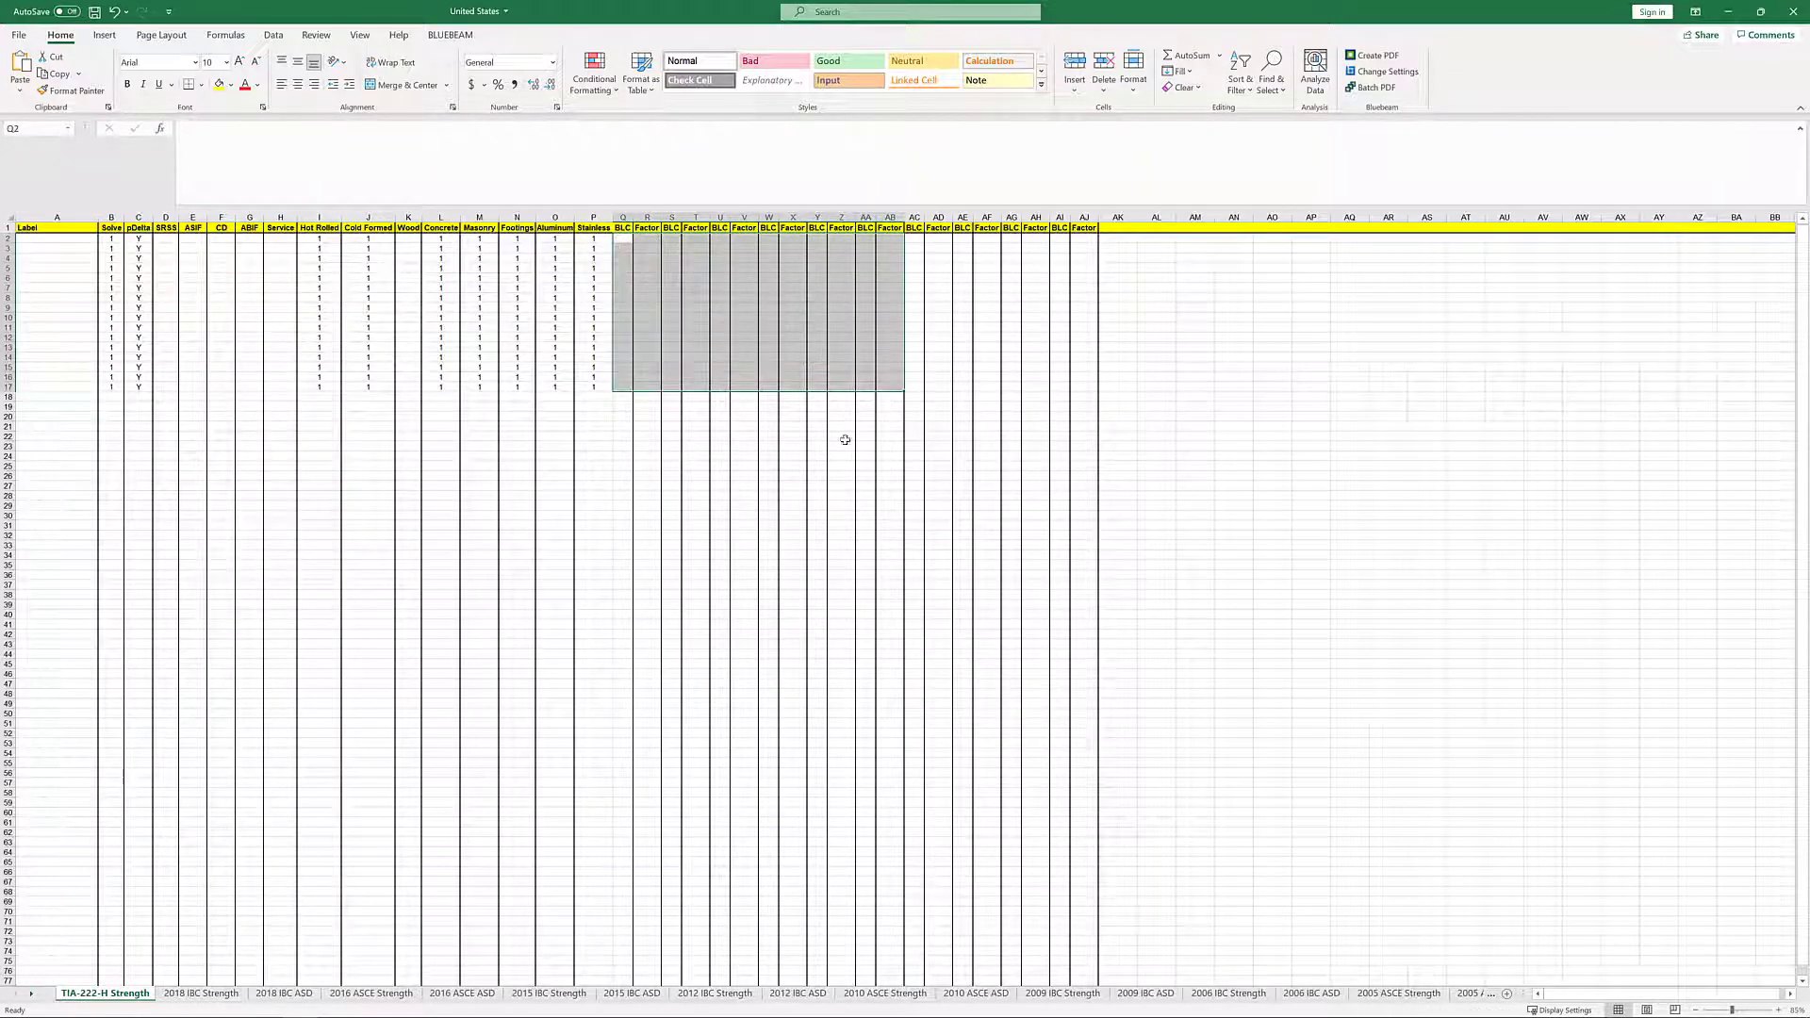
left_click(792, 444)
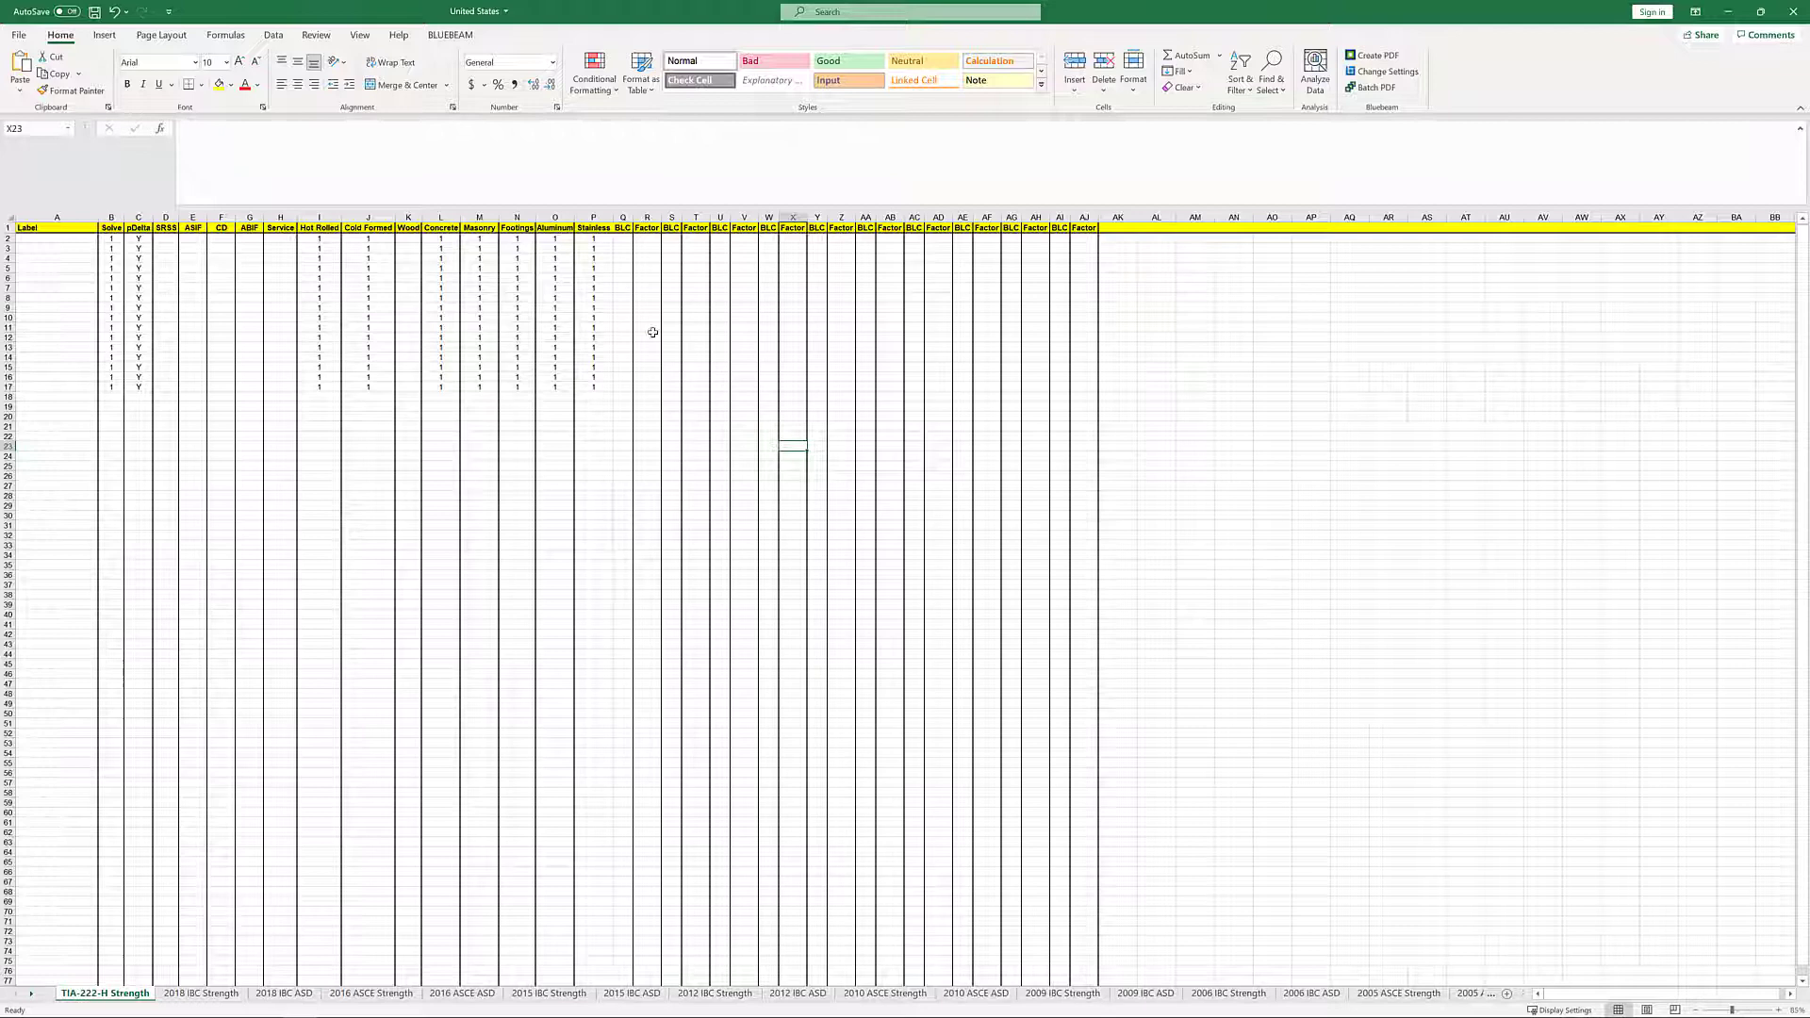
mouse_move(360, 338)
type("TIA-222")
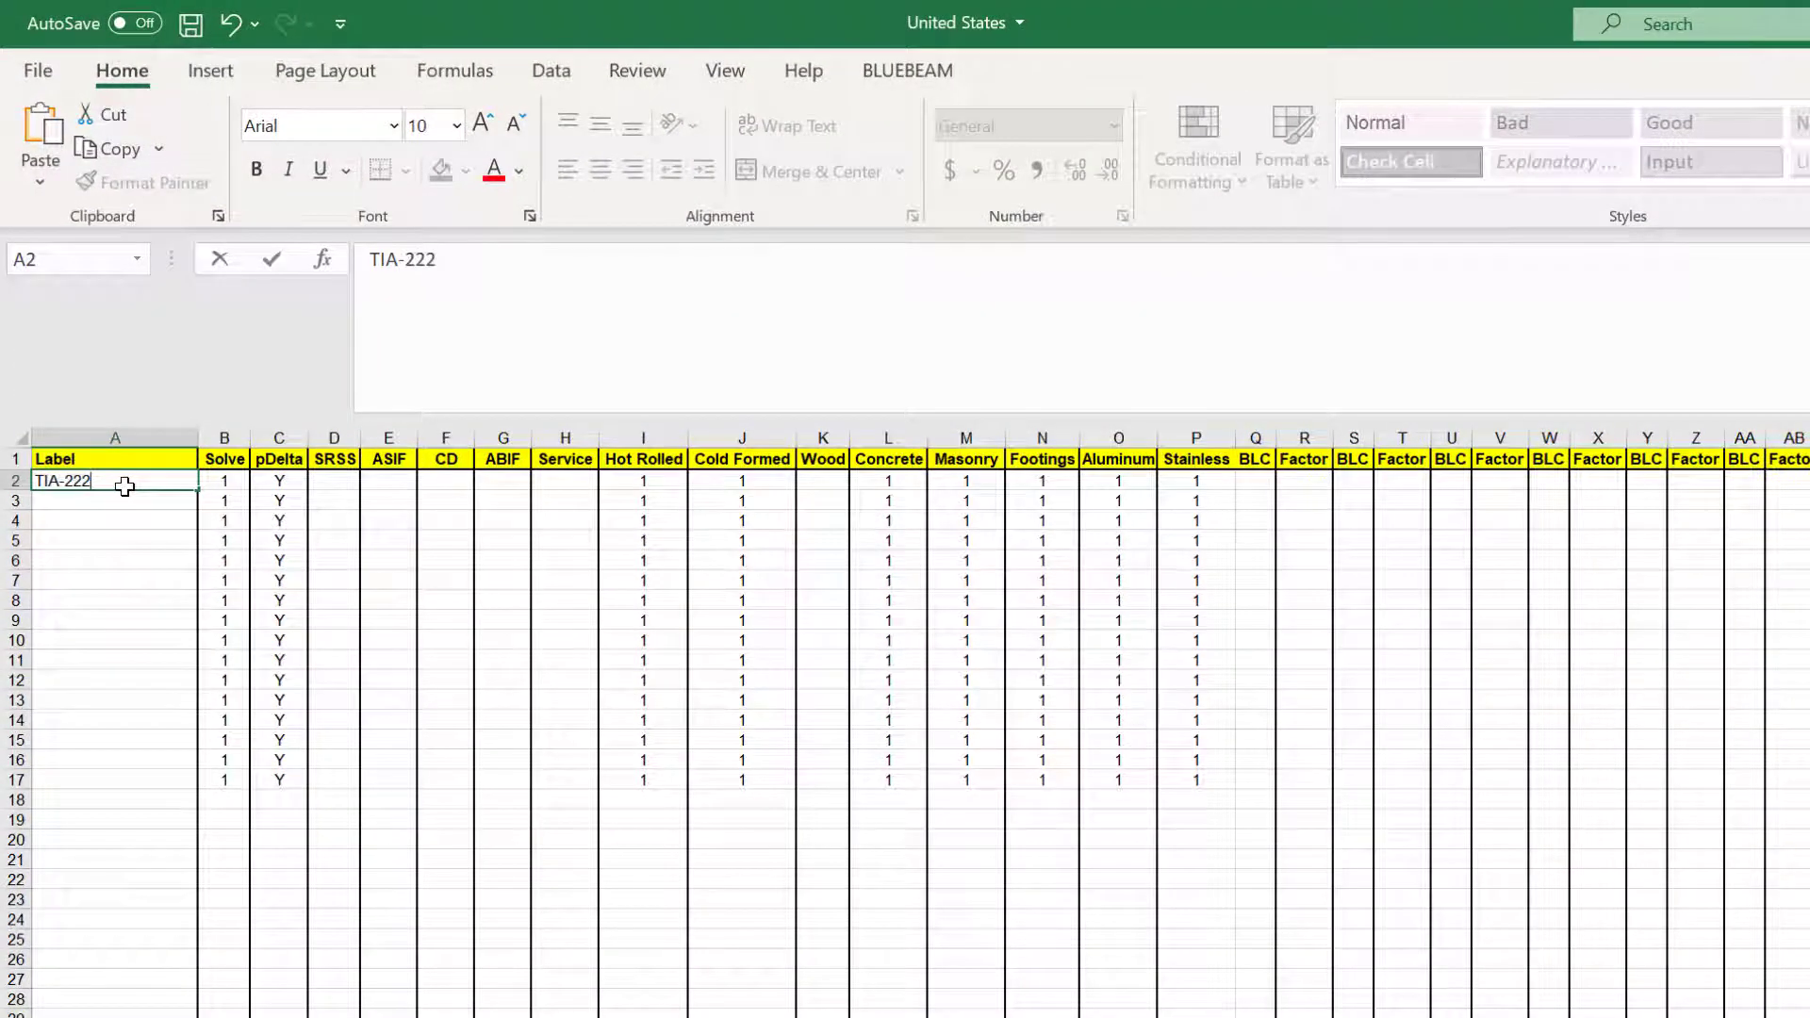
Step: Enter labels TIA-222-H (1)–(5) with their DL, WL, TL and EL load factors
type("-H")
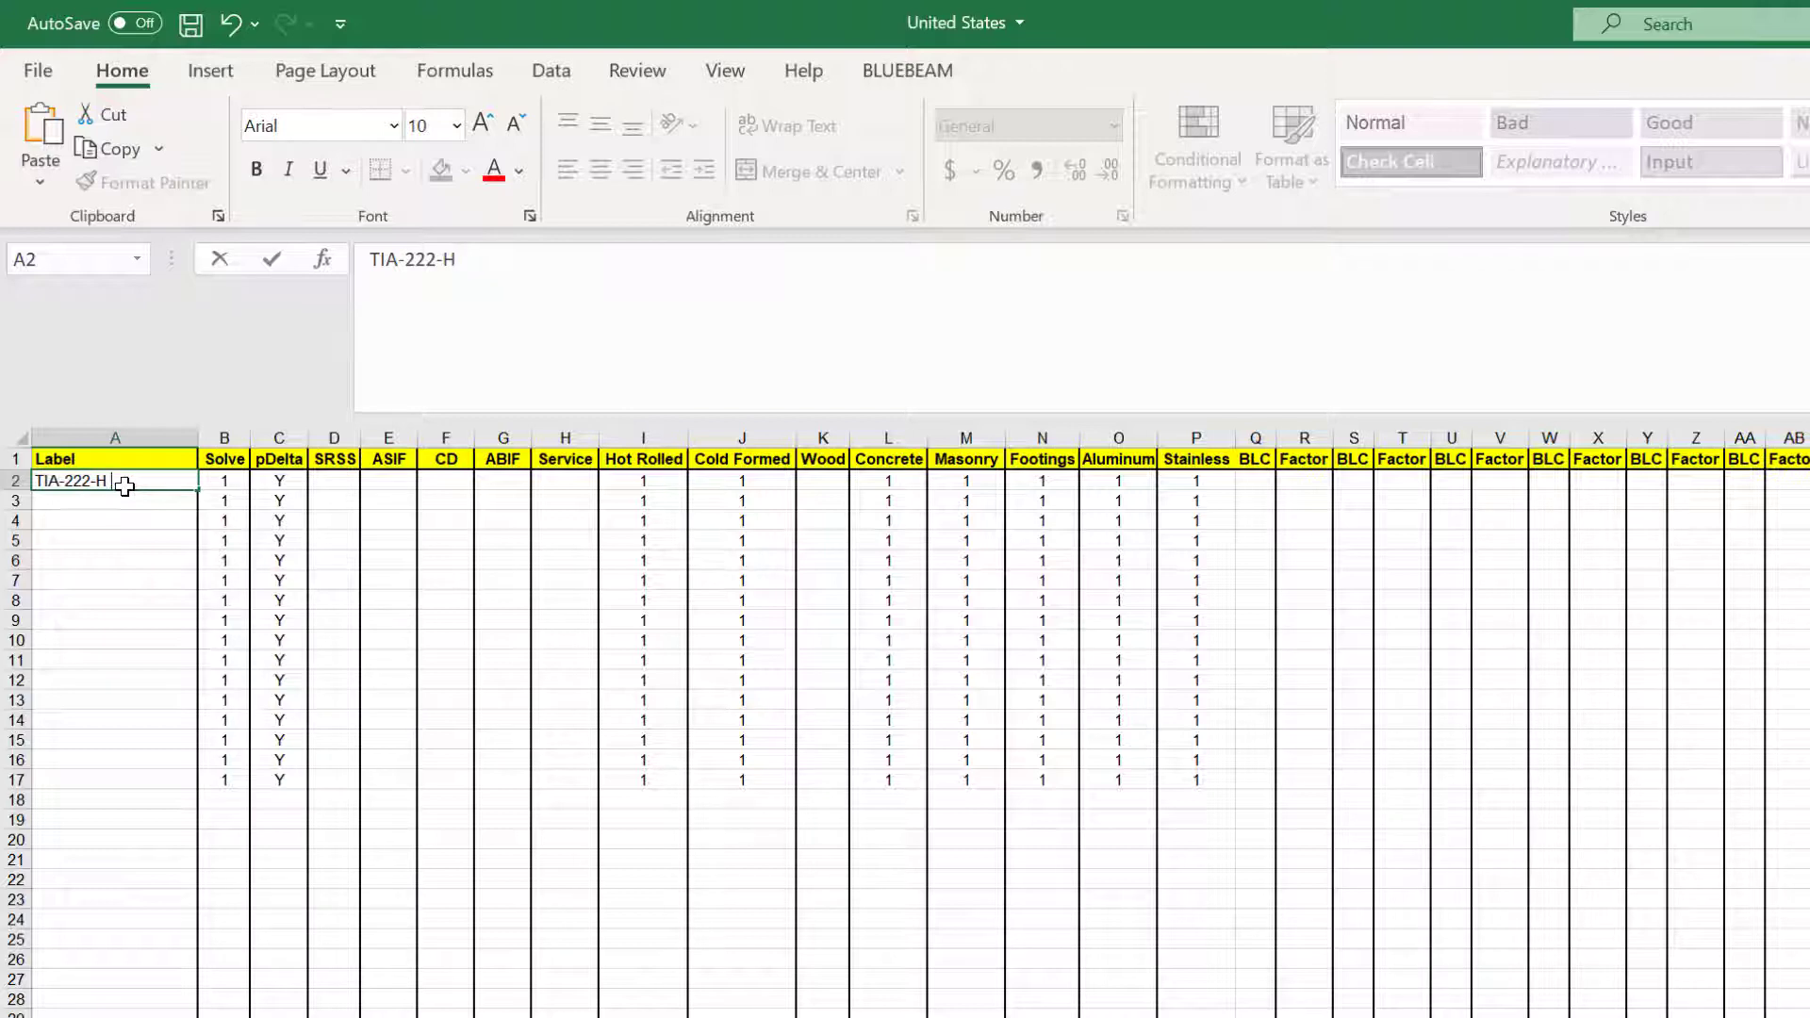
type("(1)")
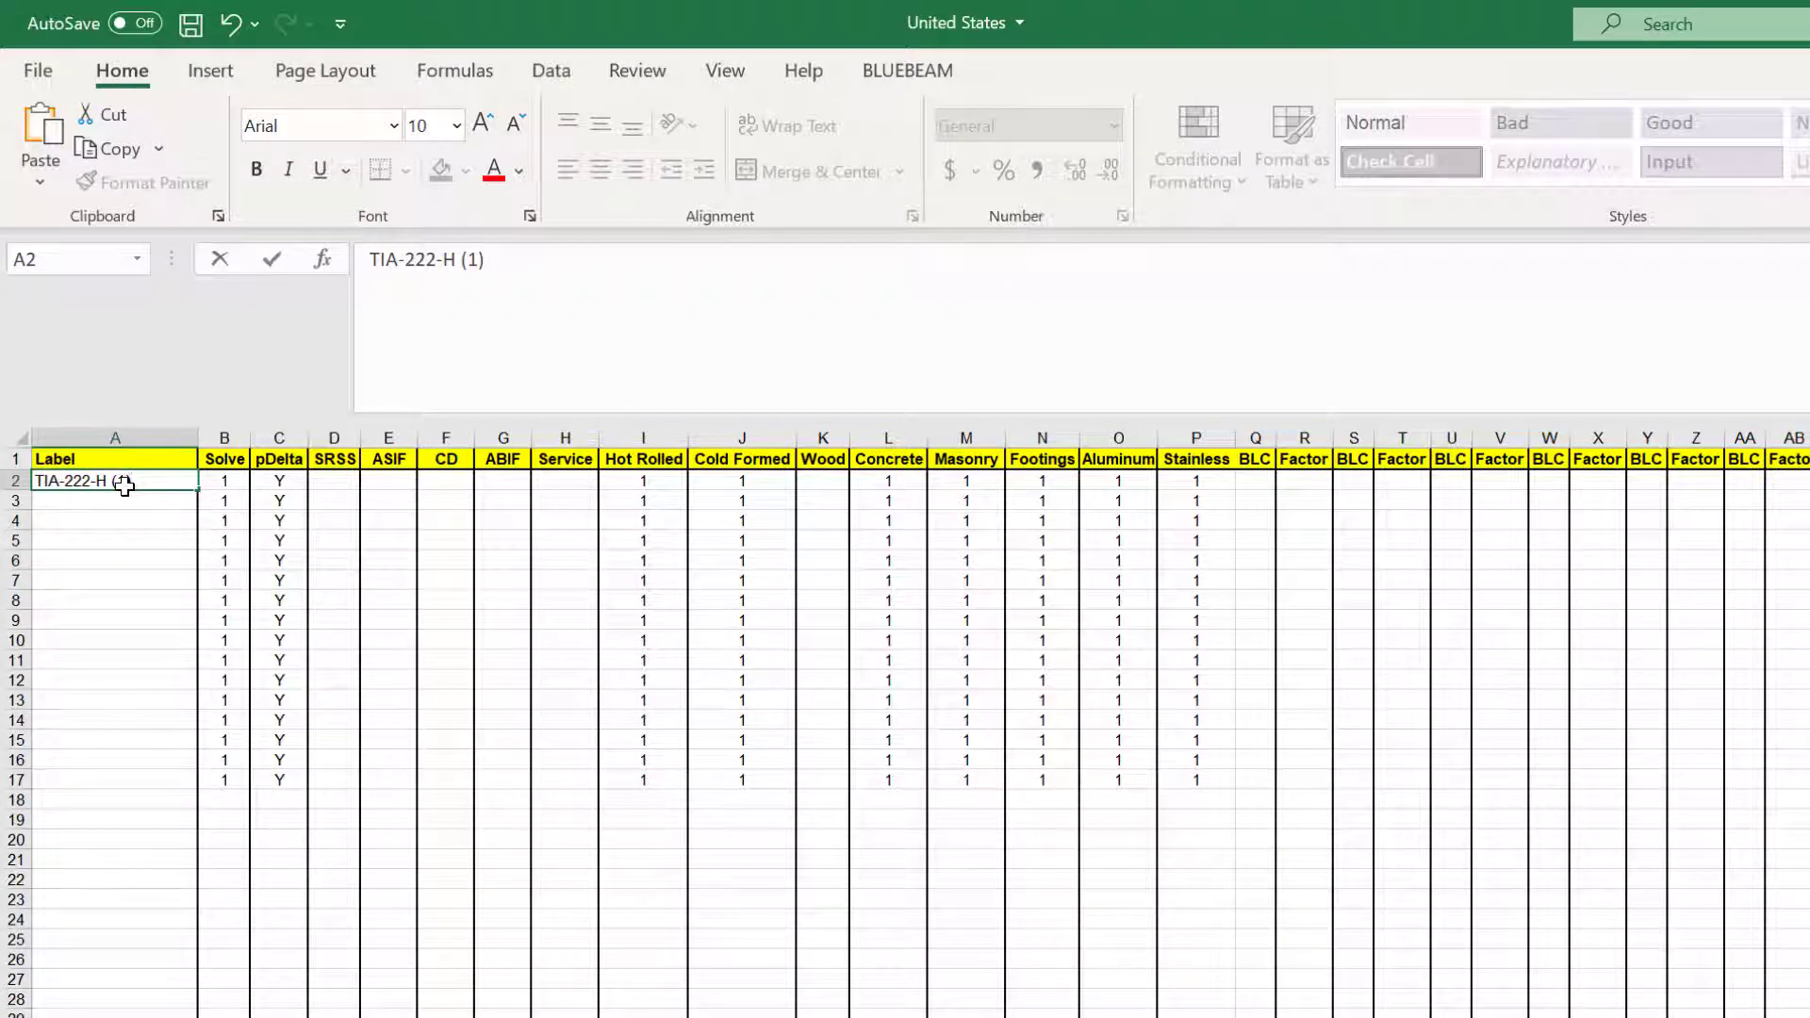
left_click(1302, 480)
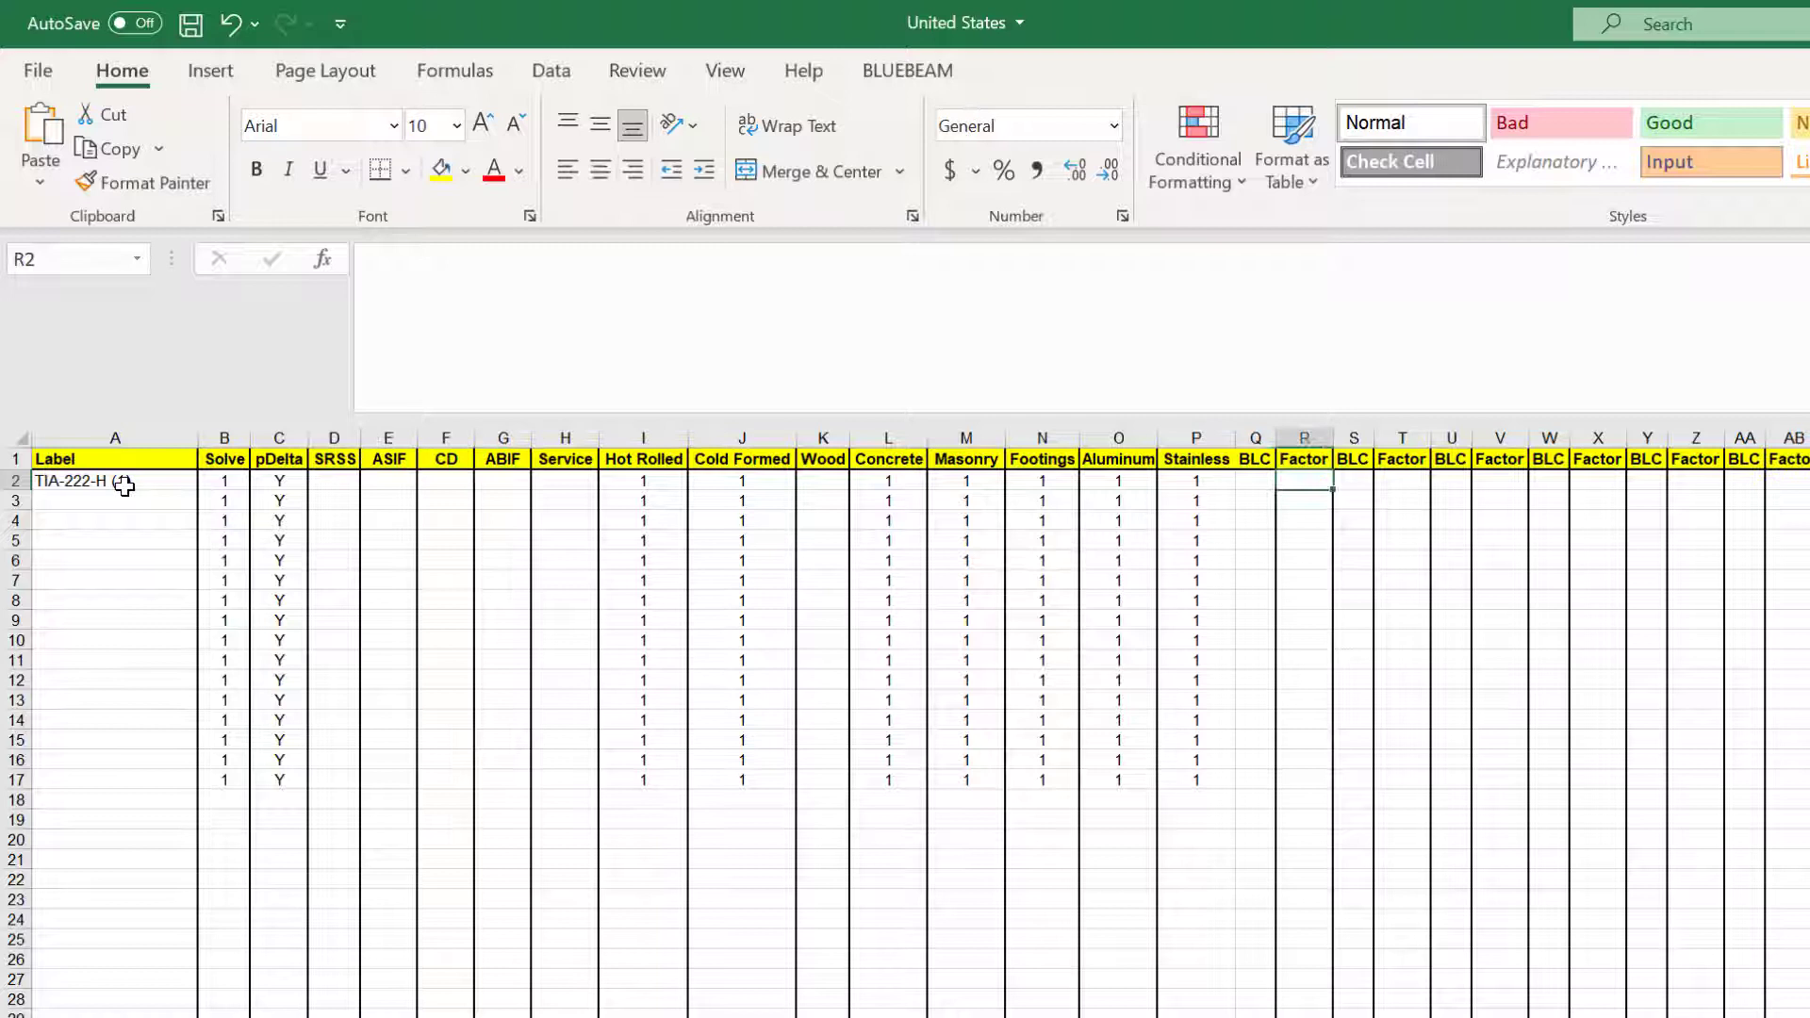
left_click(1254, 482)
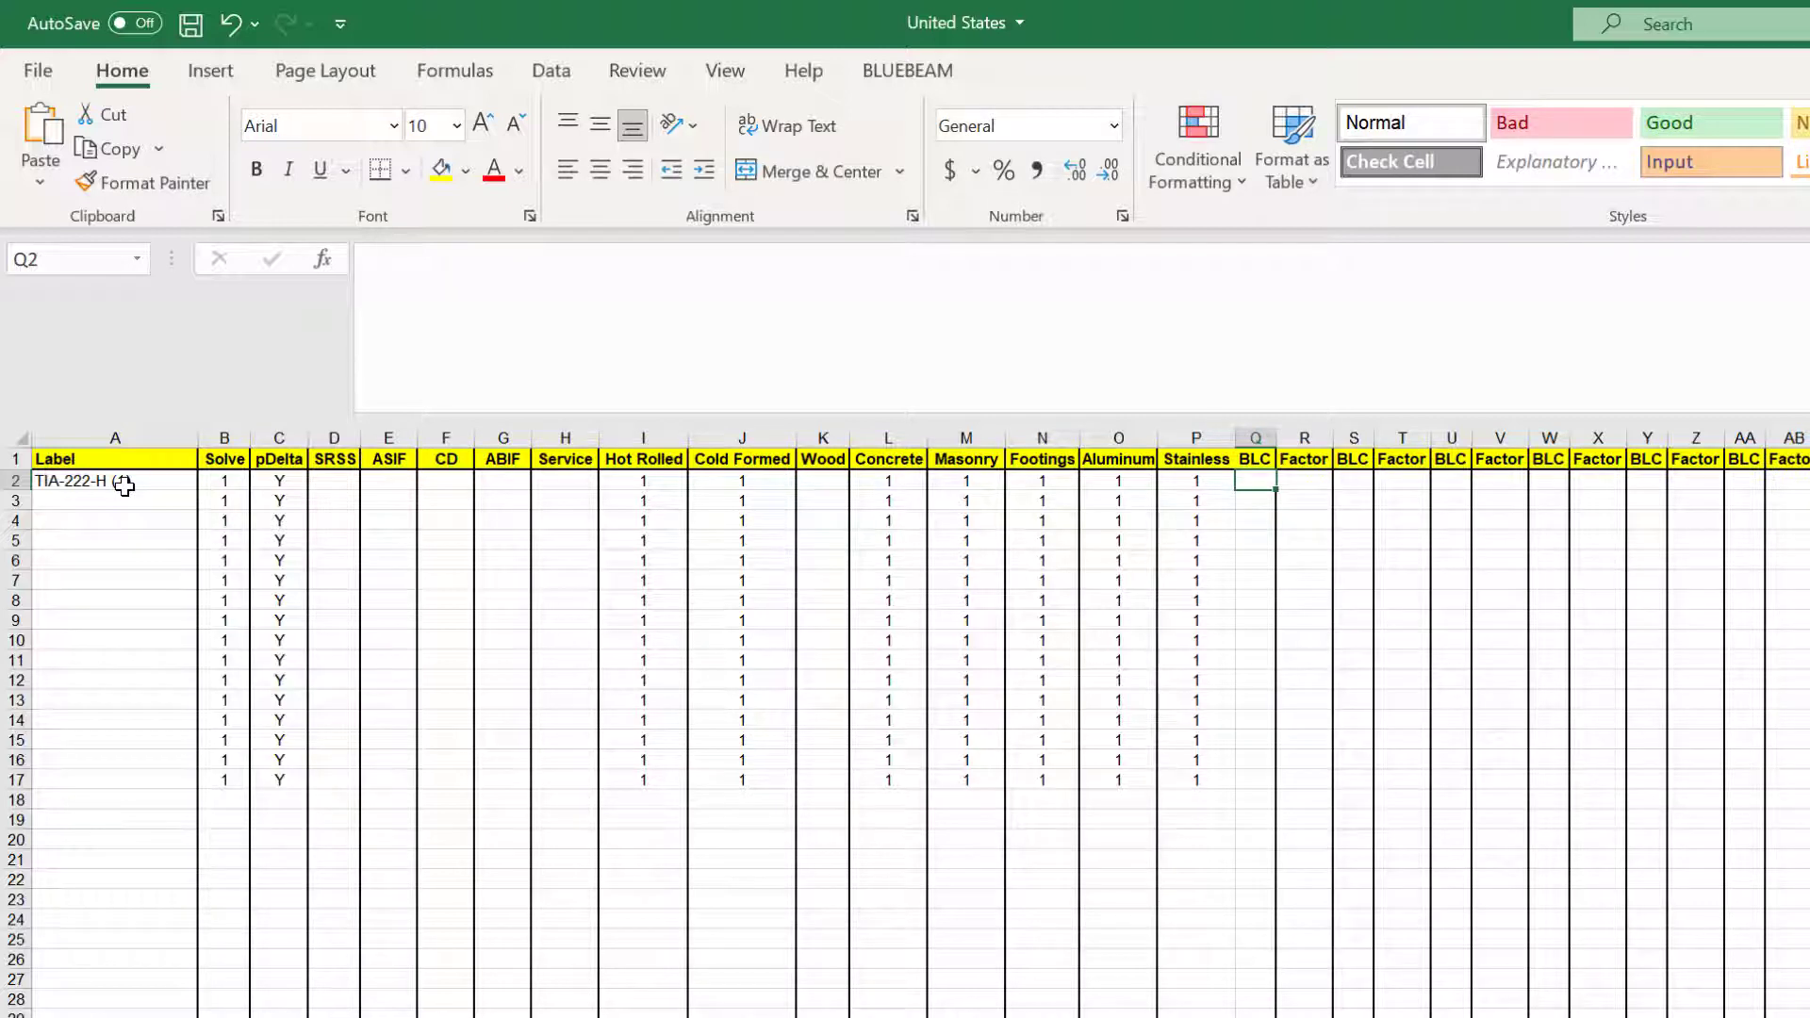
type("DL")
left_click(1303, 481)
type("1.2")
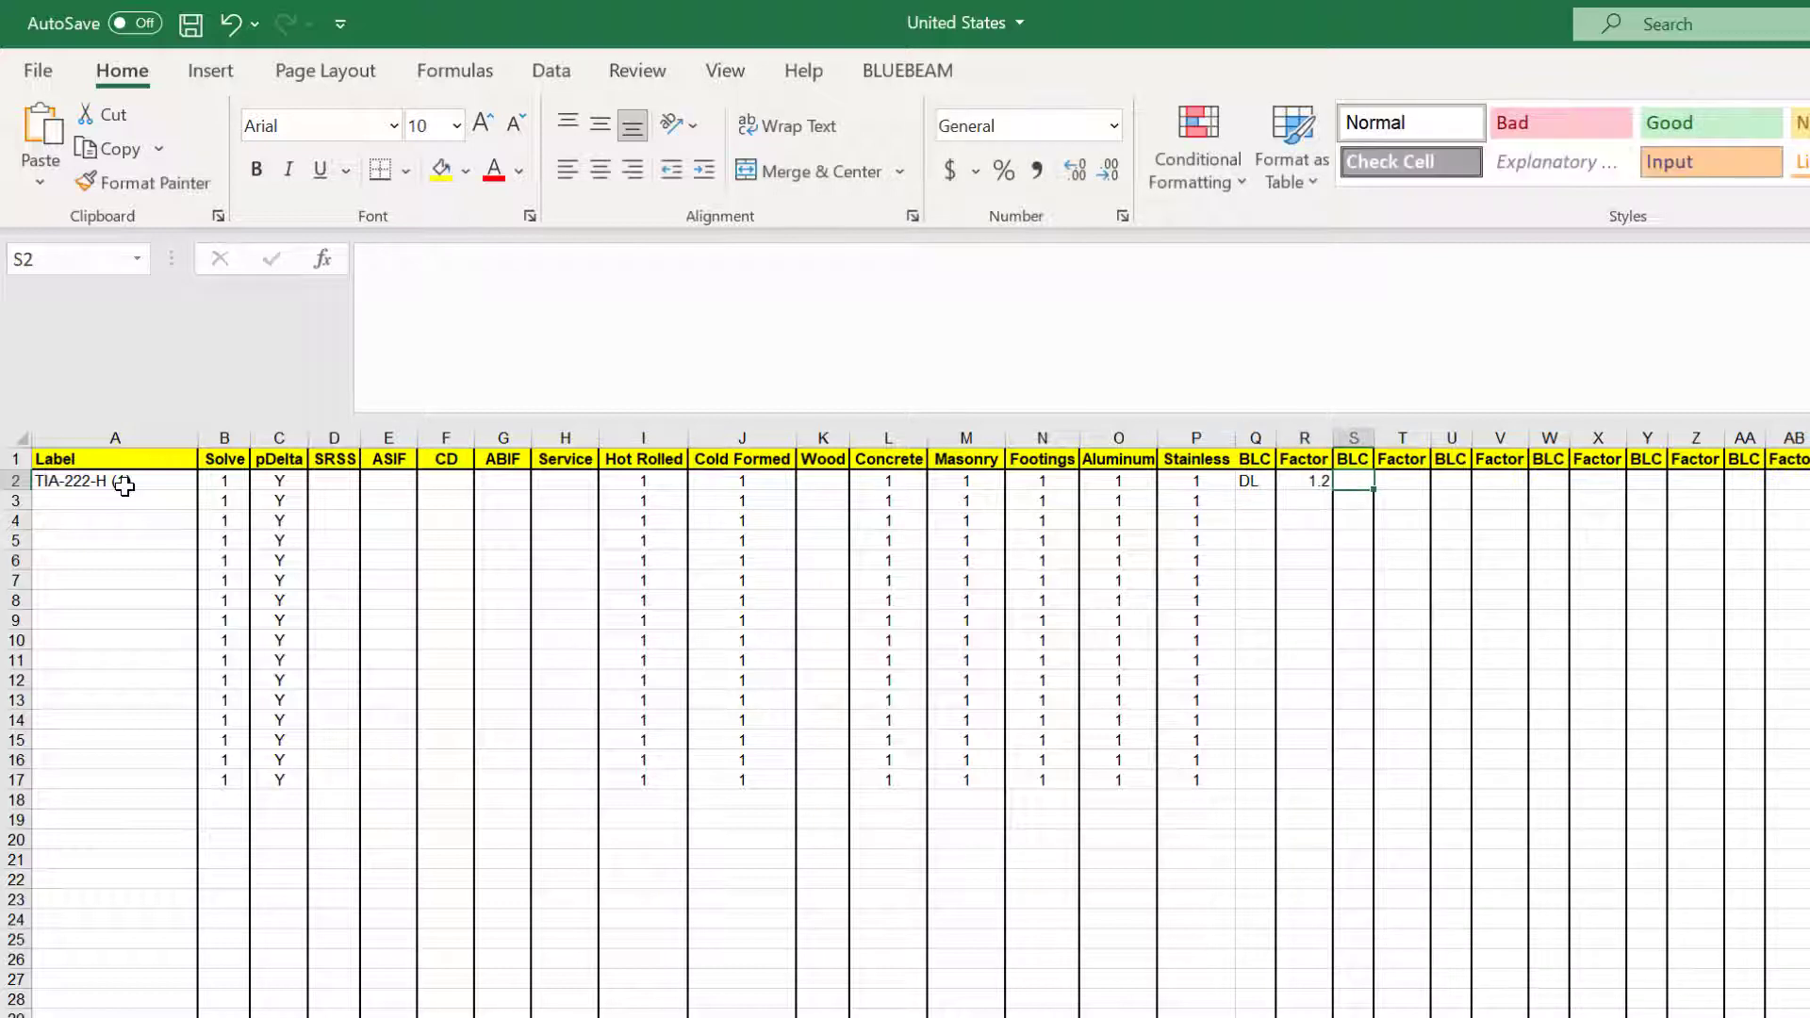
type("WL")
left_click(1402, 481)
type("1.6")
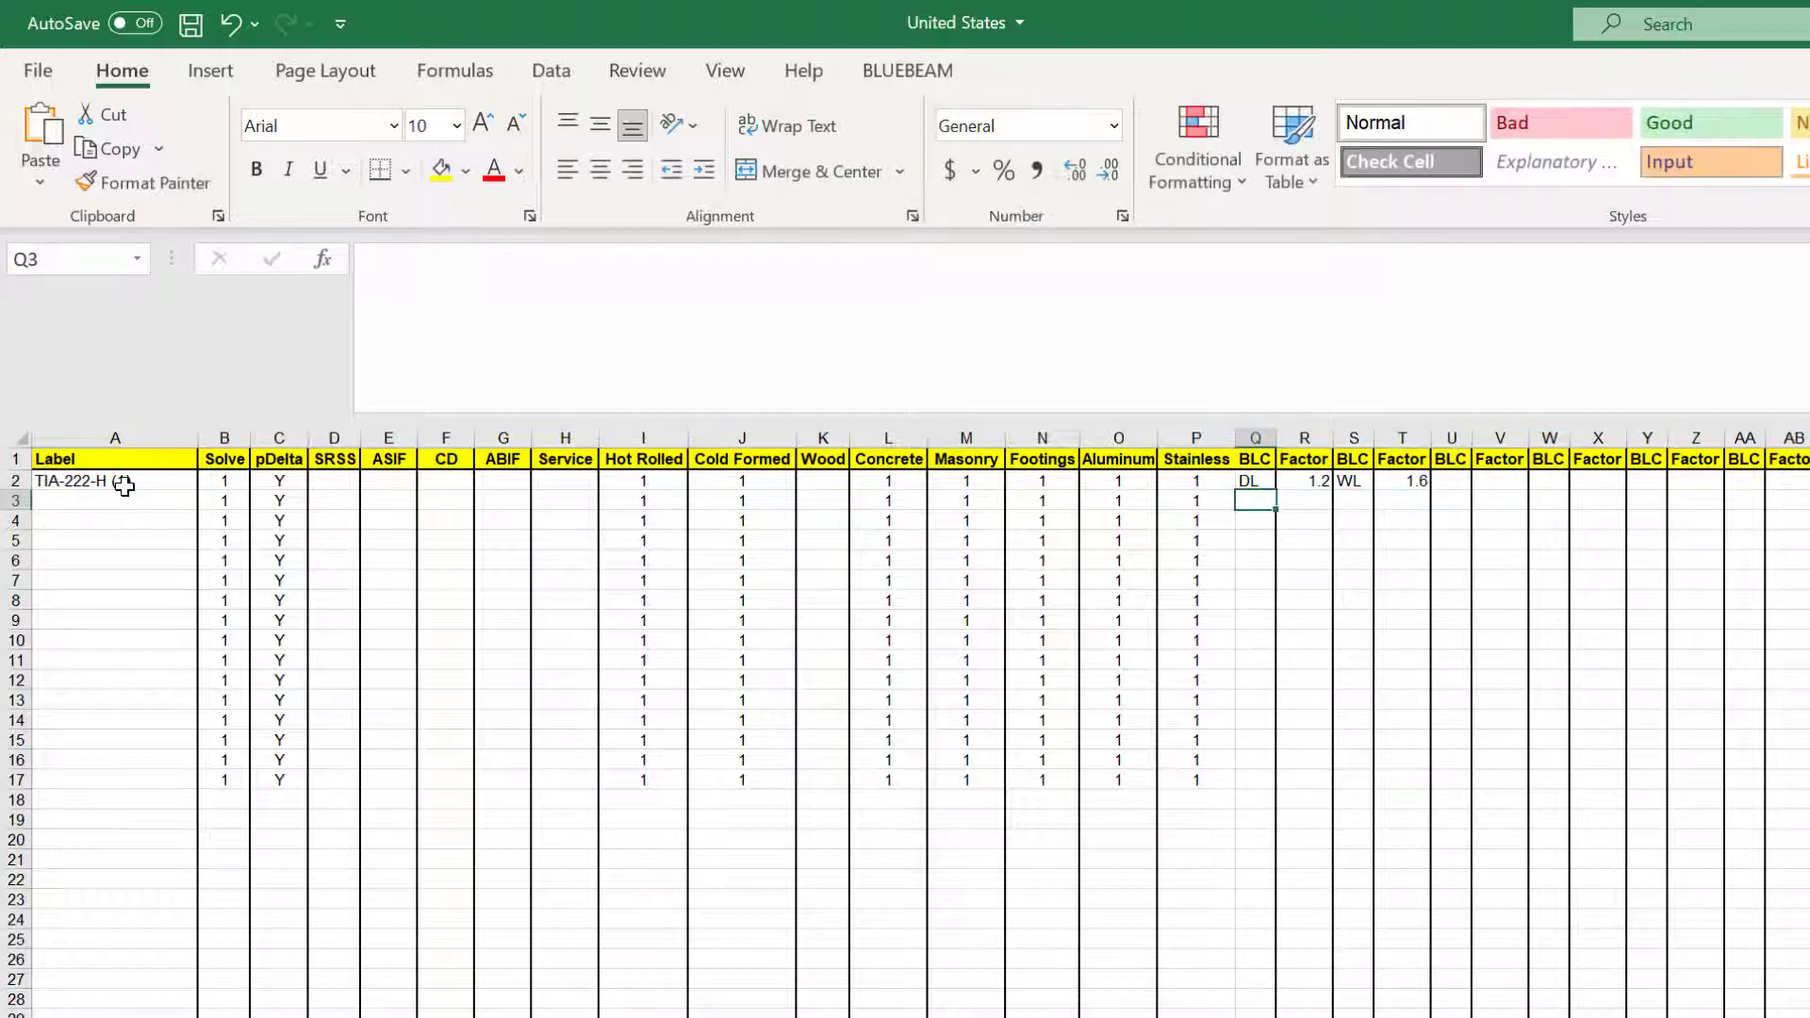
left_click(114, 500)
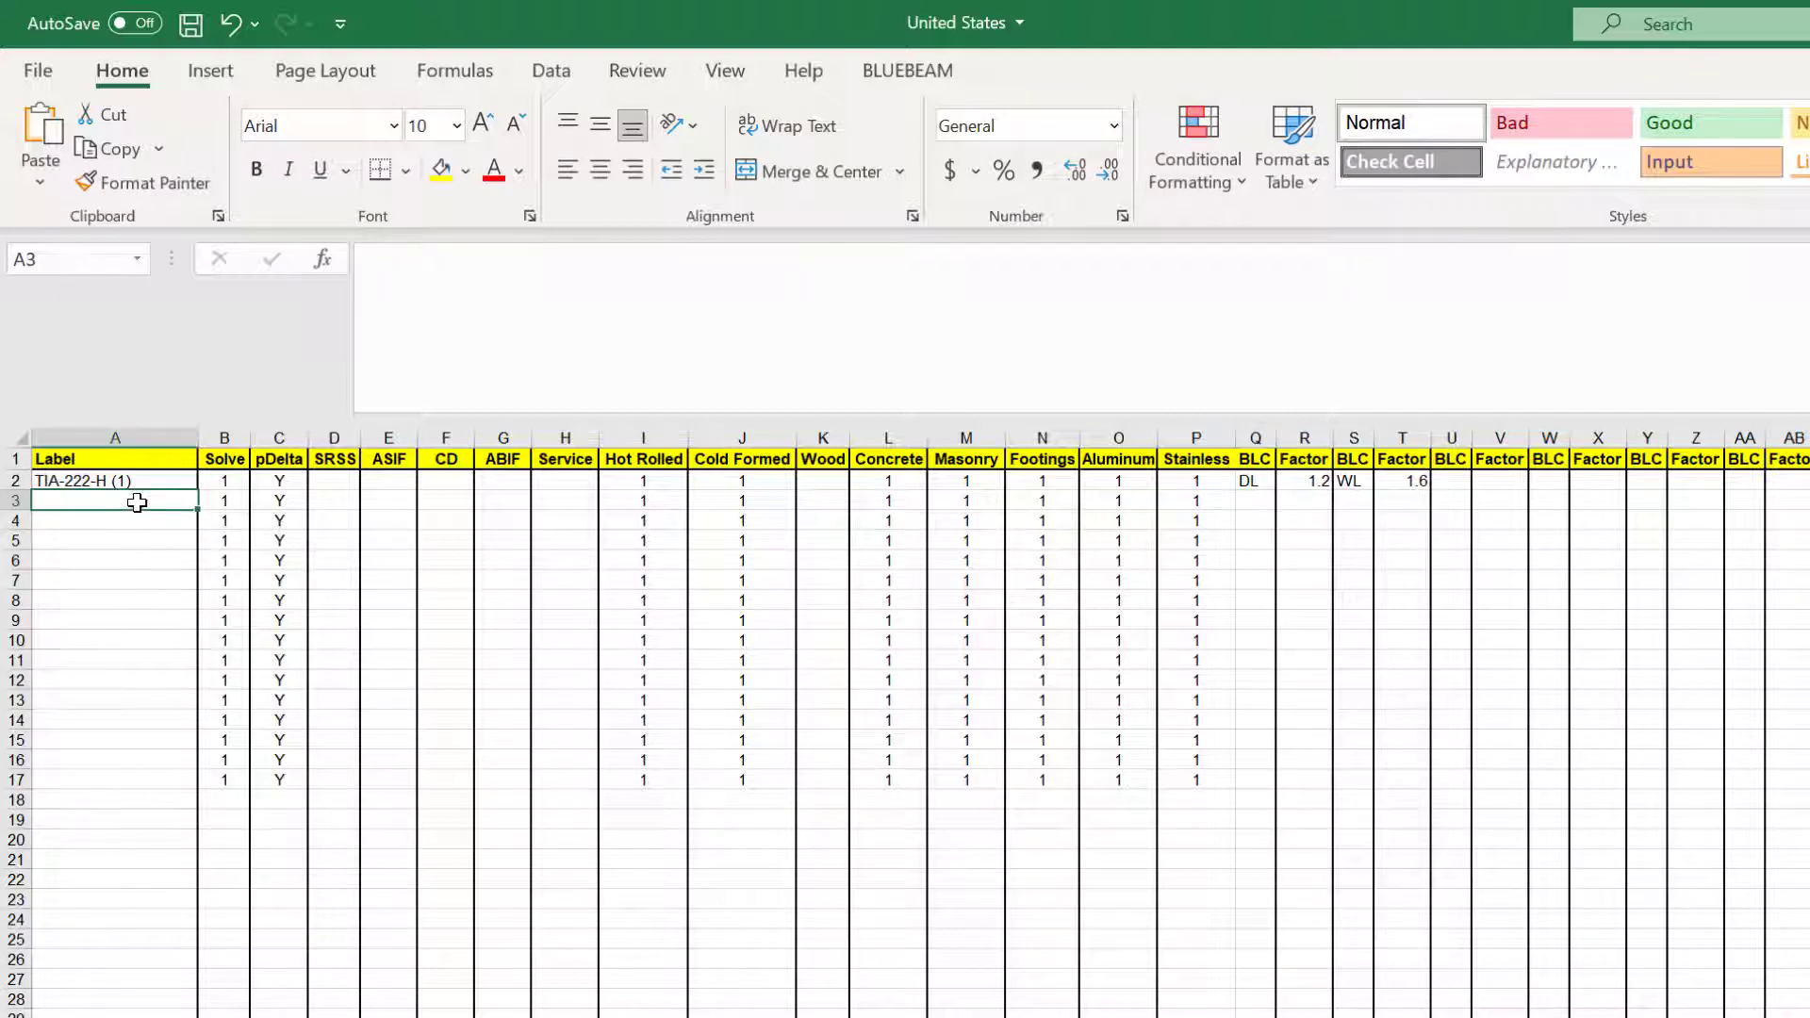
type("TIA-222-H (1)")
left_click(1303, 560)
type("0.9")
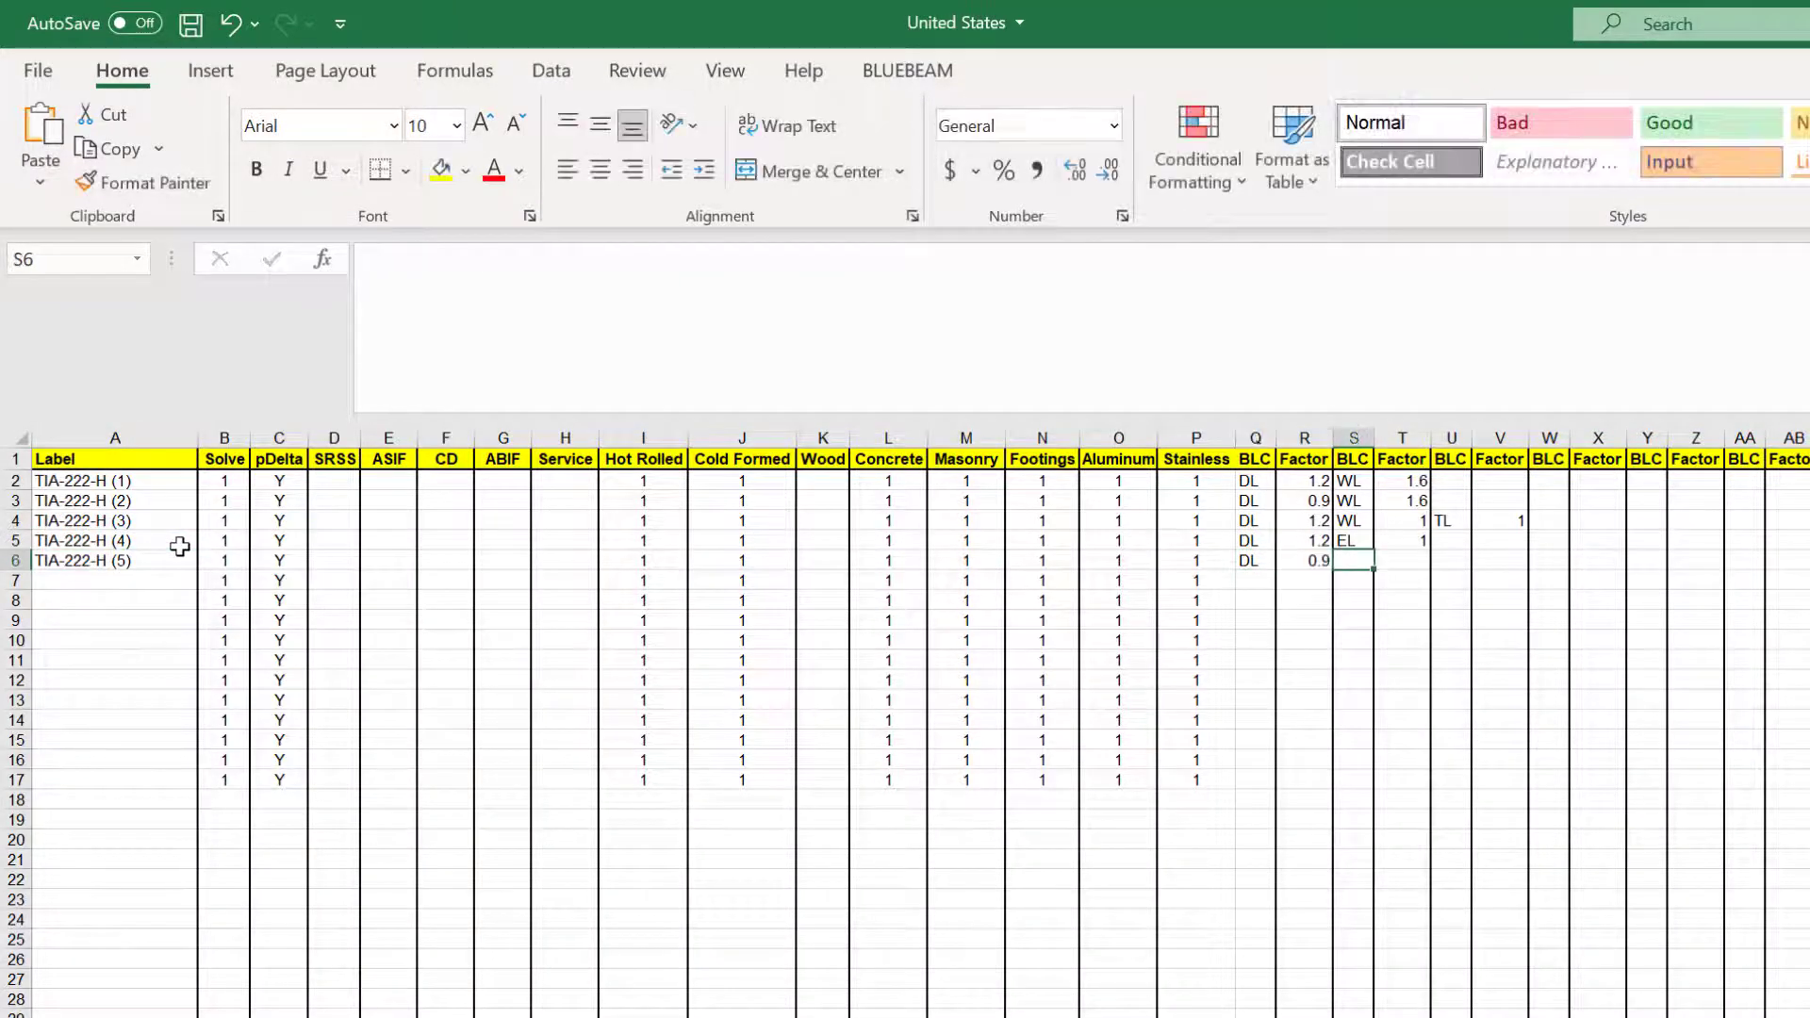
left_click(1402, 880)
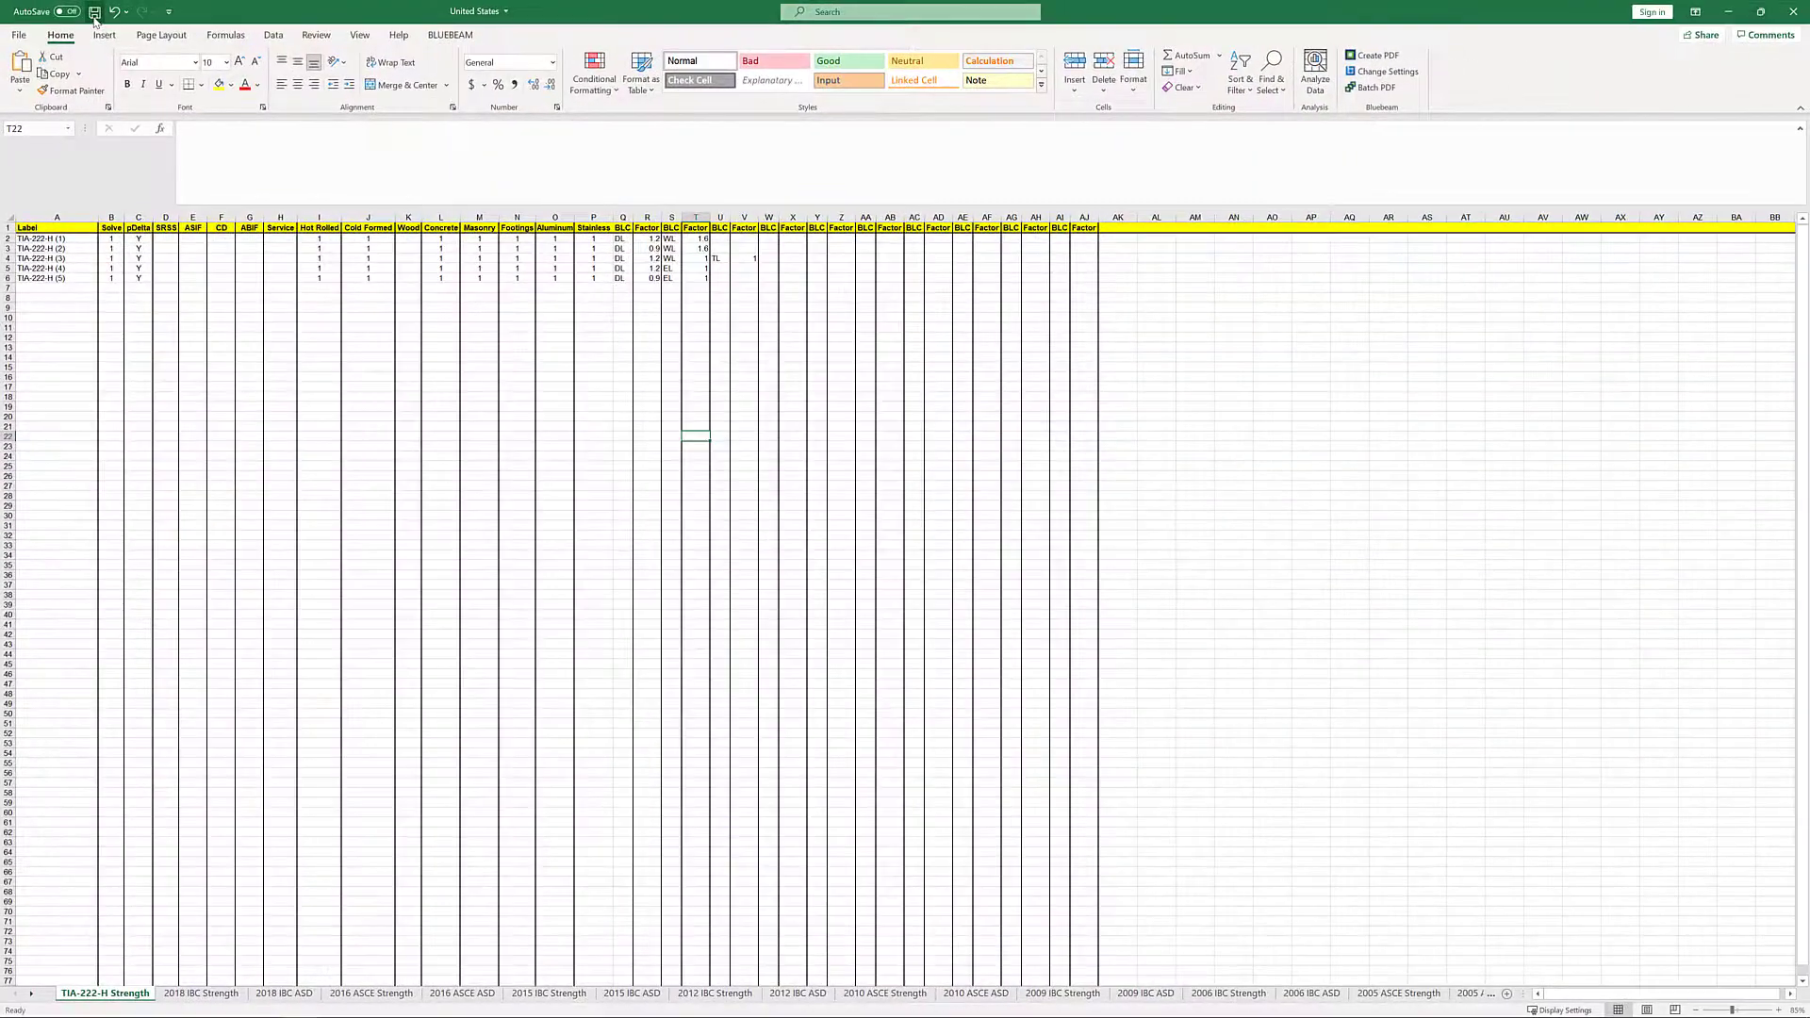
Step: Save the workbook as XML Spreadsheet 2003 and bring RISA-3D back to front
left_click(93, 11)
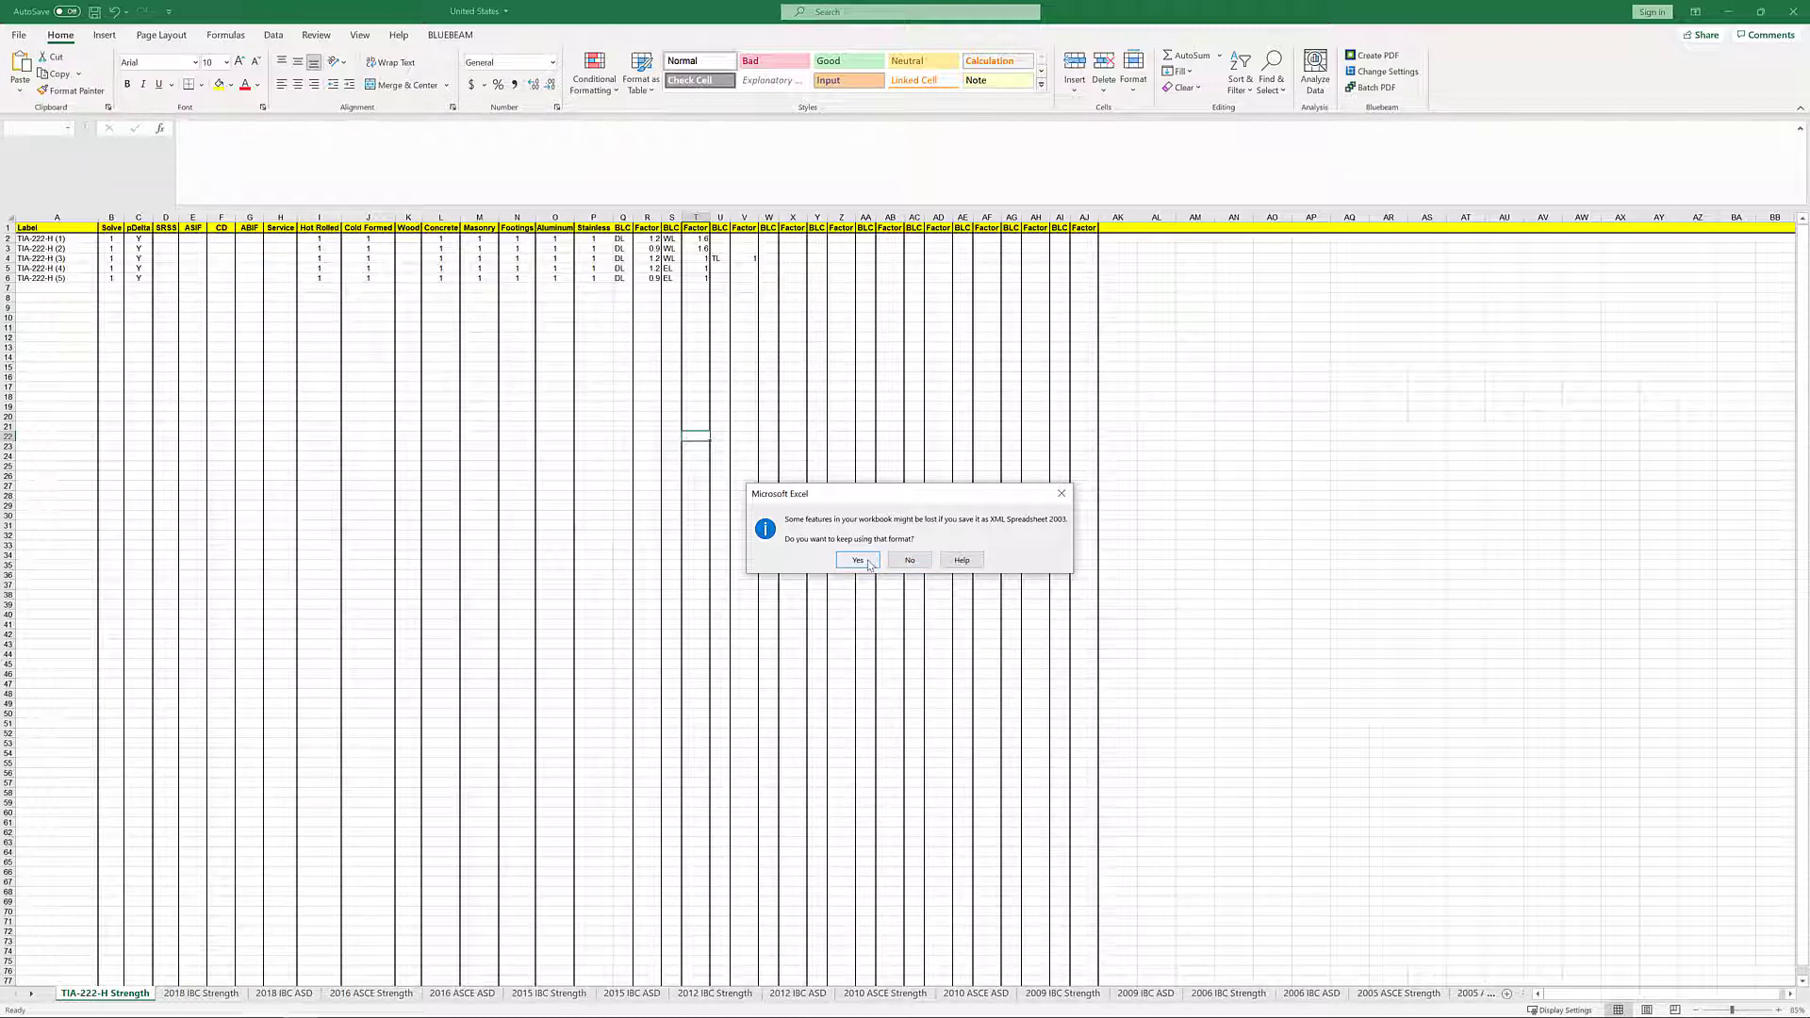
left_click(855, 560)
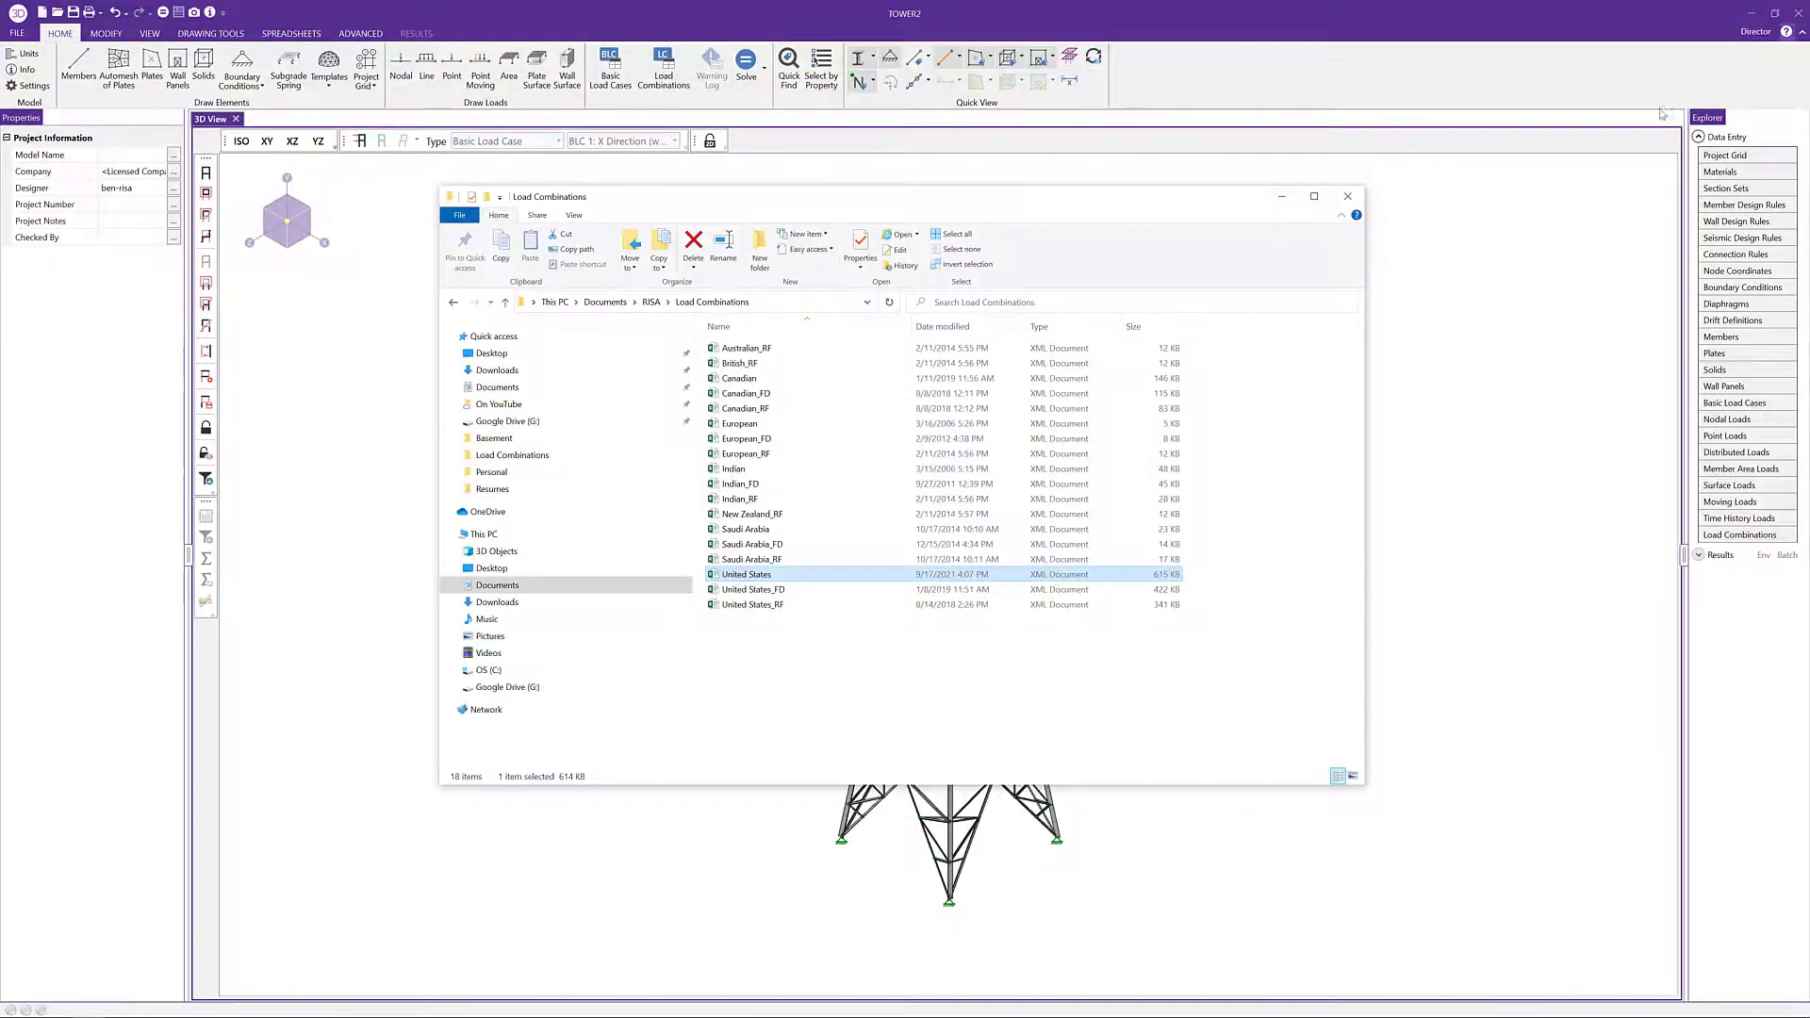
left_click(1346, 196)
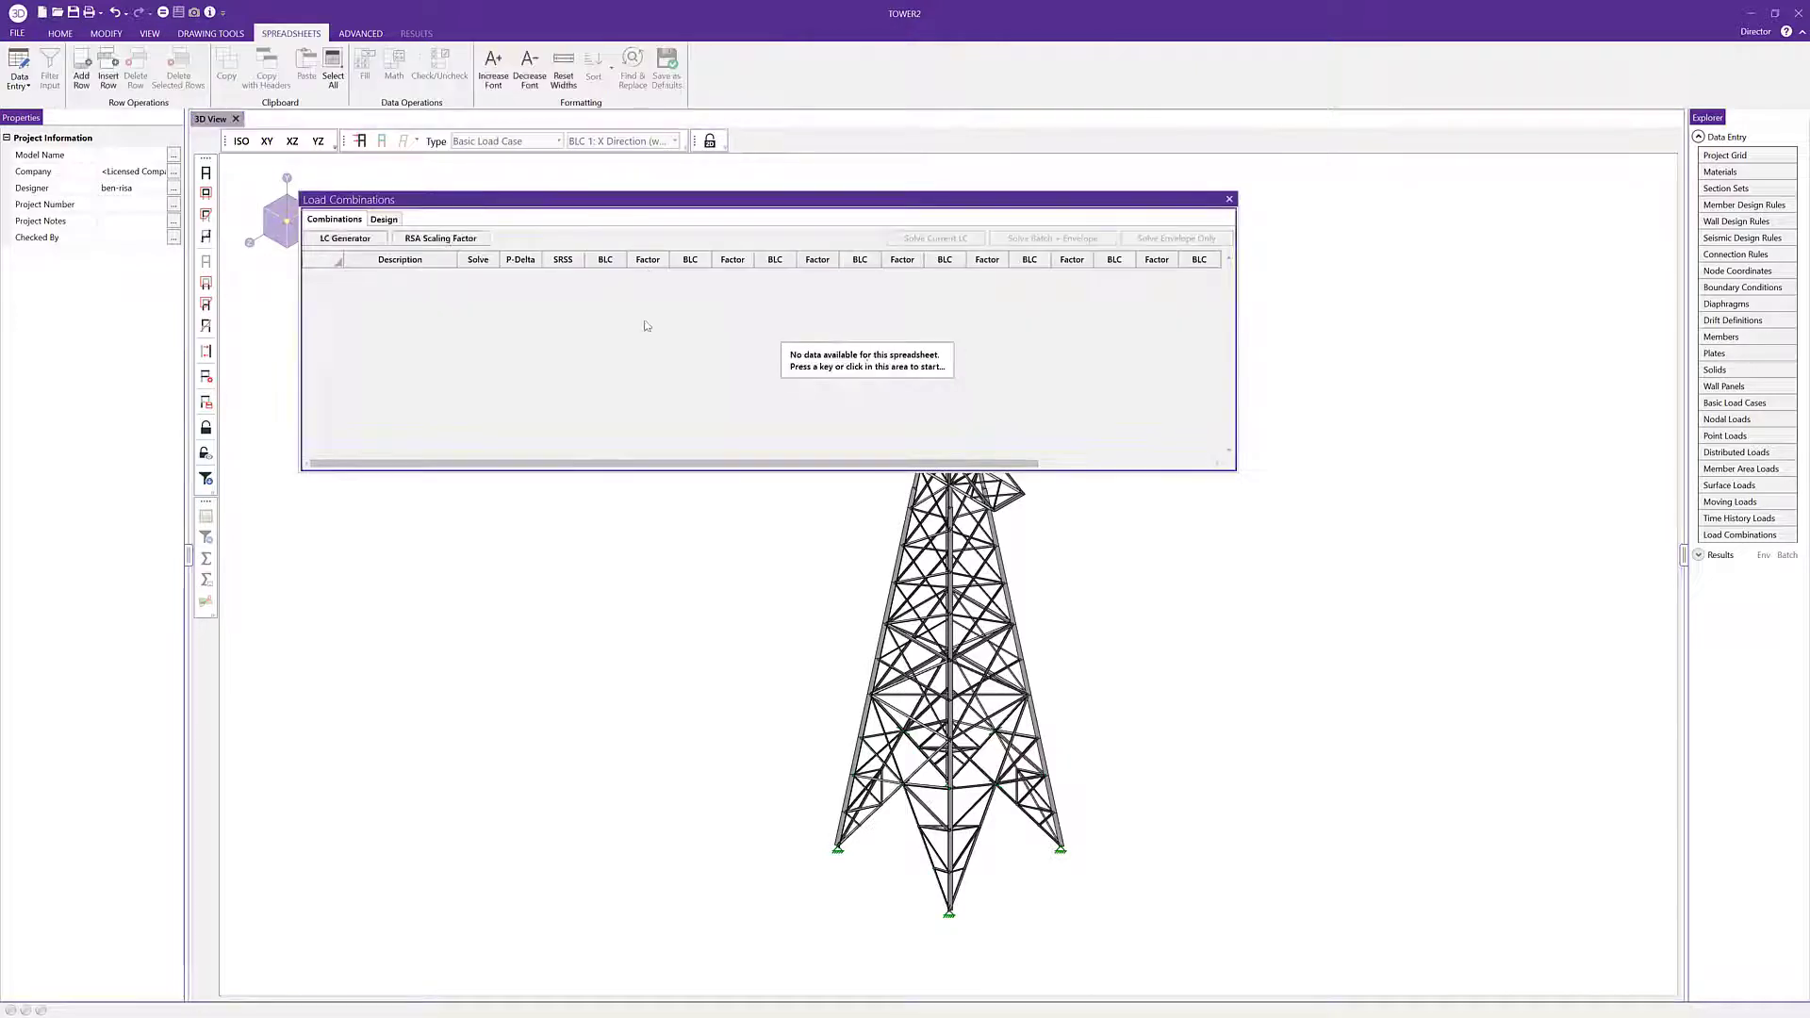
Step: Generate TIA-222-H Strength wind combinations in X and Z, then close the generator
left_click(344, 240)
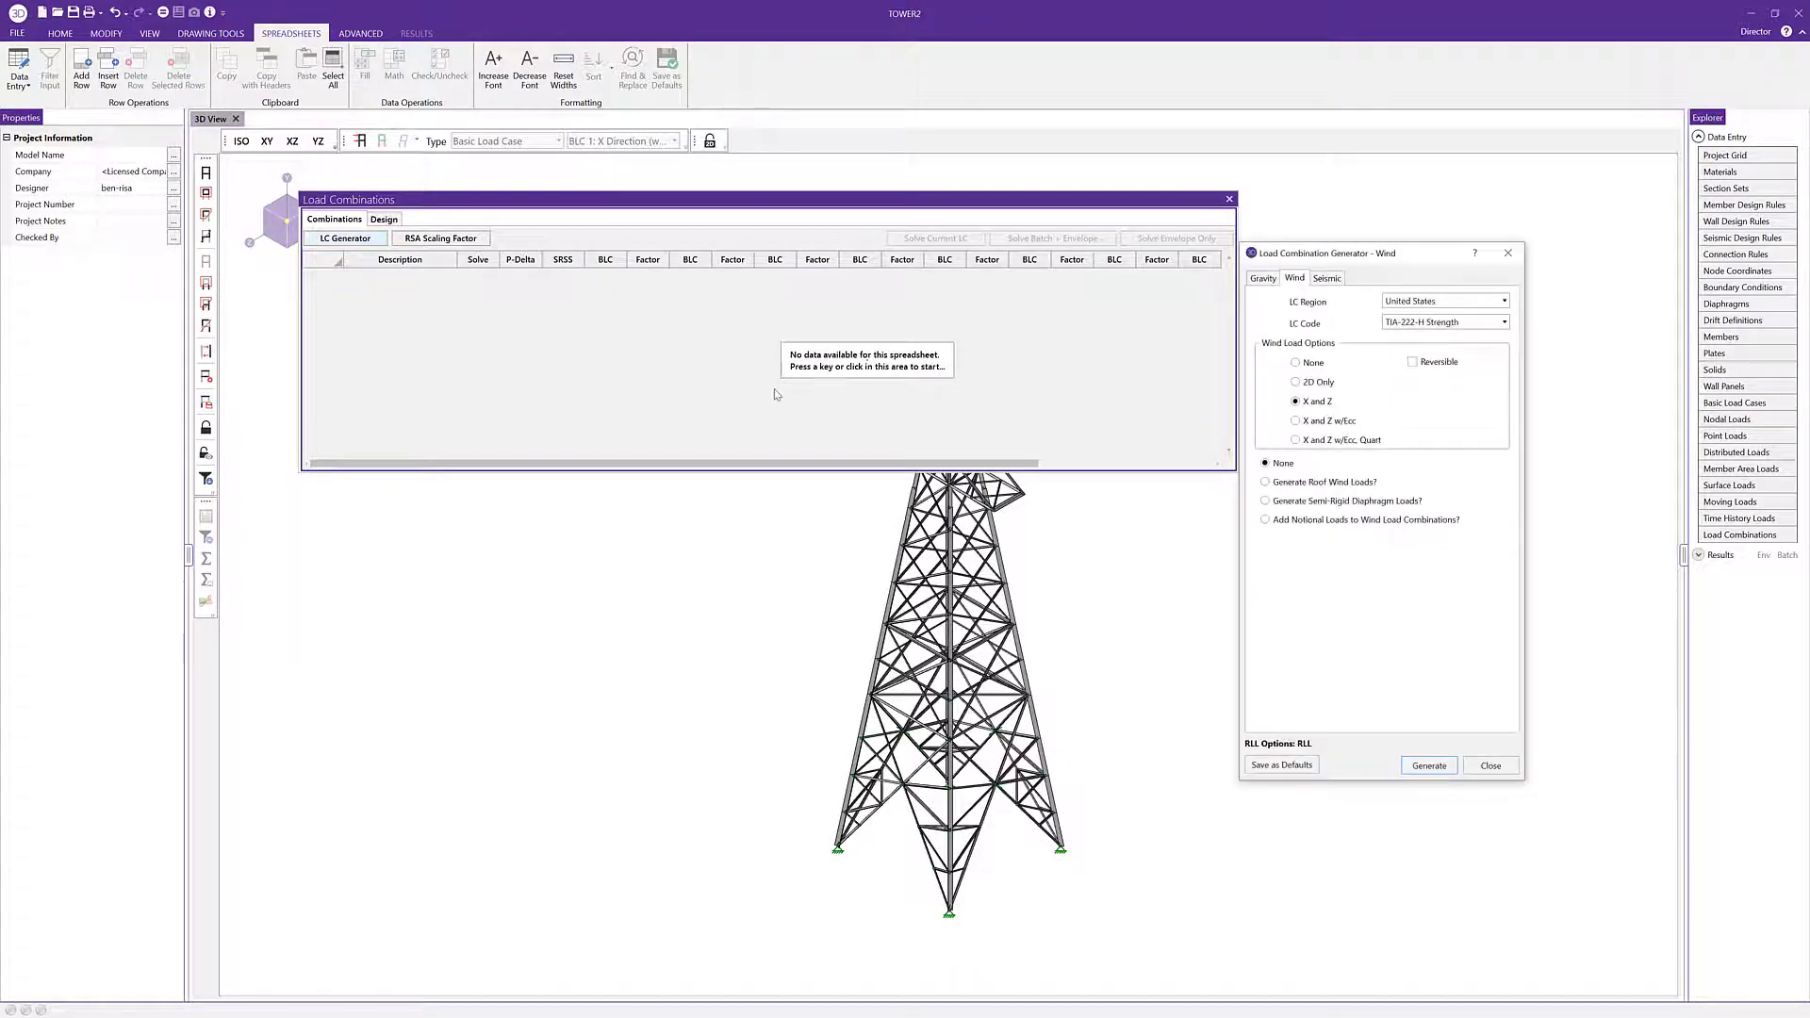
left_click_drag(1323, 251, 962, 266)
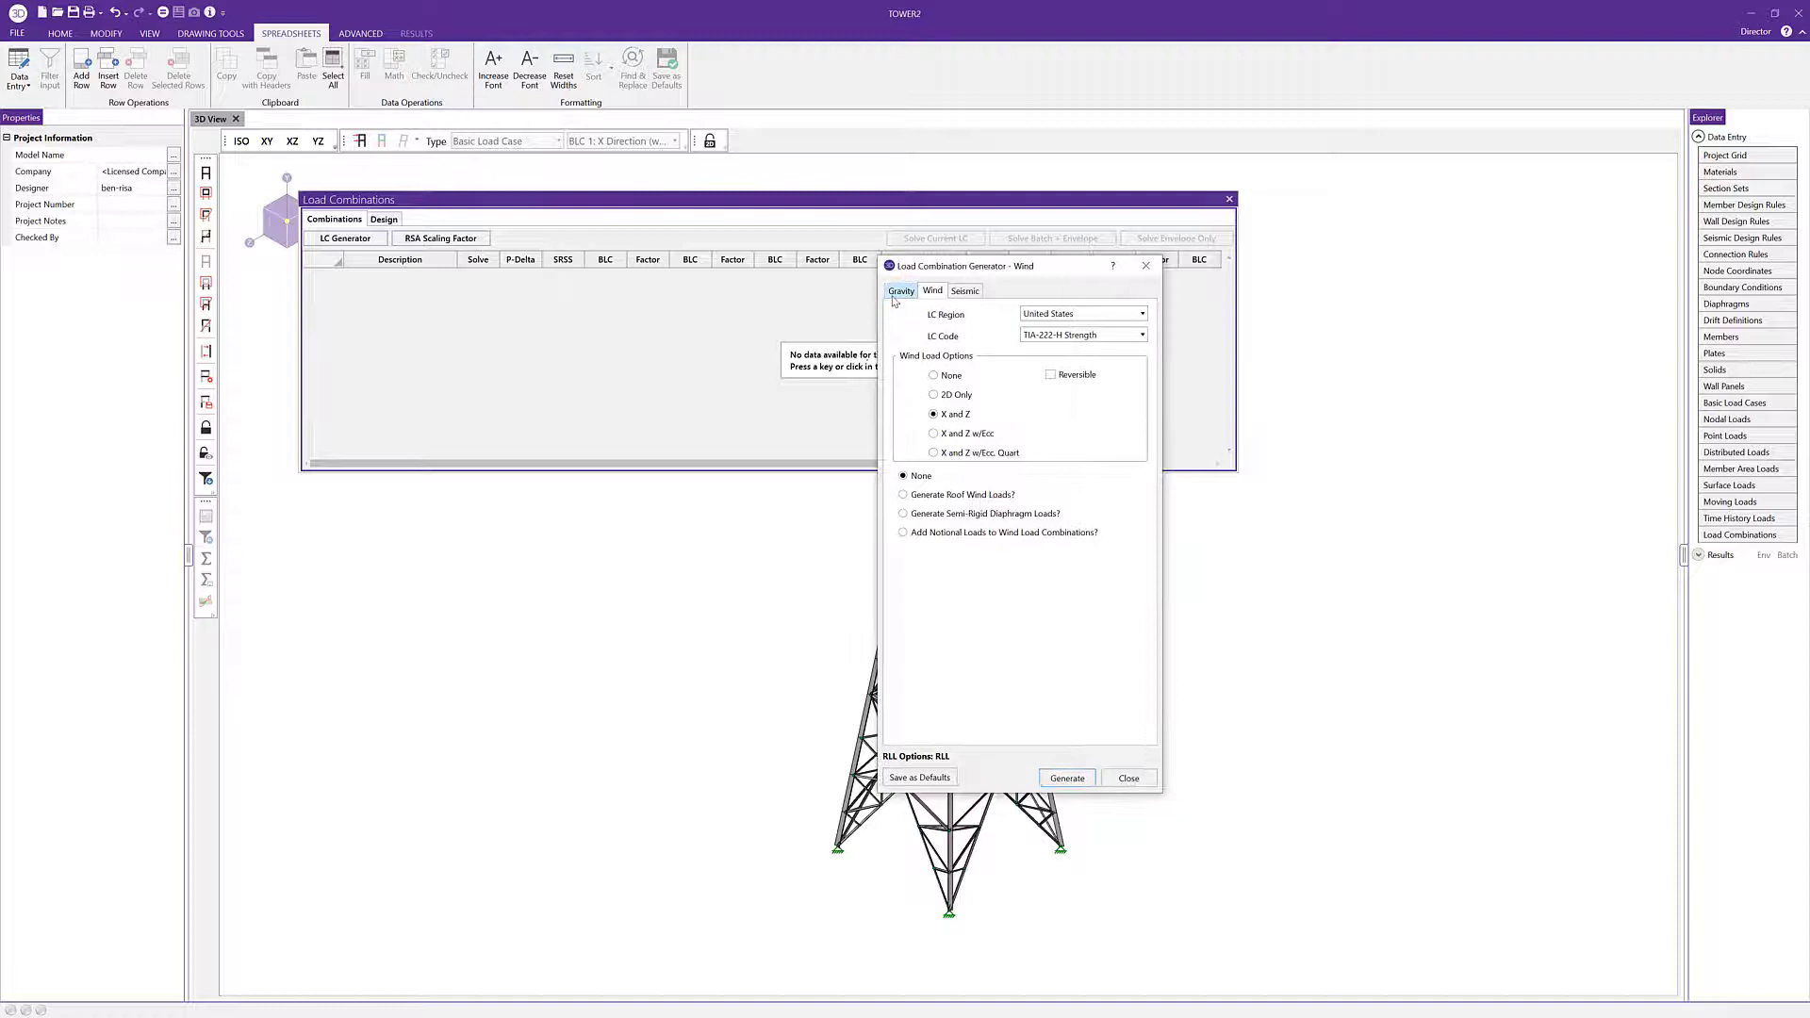
left_click(932, 291)
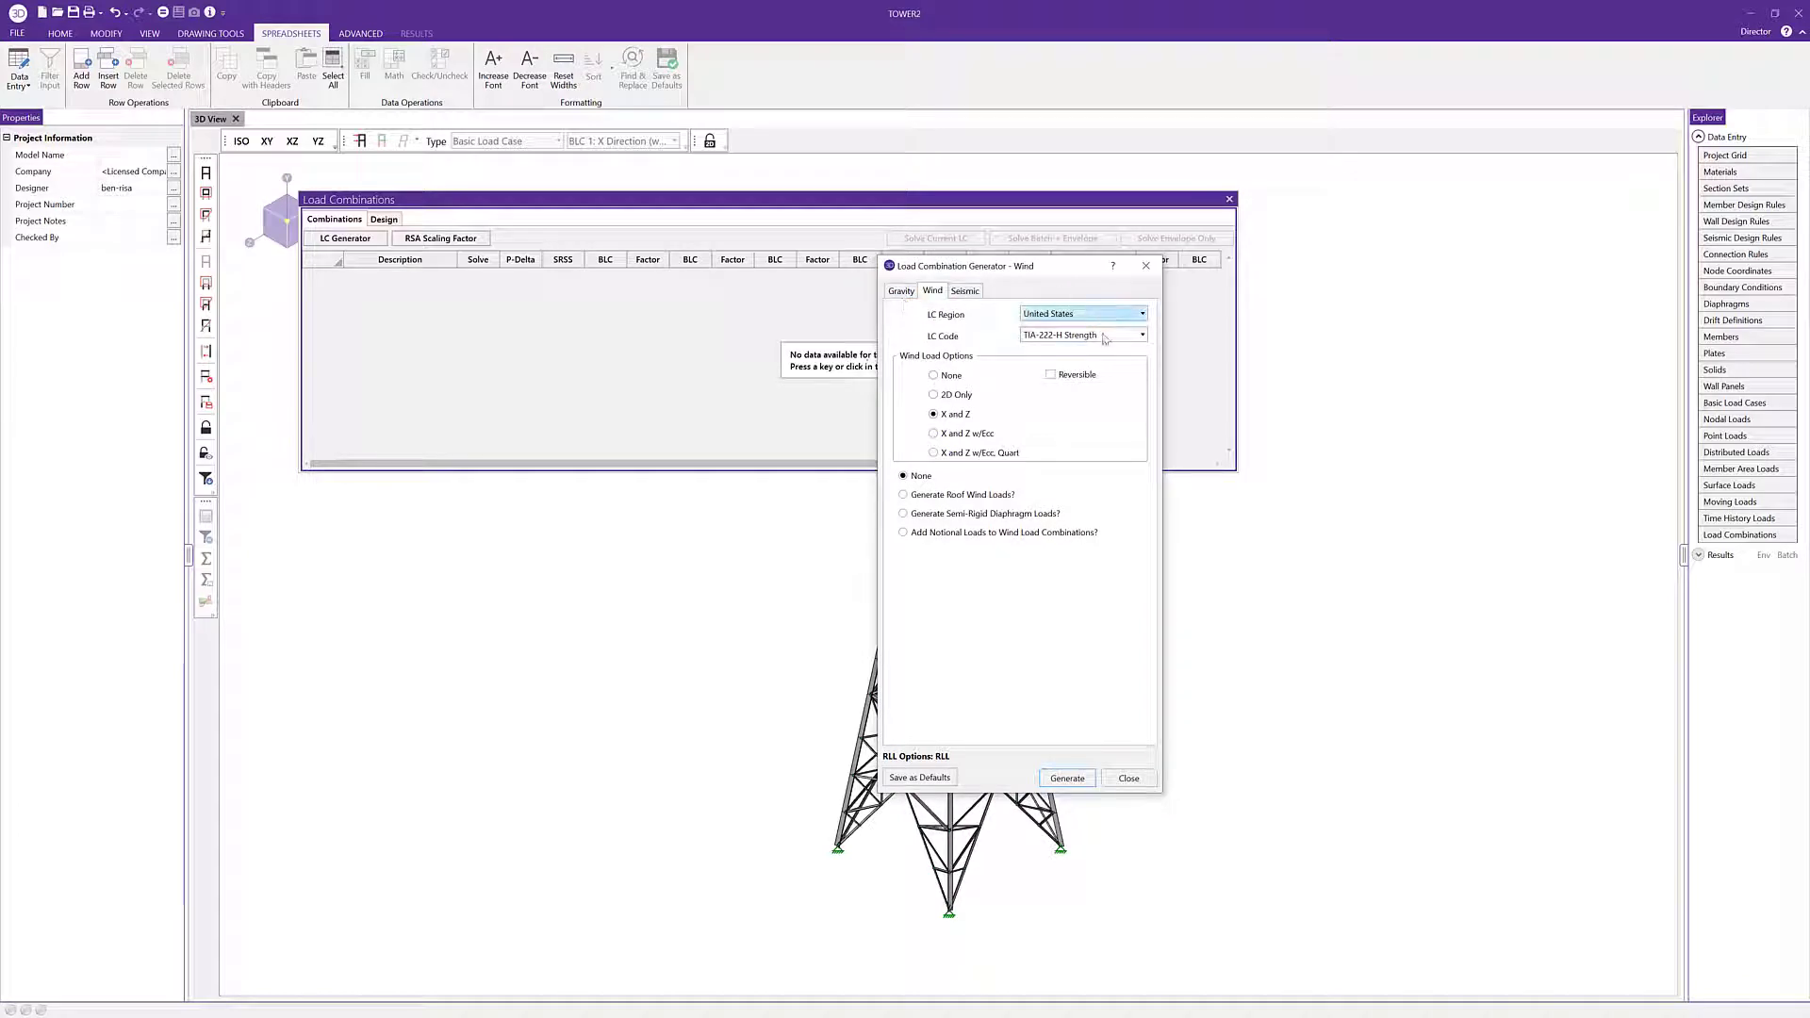
left_click(1140, 336)
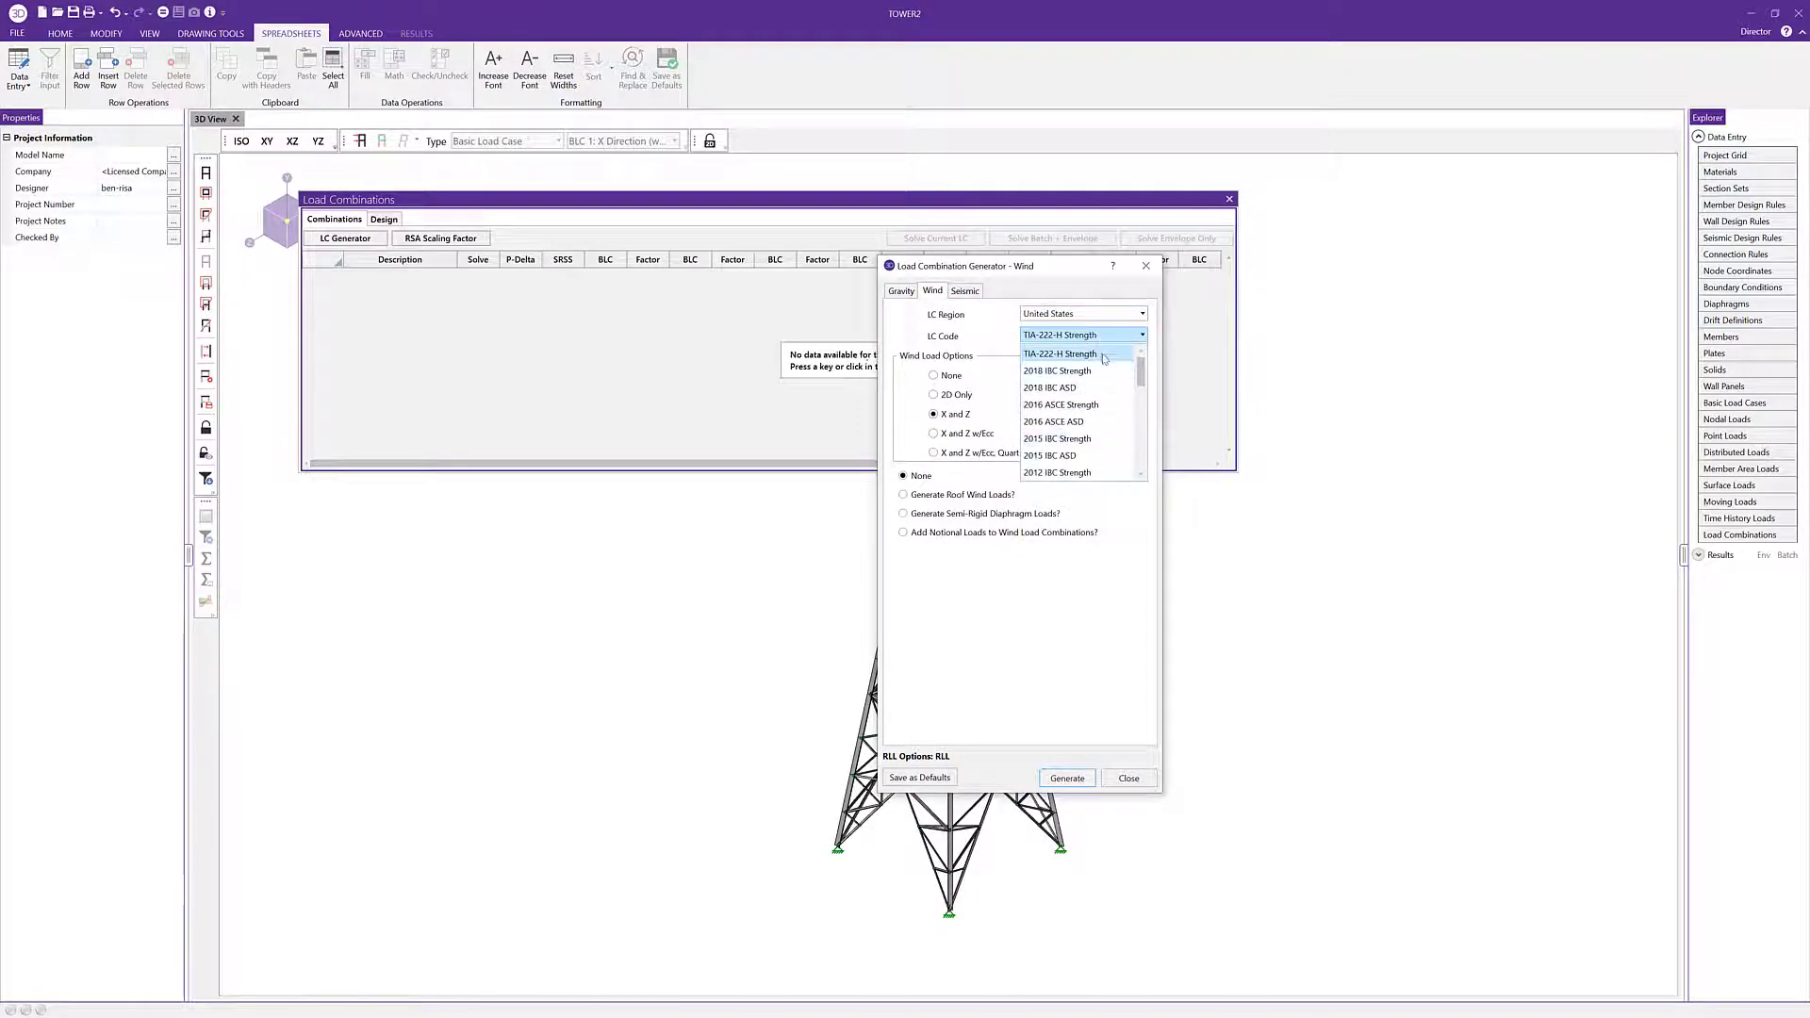
left_click(1059, 354)
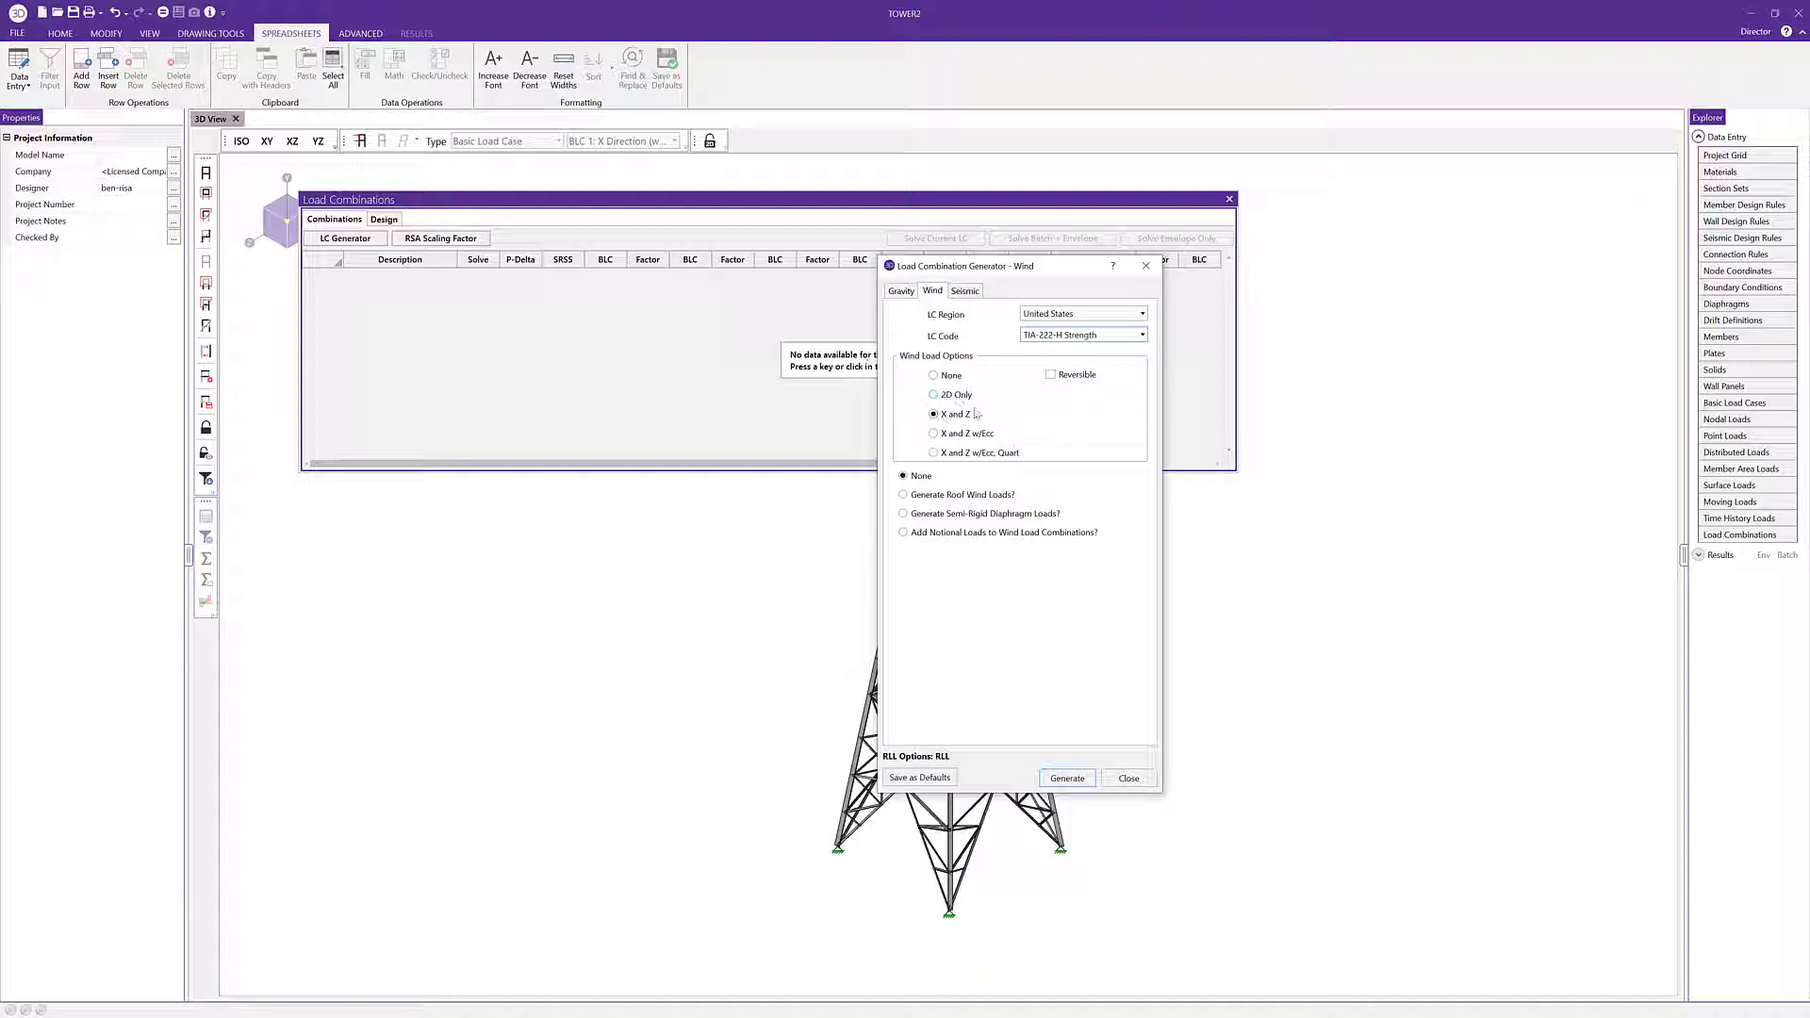
left_click(1065, 776)
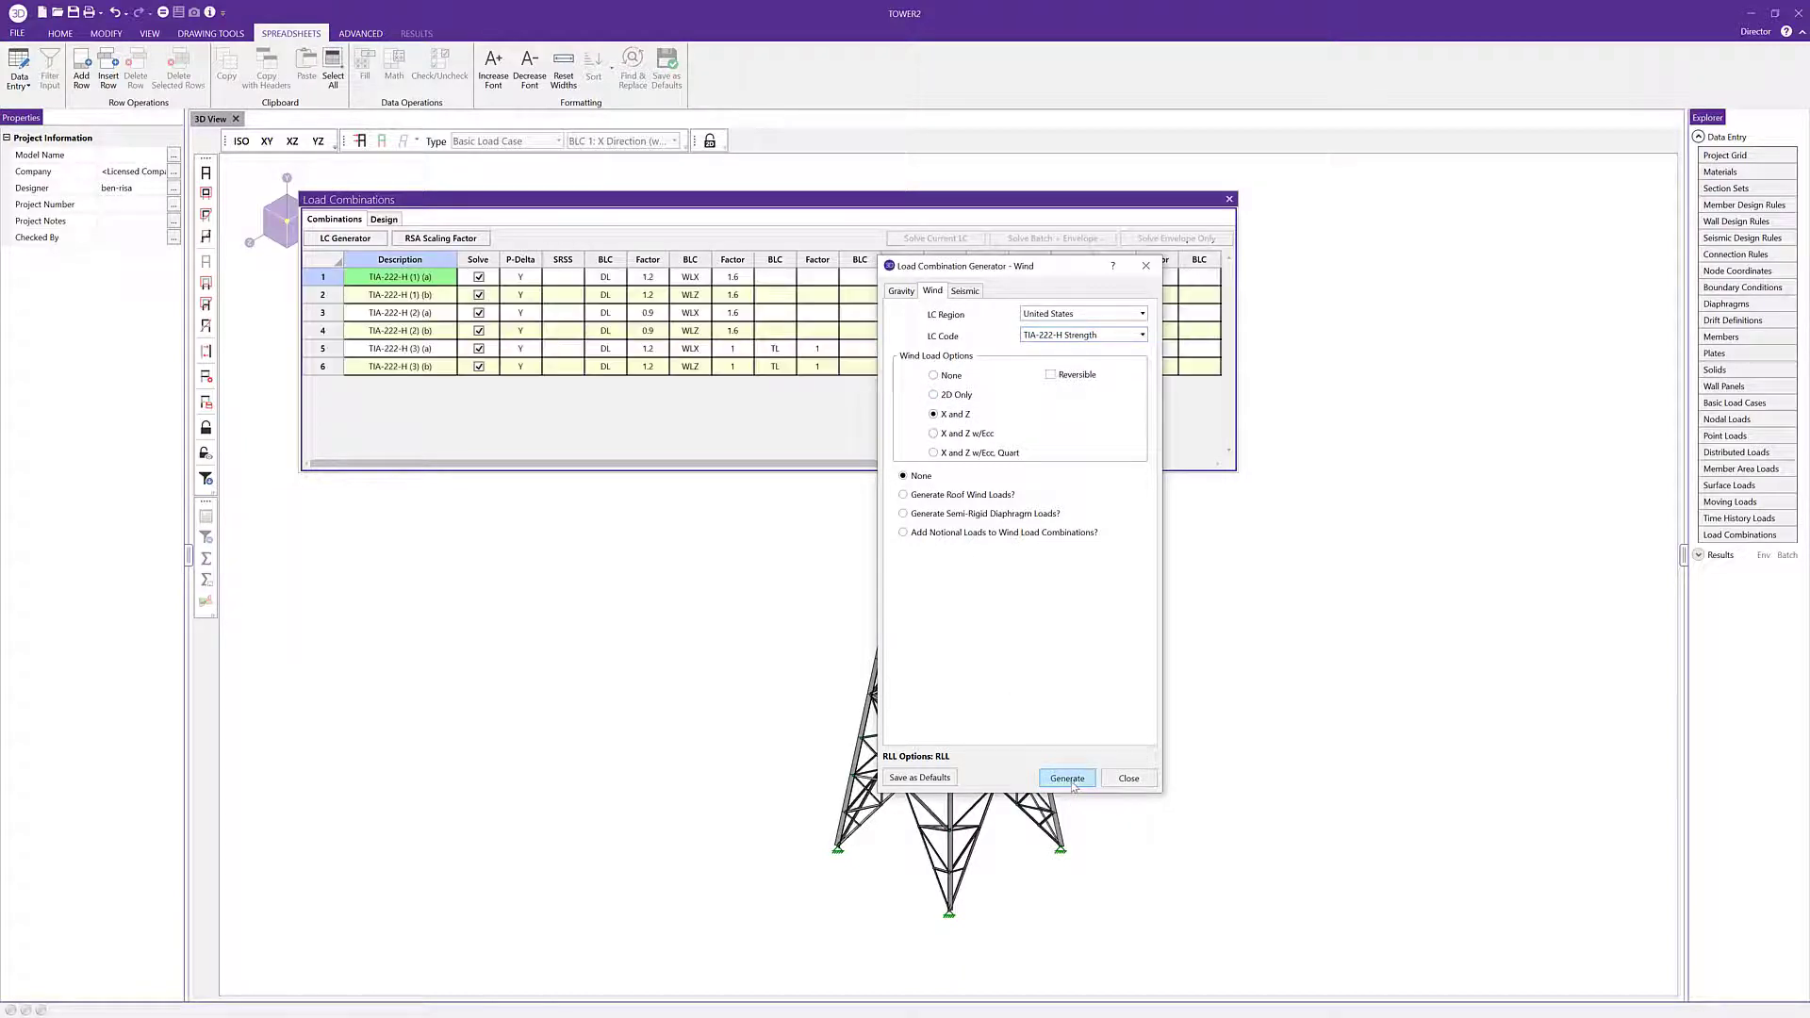
left_click(1065, 777)
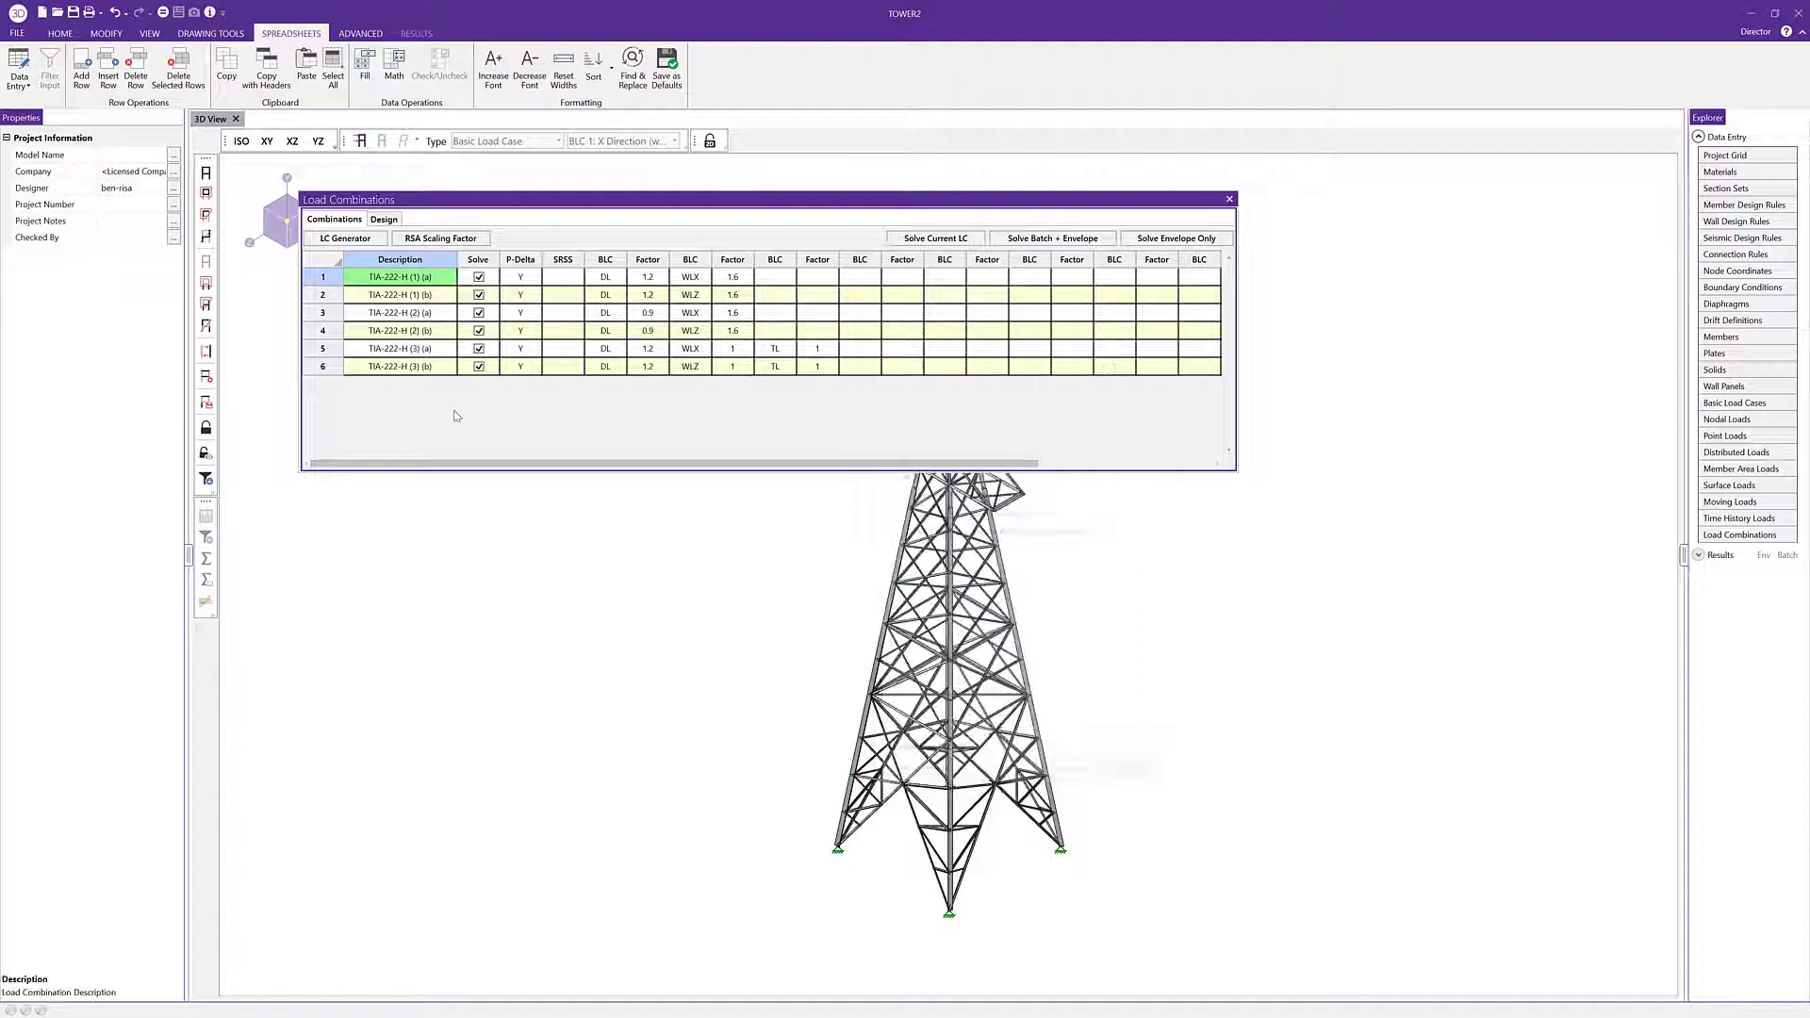